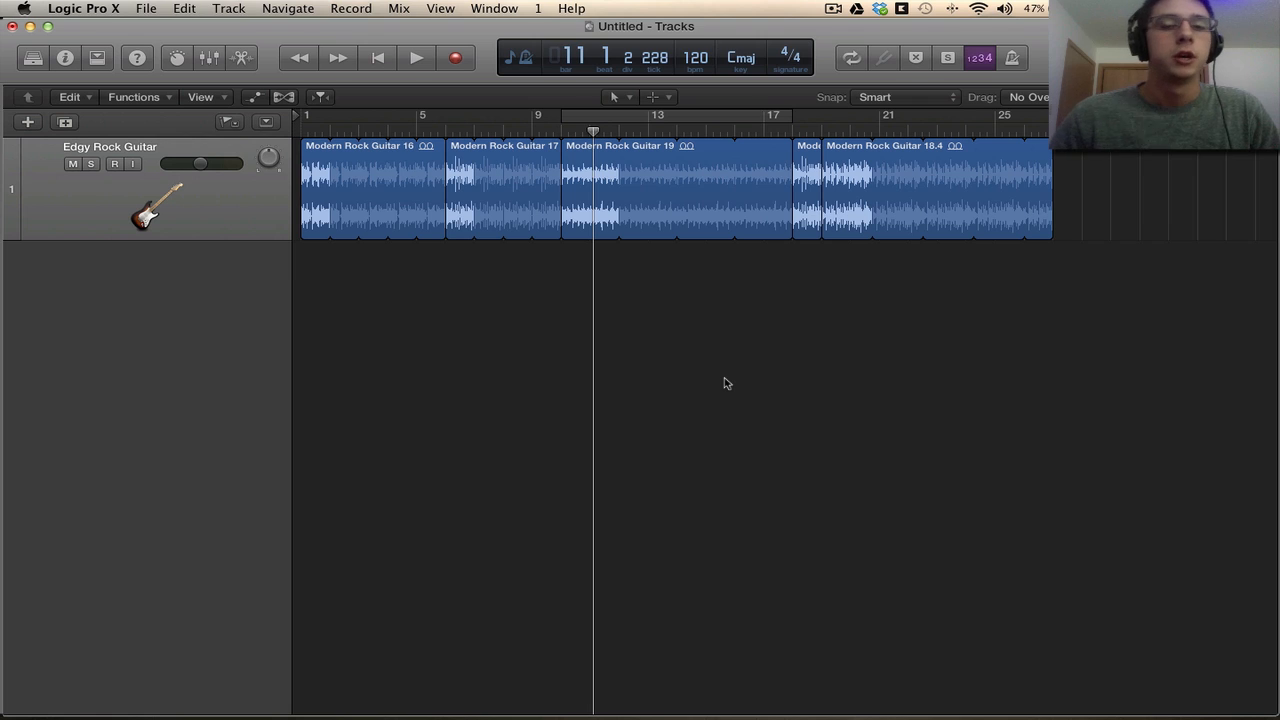
{"action": "mouse_move", "coordinate": [536, 368]}
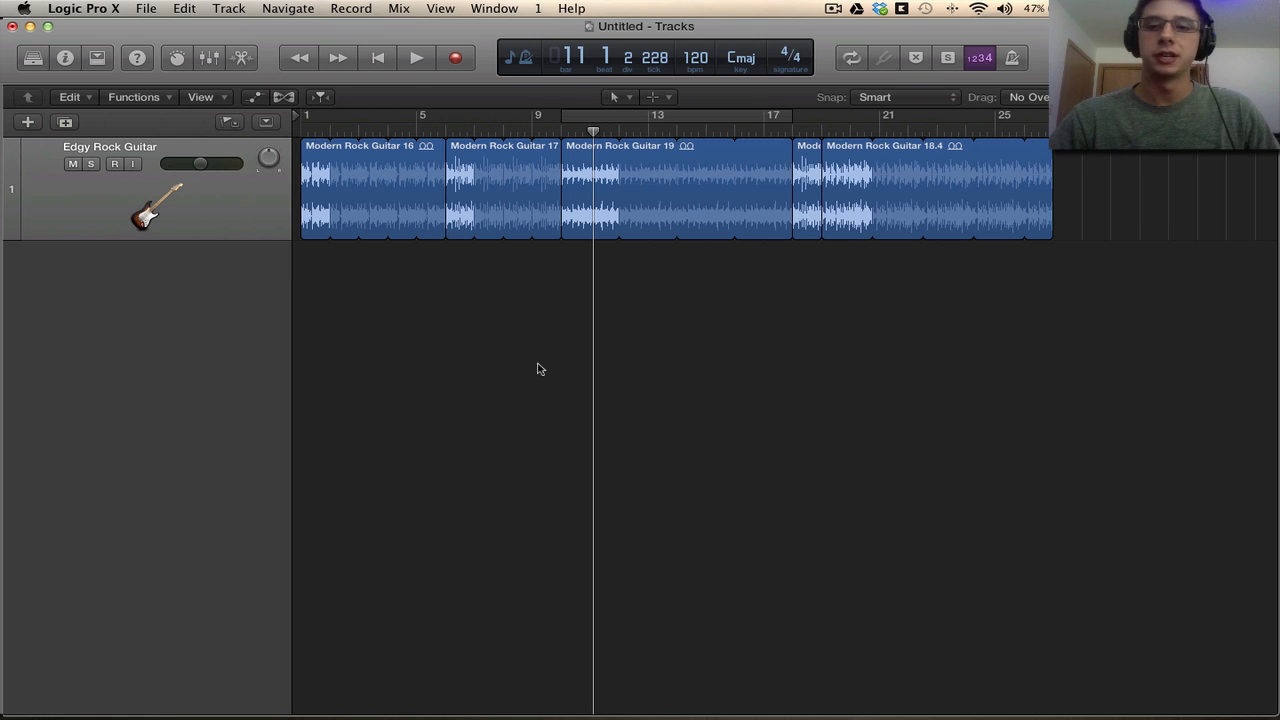
{"action": "mouse_move", "coordinate": [528, 136]}
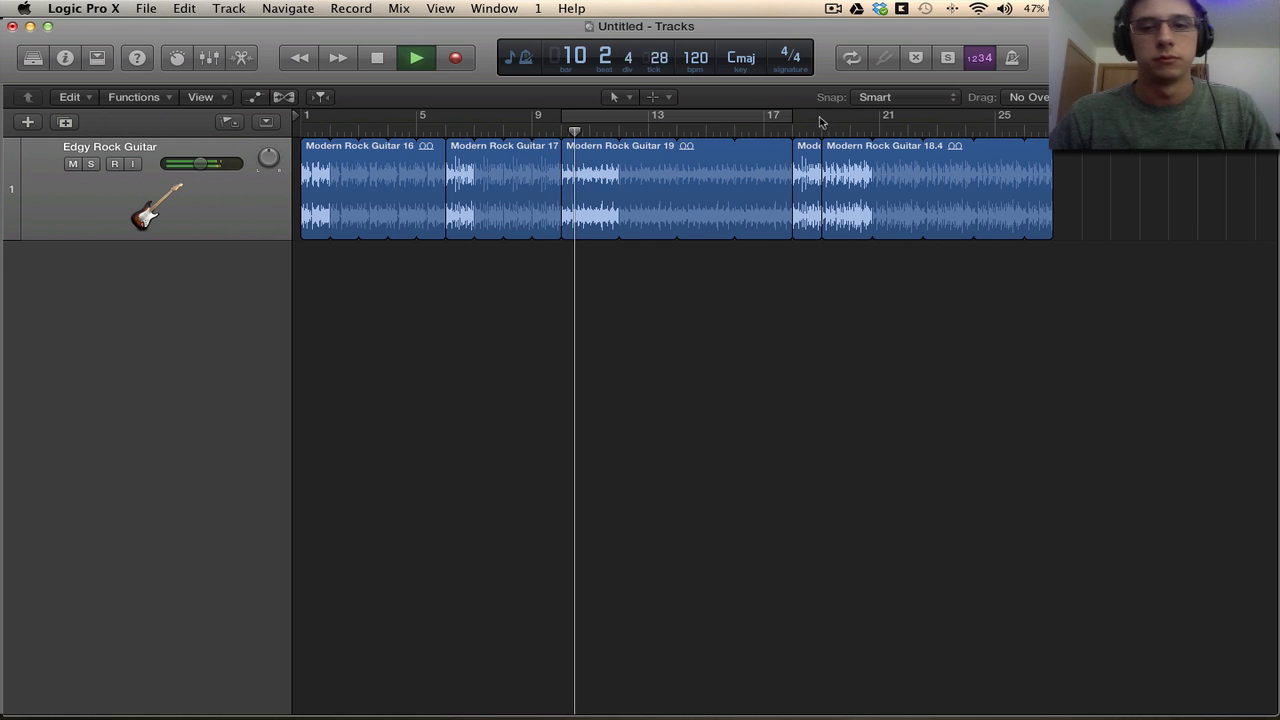
Stop the guitar loop, create a new Drummer track and select its first region for editing
{"action": "left_click", "coordinate": [884, 132]}
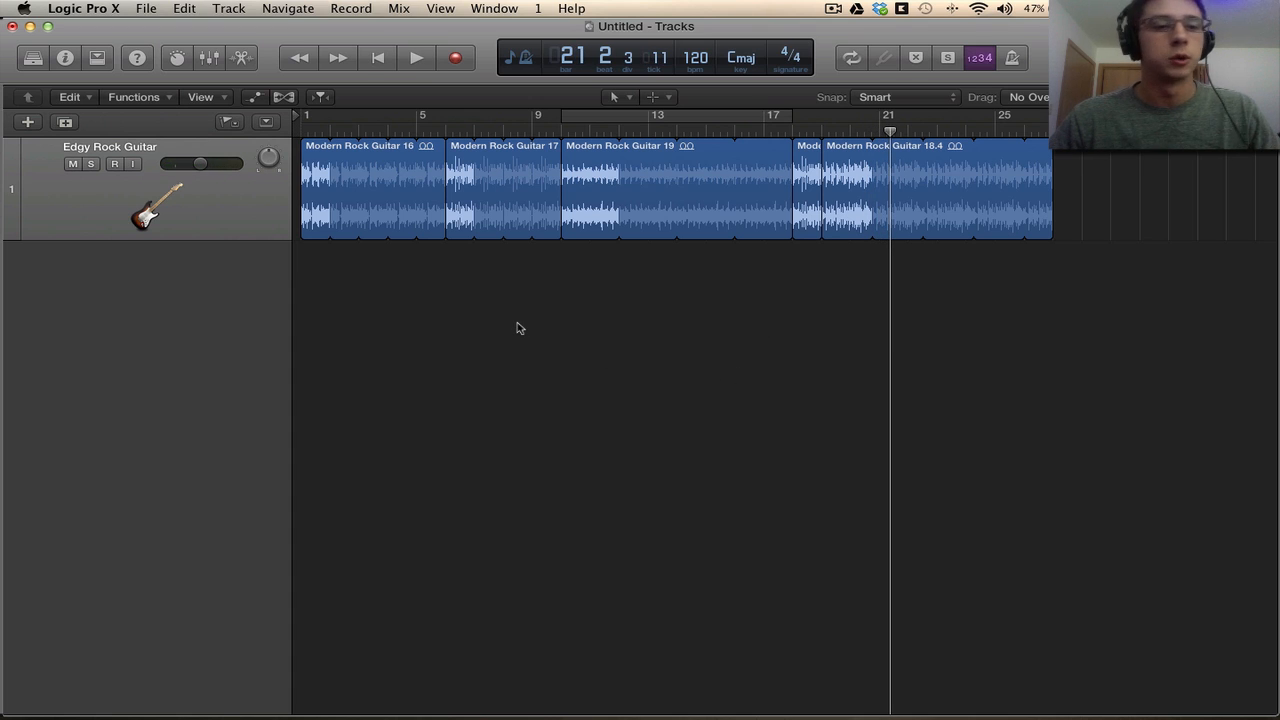
{"action": "mouse_move", "coordinate": [220, 308]}
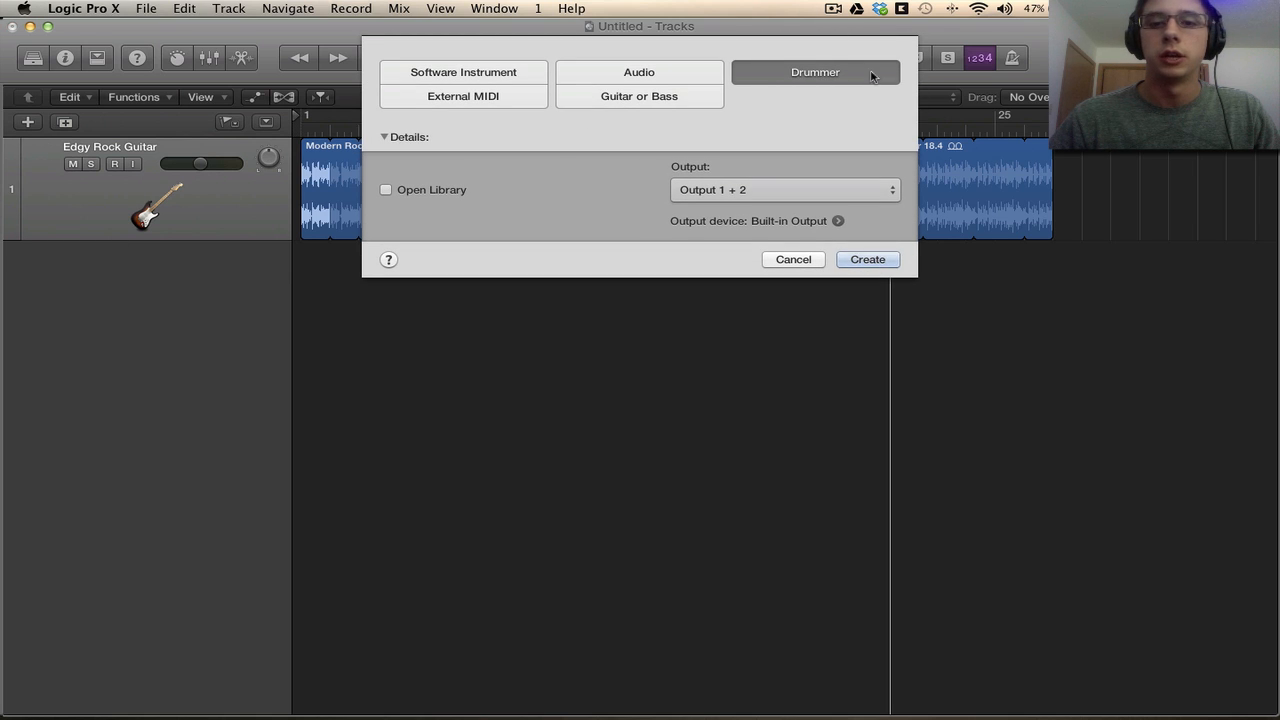
{"action": "left_click", "coordinate": [866, 260]}
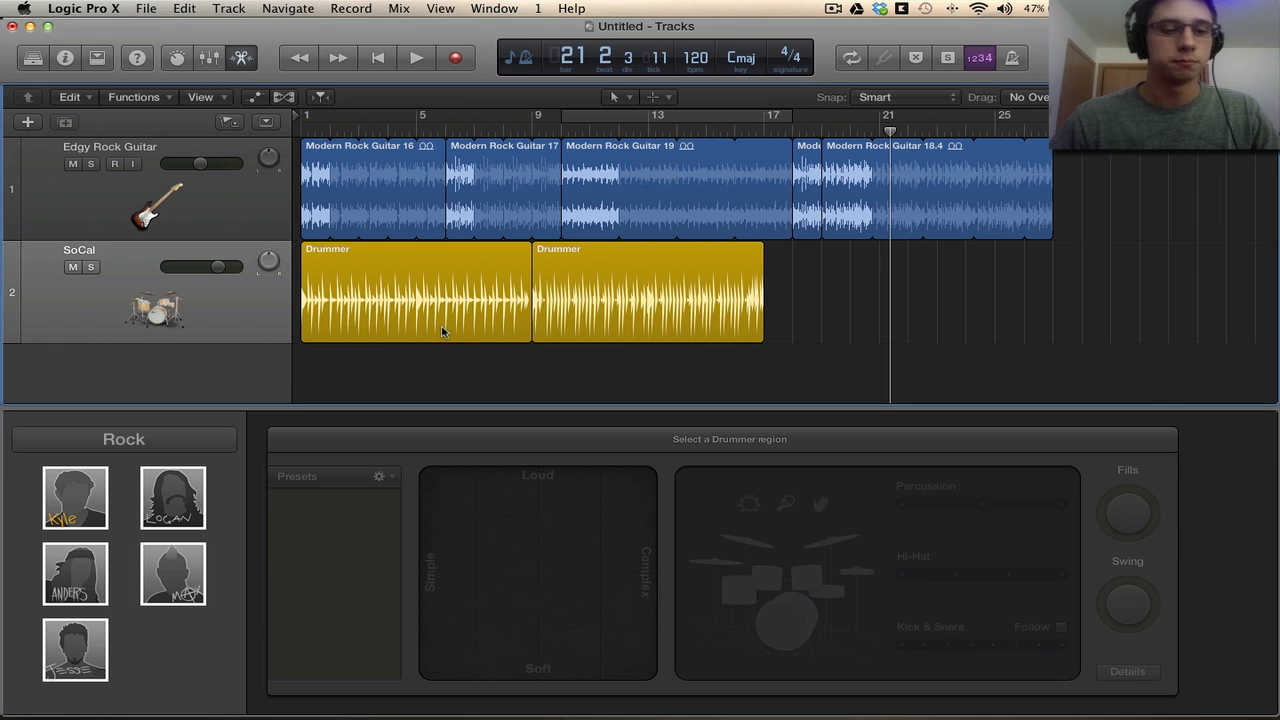
{"action": "mouse_move", "coordinate": [444, 362]}
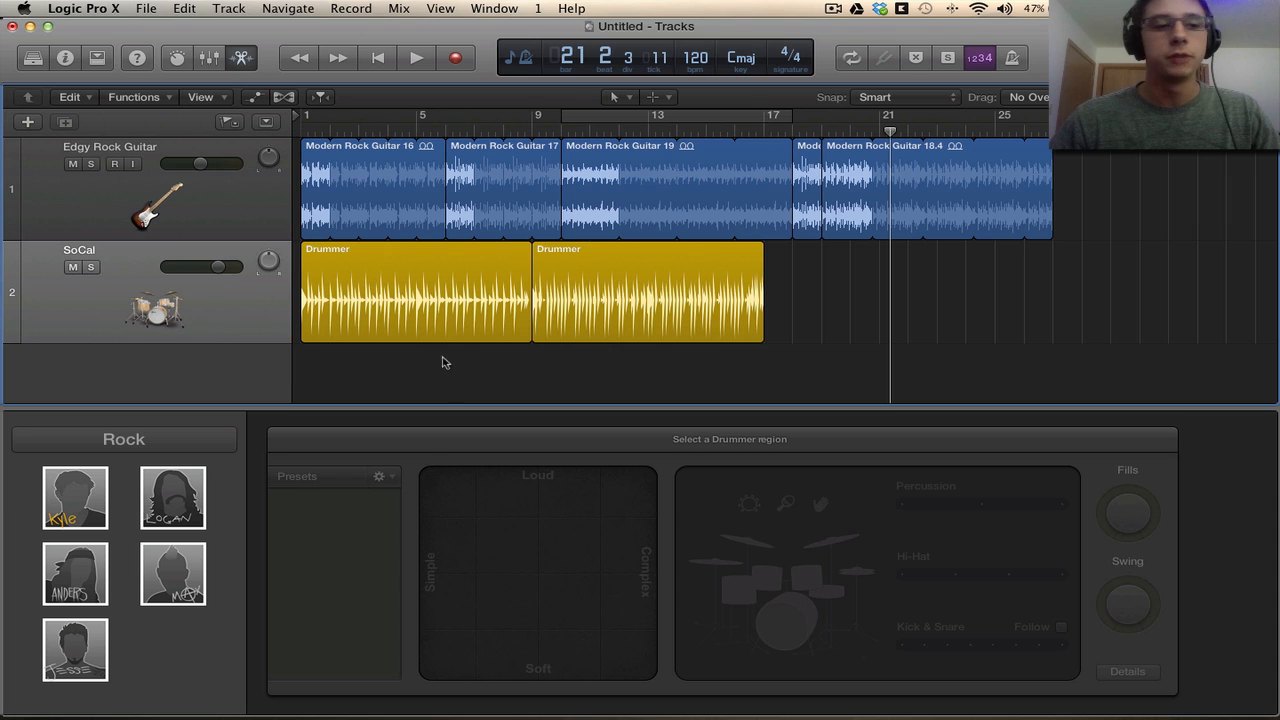
{"action": "left_click", "coordinate": [416, 292]}
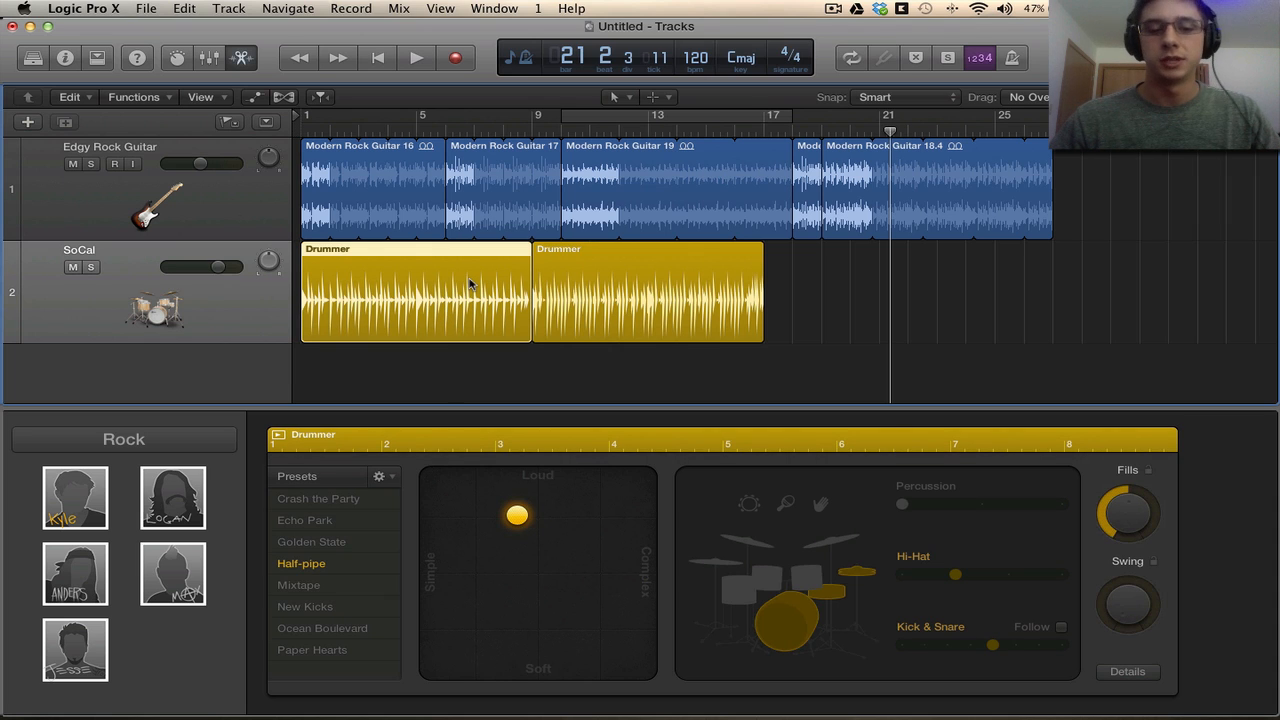
Sweep the region's XY puck from soft/simple up to fully loud and complex
{"action": "left_click_drag", "start_coordinate": [516, 516], "coordinate": [480, 624]}
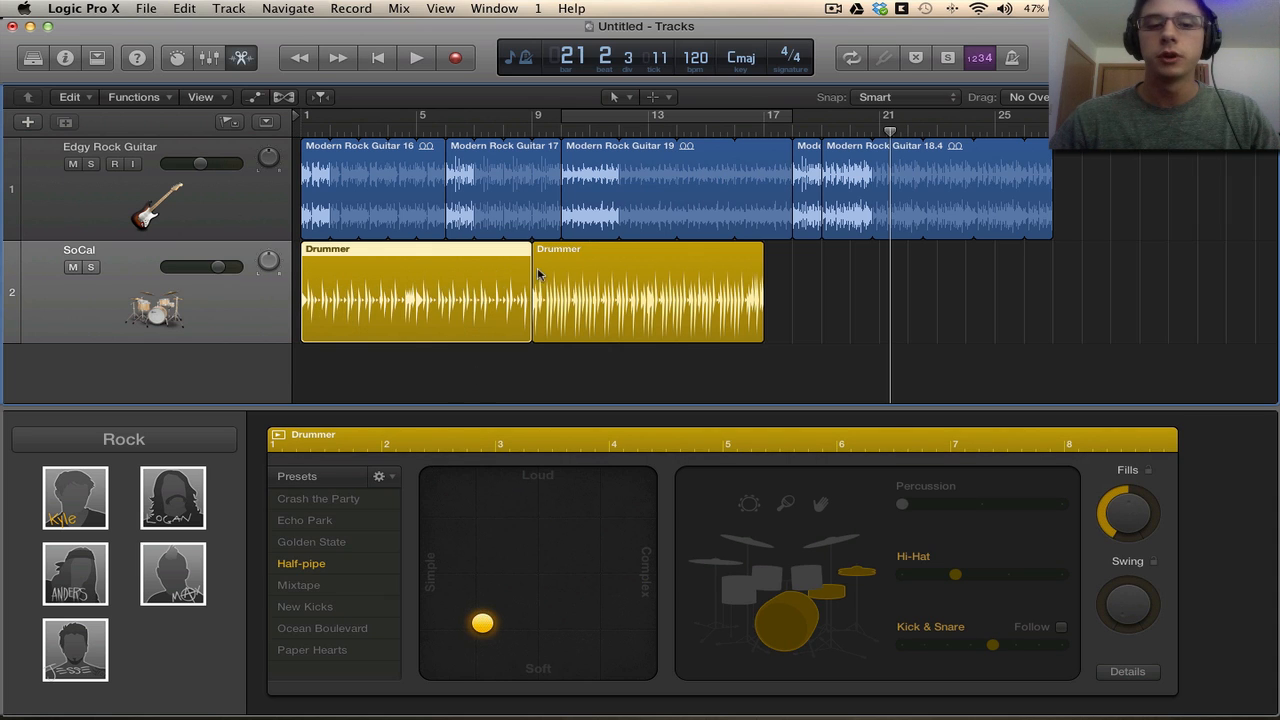
{"action": "mouse_move", "coordinate": [496, 296]}
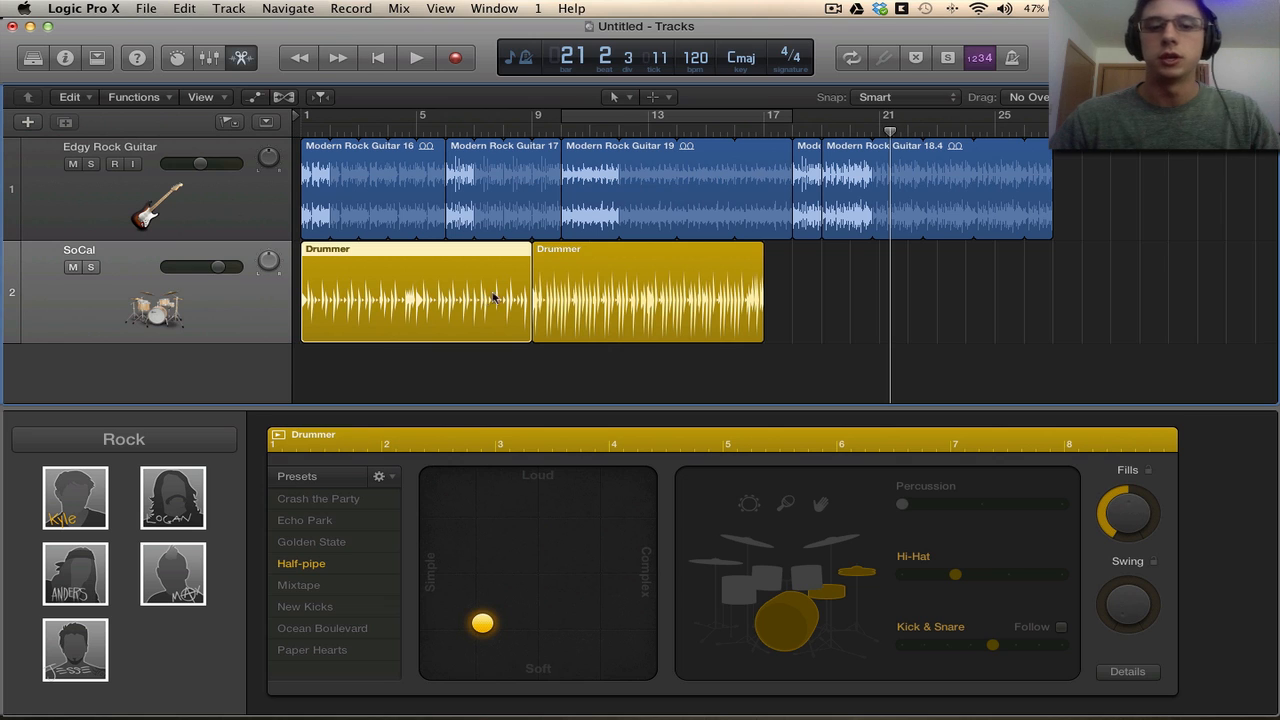
{"action": "mouse_move", "coordinate": [484, 380]}
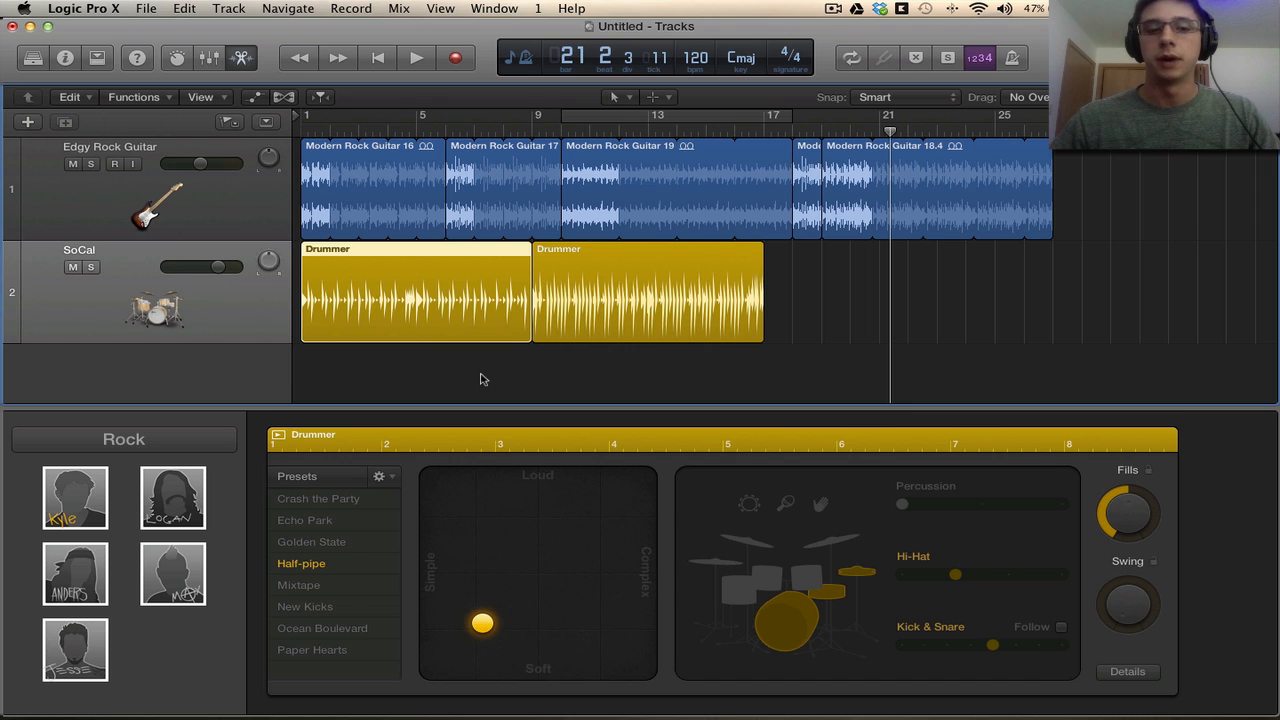
{"action": "left_click_drag", "start_coordinate": [482, 624], "coordinate": [618, 512]}
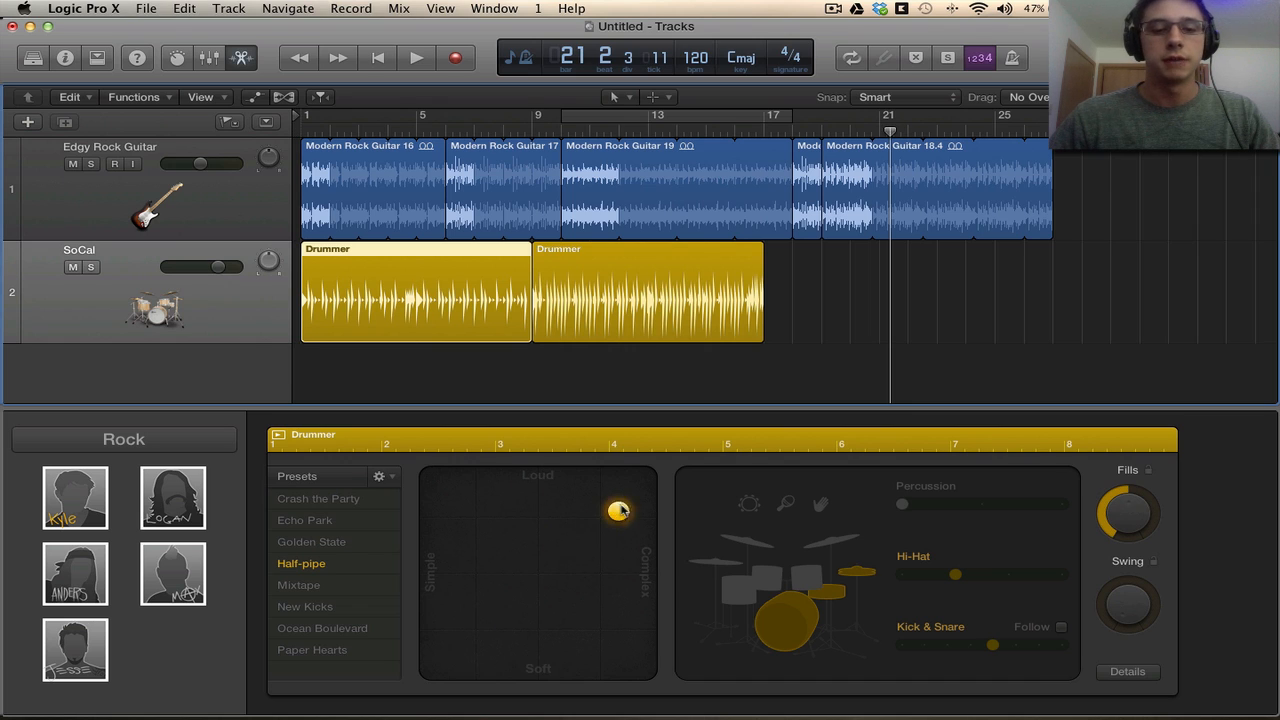
{"action": "left_click_drag", "start_coordinate": [618, 512], "coordinate": [630, 504]}
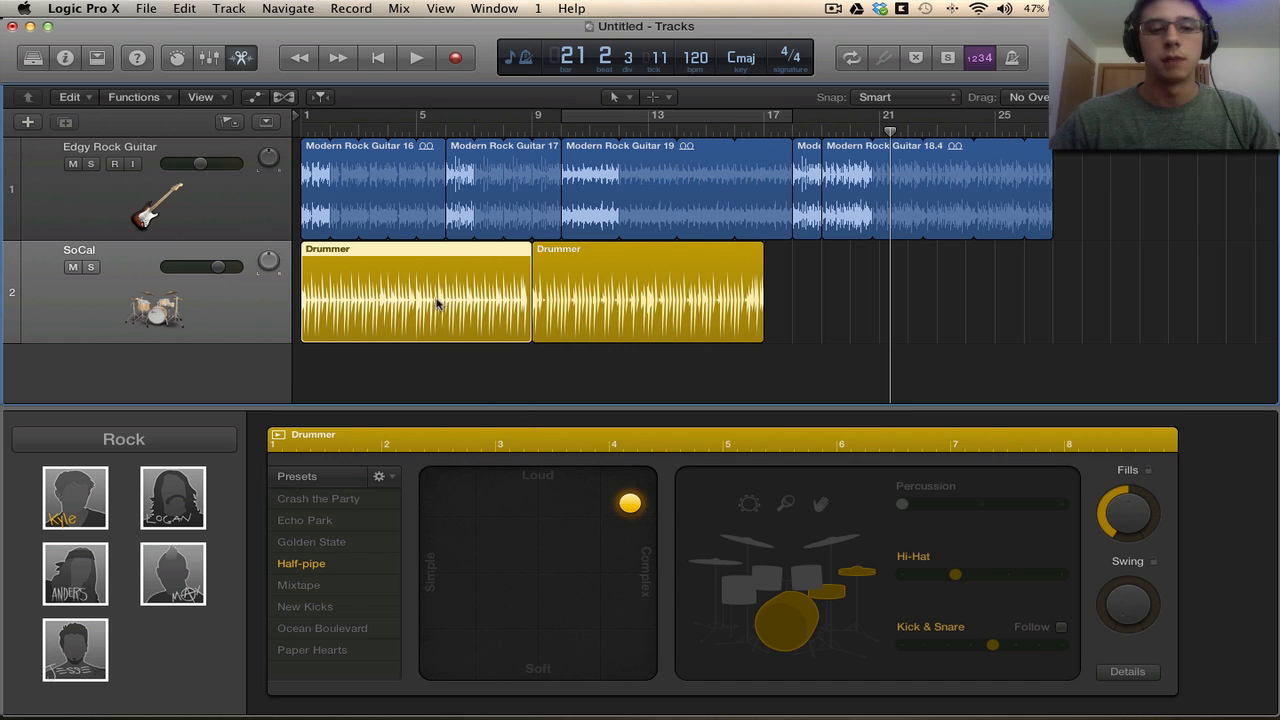
{"action": "mouse_move", "coordinate": [410, 290]}
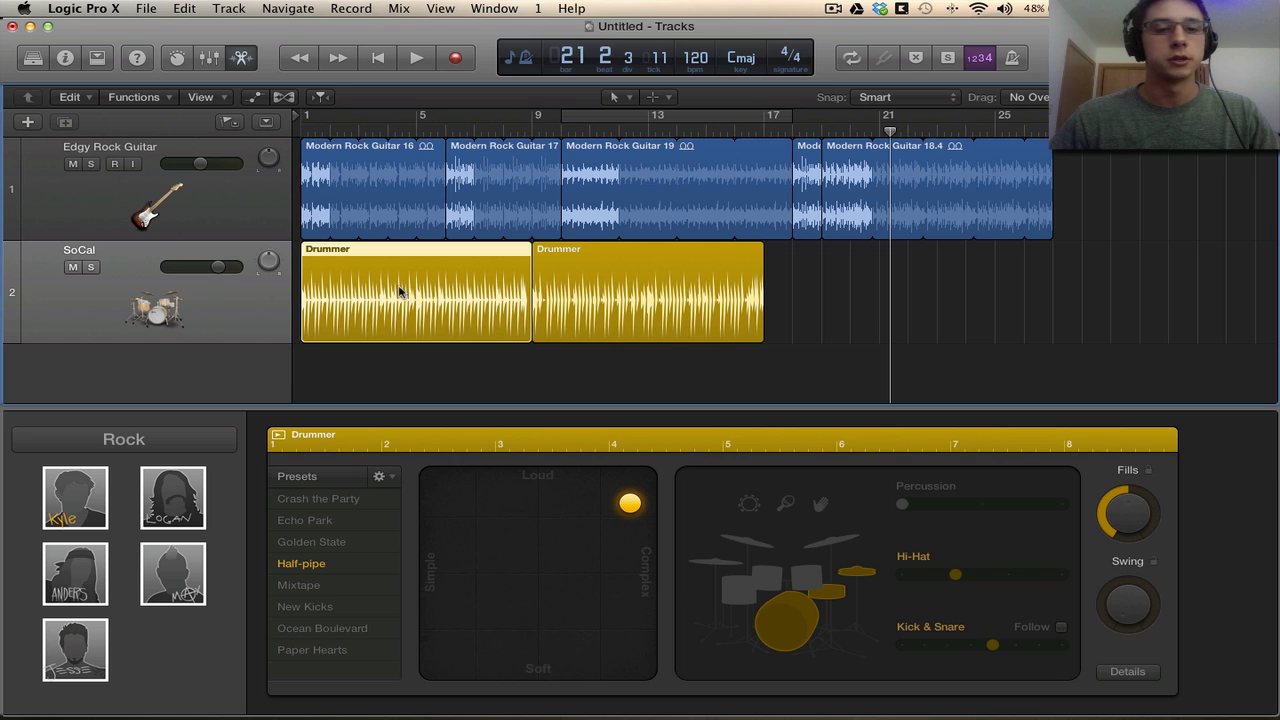
{"action": "mouse_move", "coordinate": [240, 308]}
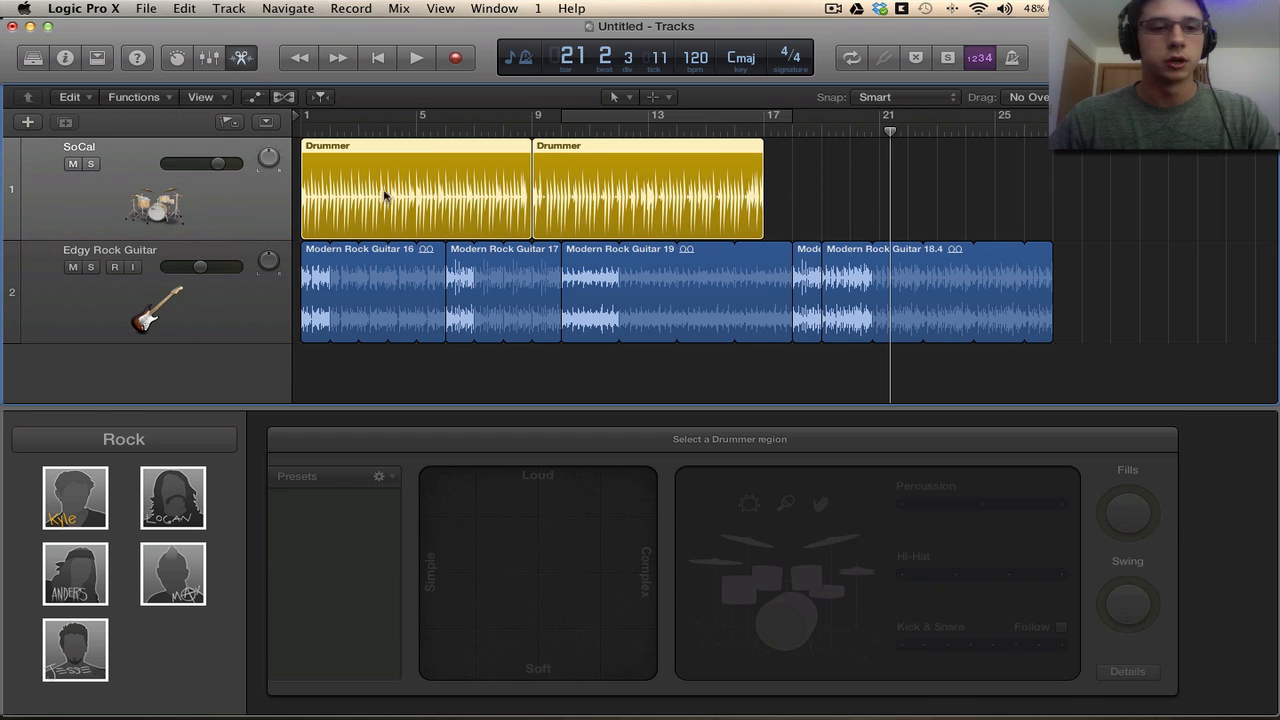
Rearrange the Drummer regions along the guitar and select them all together
{"action": "left_click", "coordinate": [676, 190]}
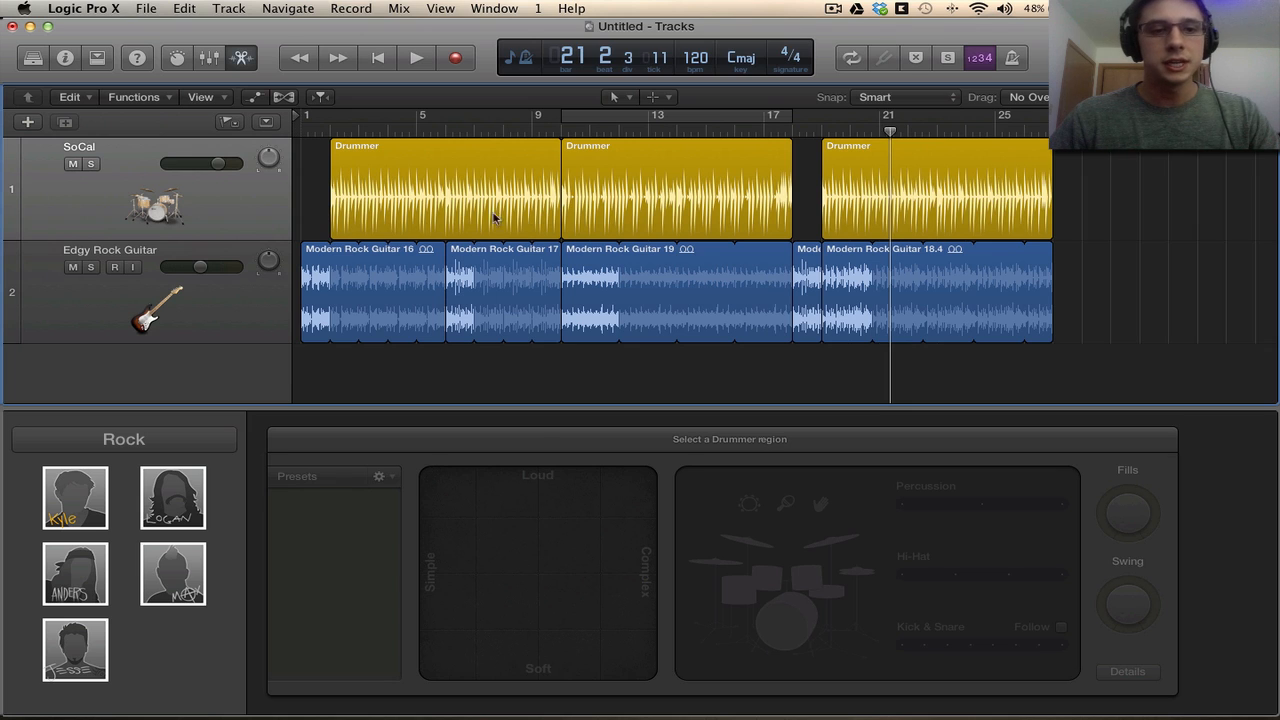
{"action": "left_click", "coordinate": [444, 190]}
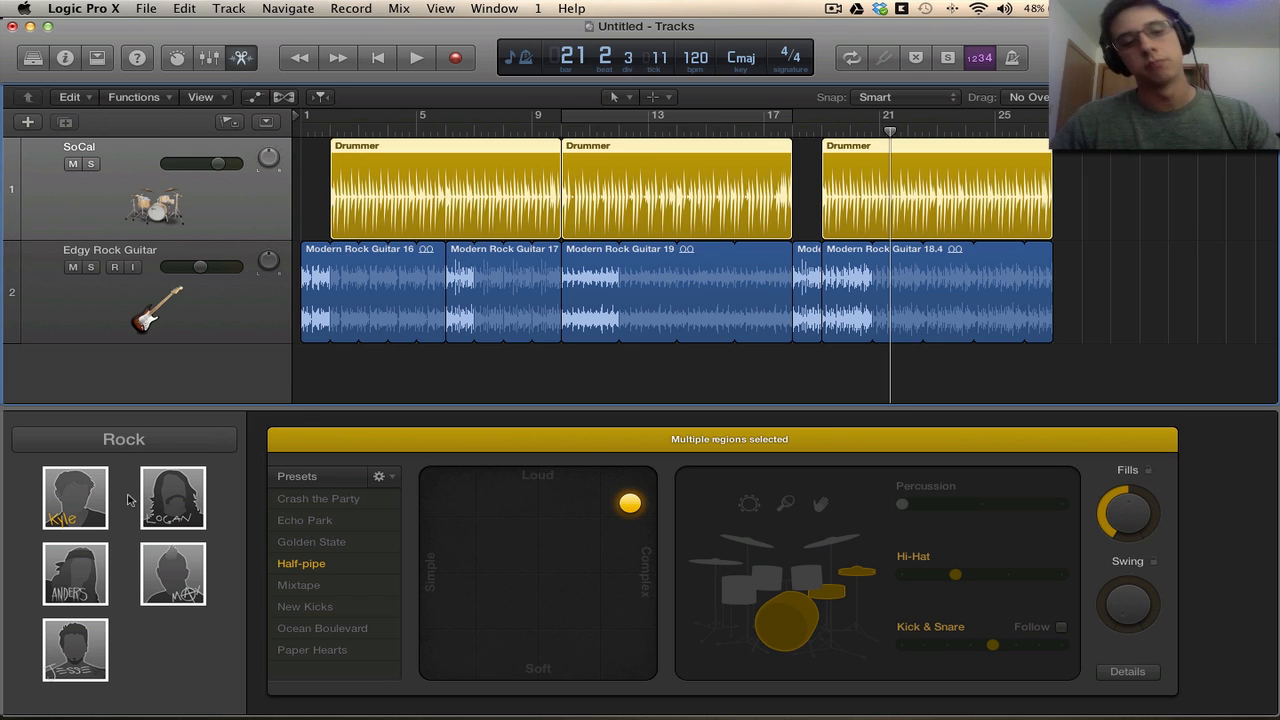
{"action": "left_click", "coordinate": [74, 496]}
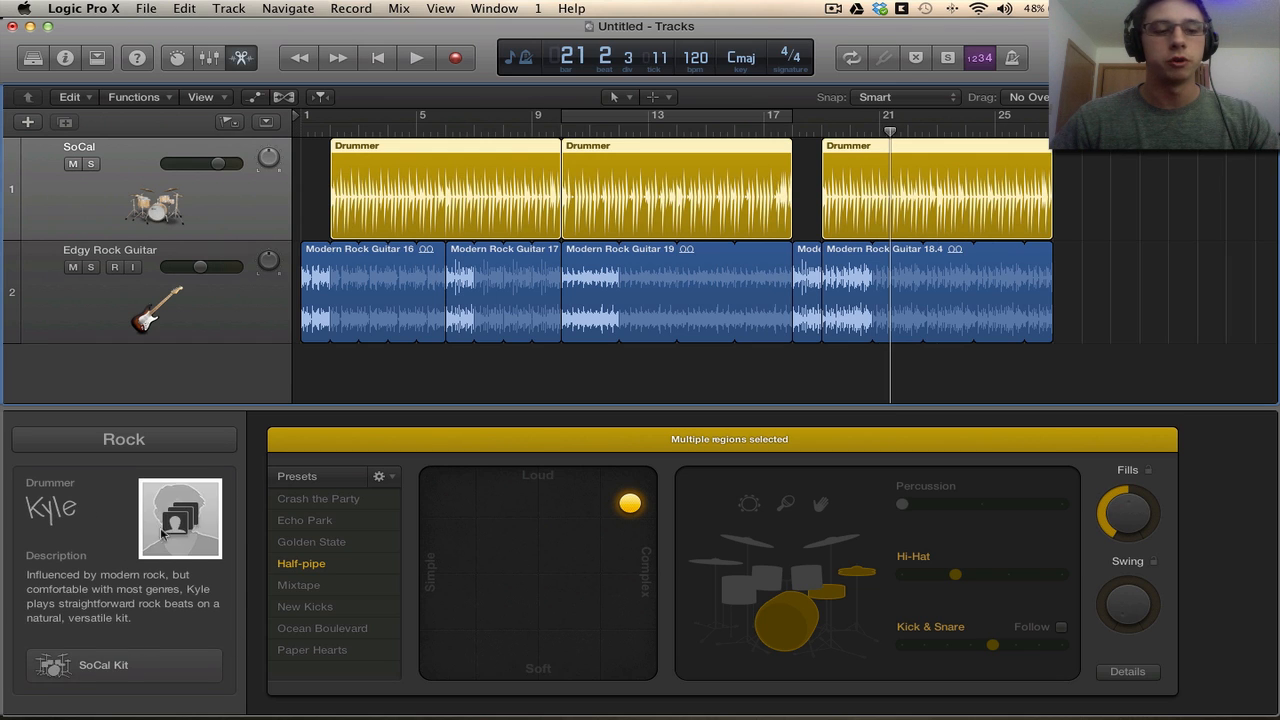
{"action": "left_click", "coordinate": [180, 518]}
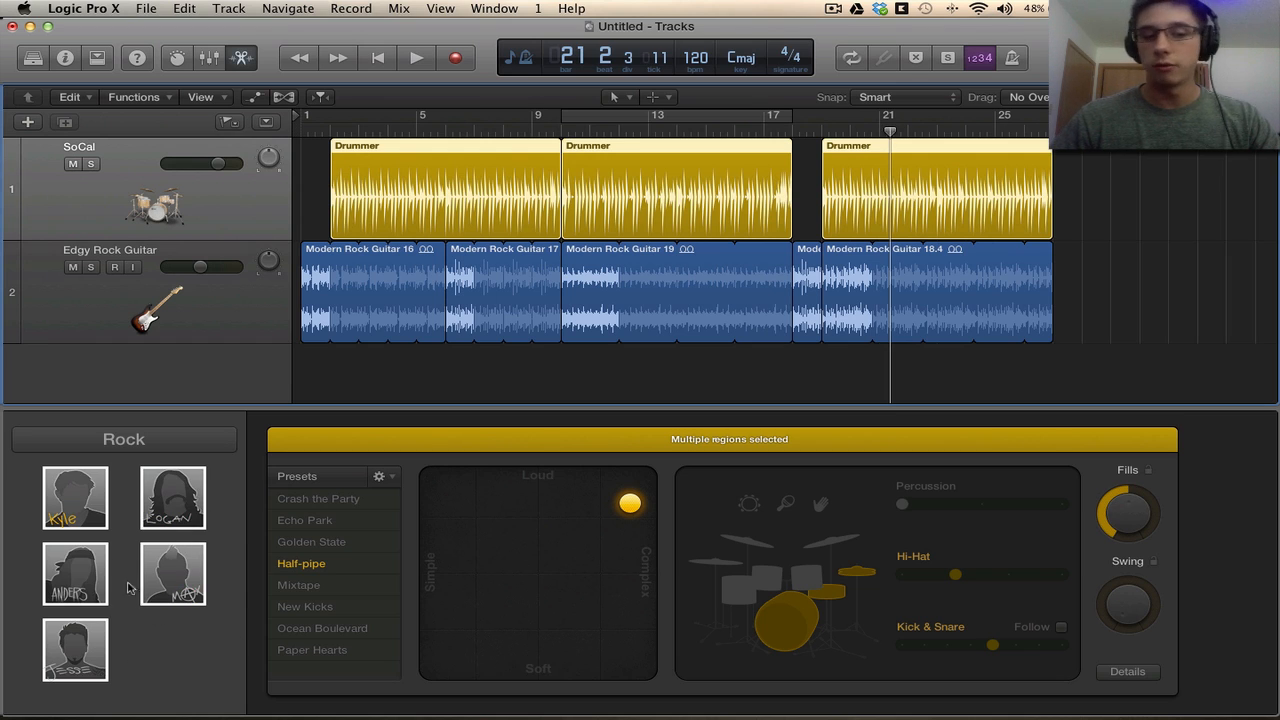
{"action": "left_click", "coordinate": [124, 440]}
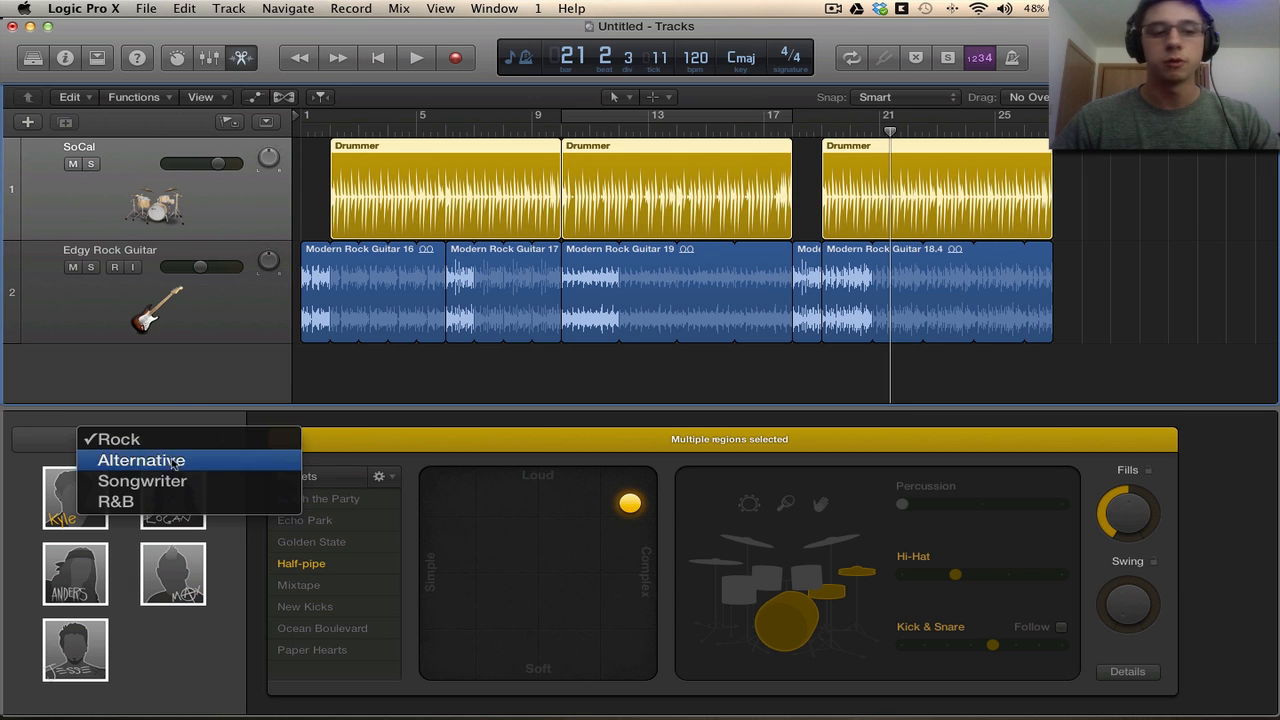
{"action": "left_click", "coordinate": [120, 438]}
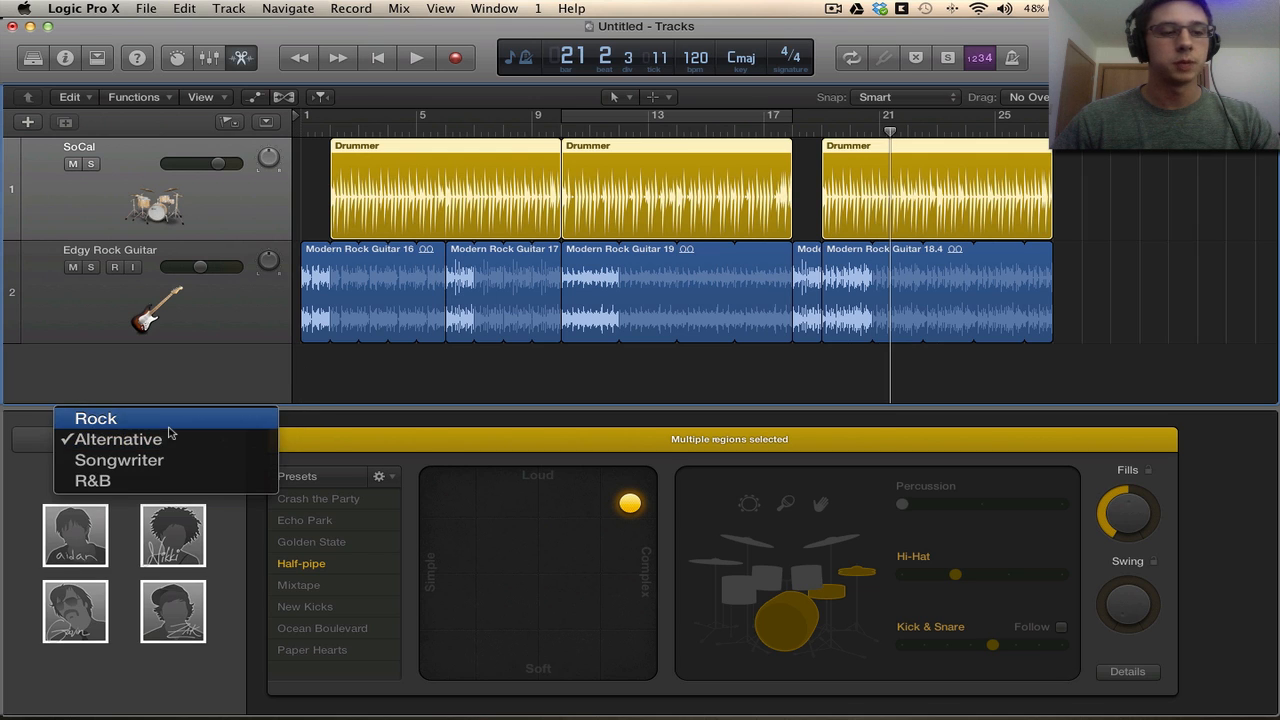
{"action": "left_click", "coordinate": [96, 418]}
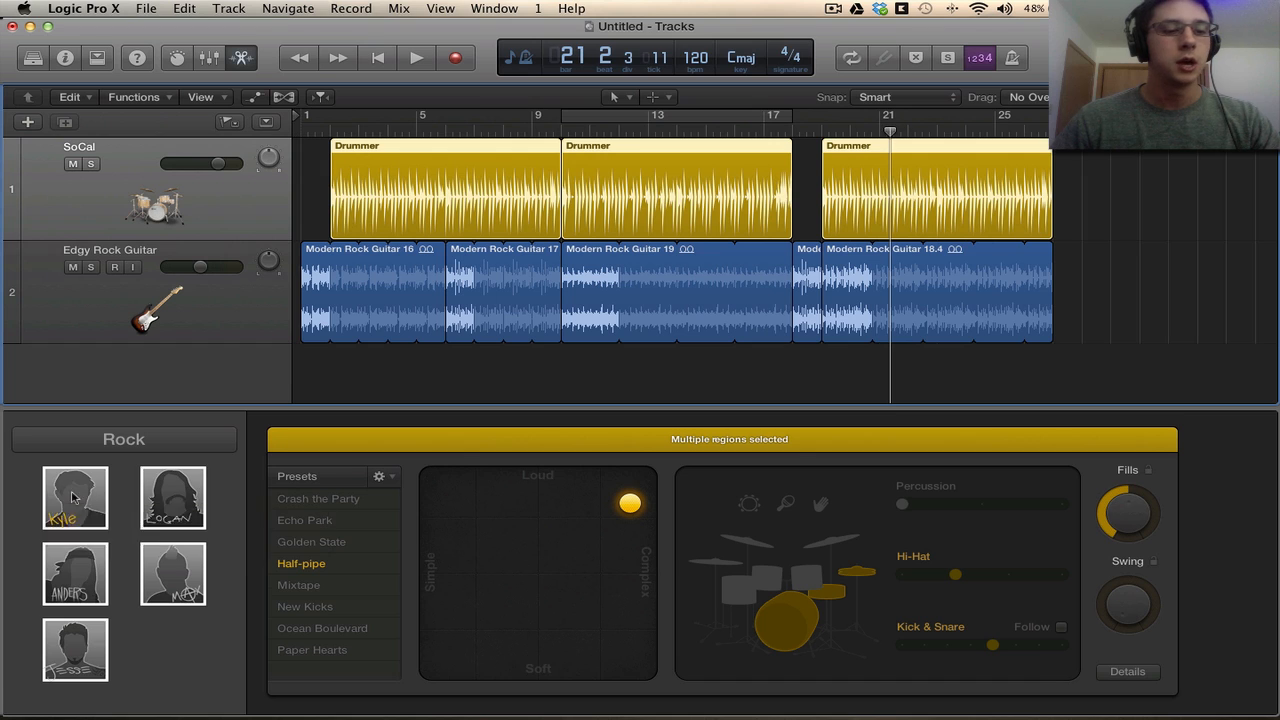
{"action": "left_click", "coordinate": [76, 496]}
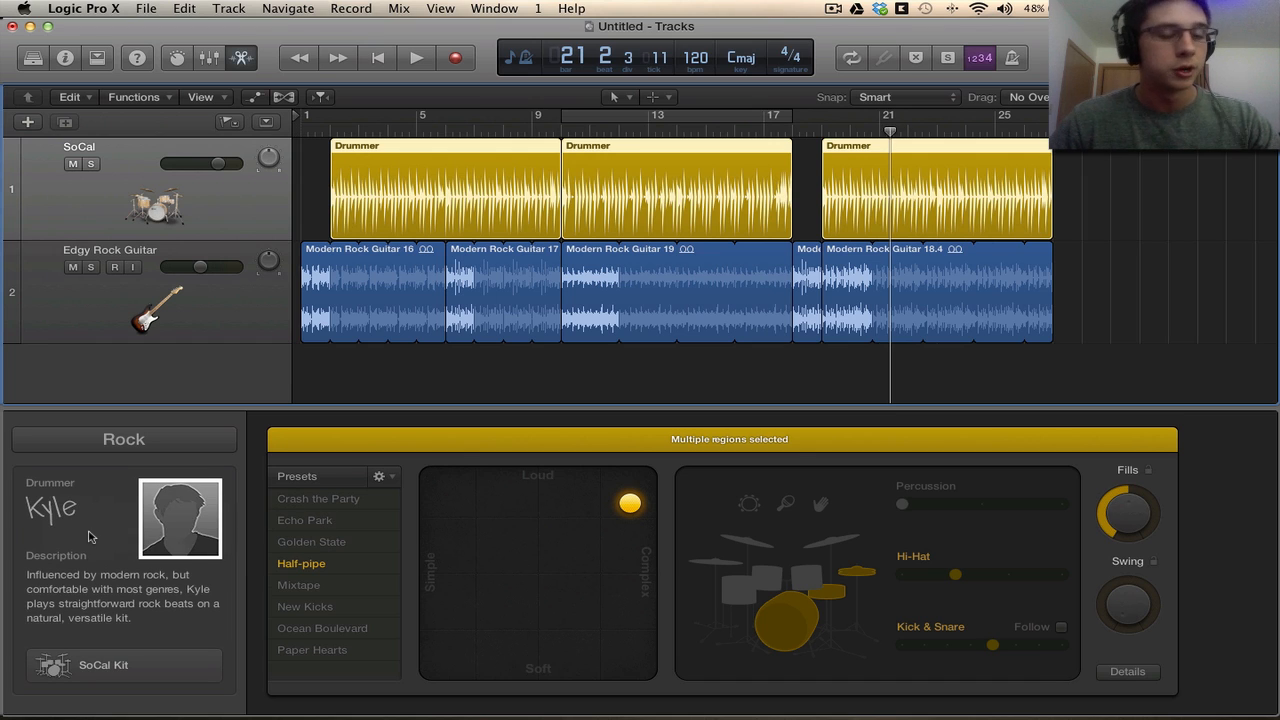
{"action": "mouse_move", "coordinate": [136, 590]}
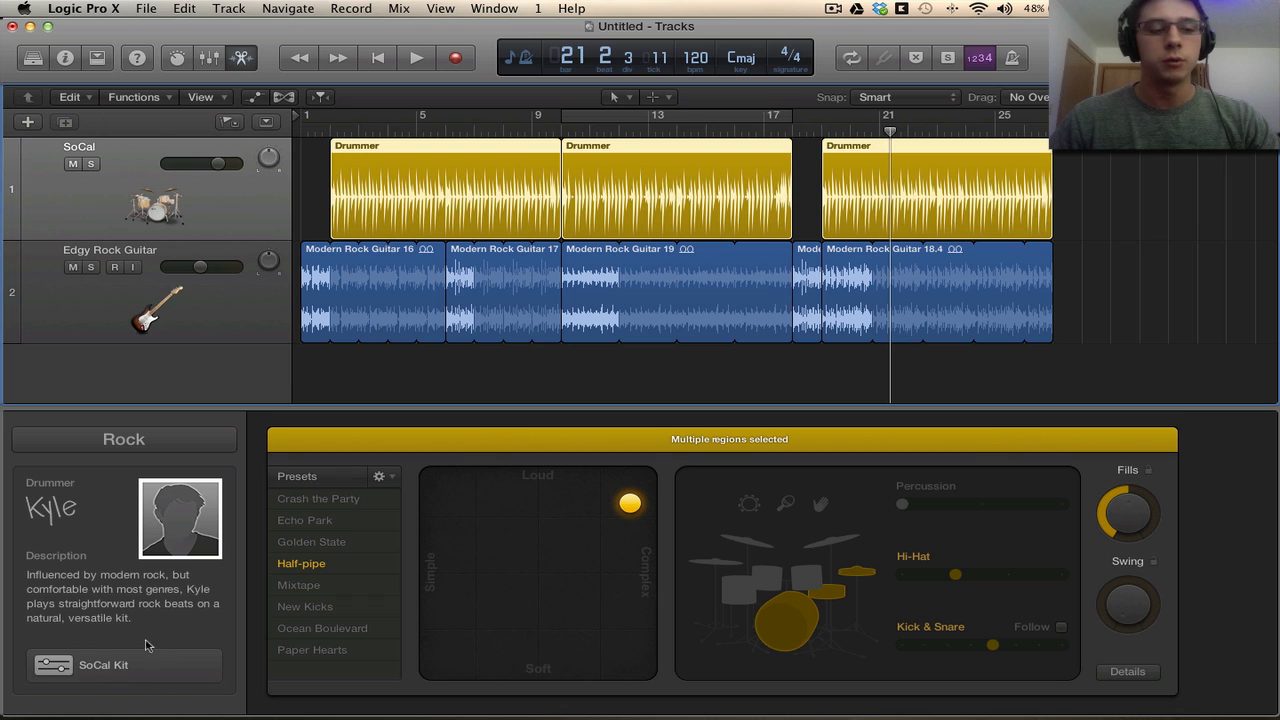
{"action": "mouse_move", "coordinate": [358, 540]}
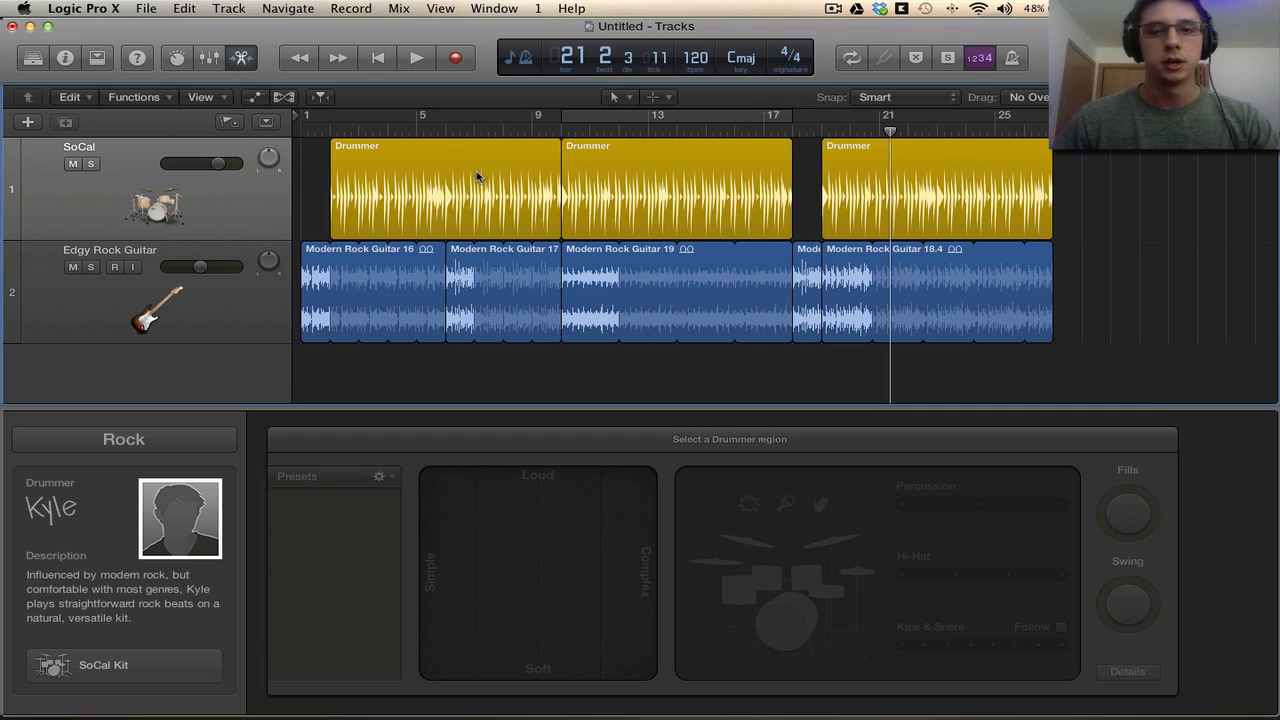
Select the first Drummer region so its beat settings open with the Mixtape preset
{"action": "left_click", "coordinate": [444, 190]}
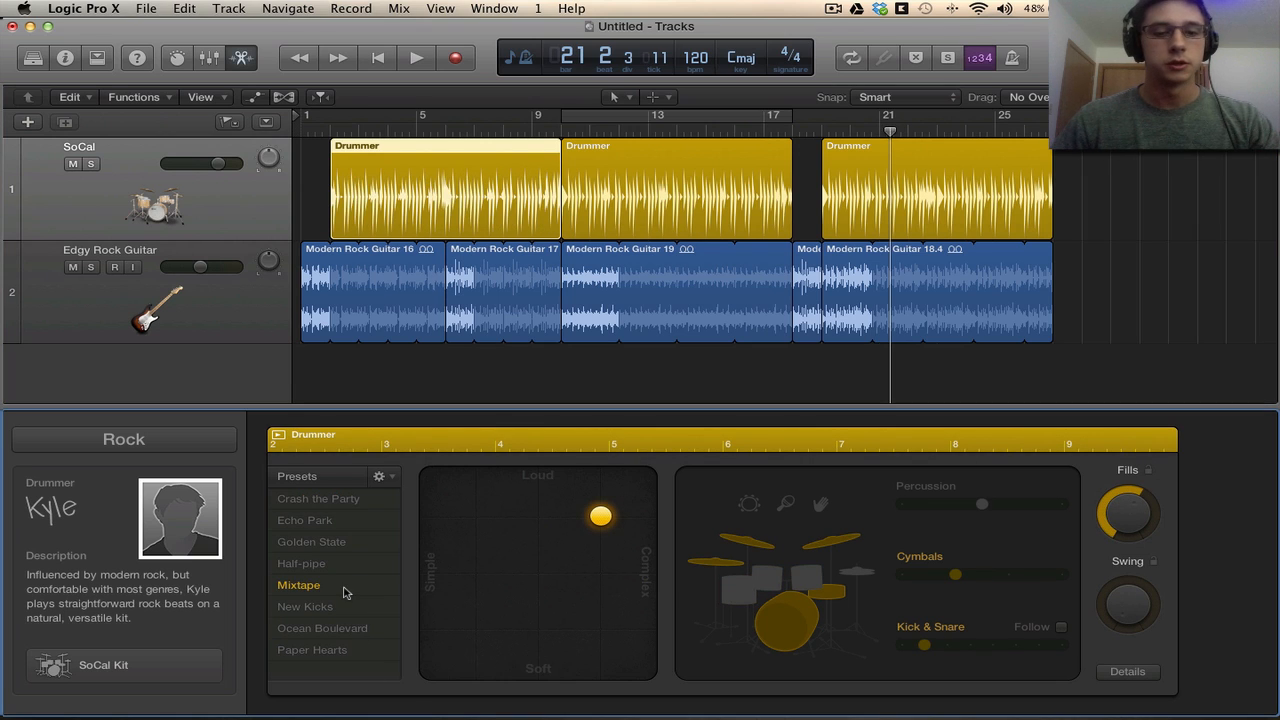
{"action": "mouse_move", "coordinate": [336, 540]}
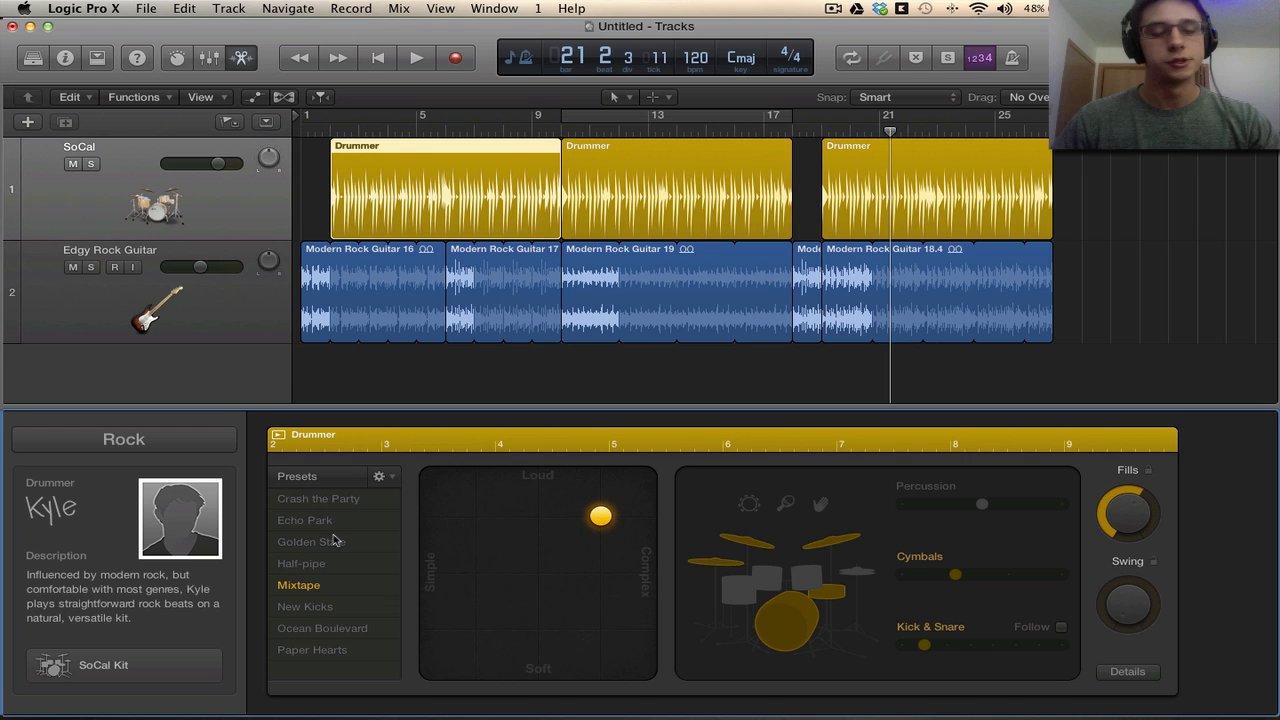
{"action": "mouse_move", "coordinate": [492, 578]}
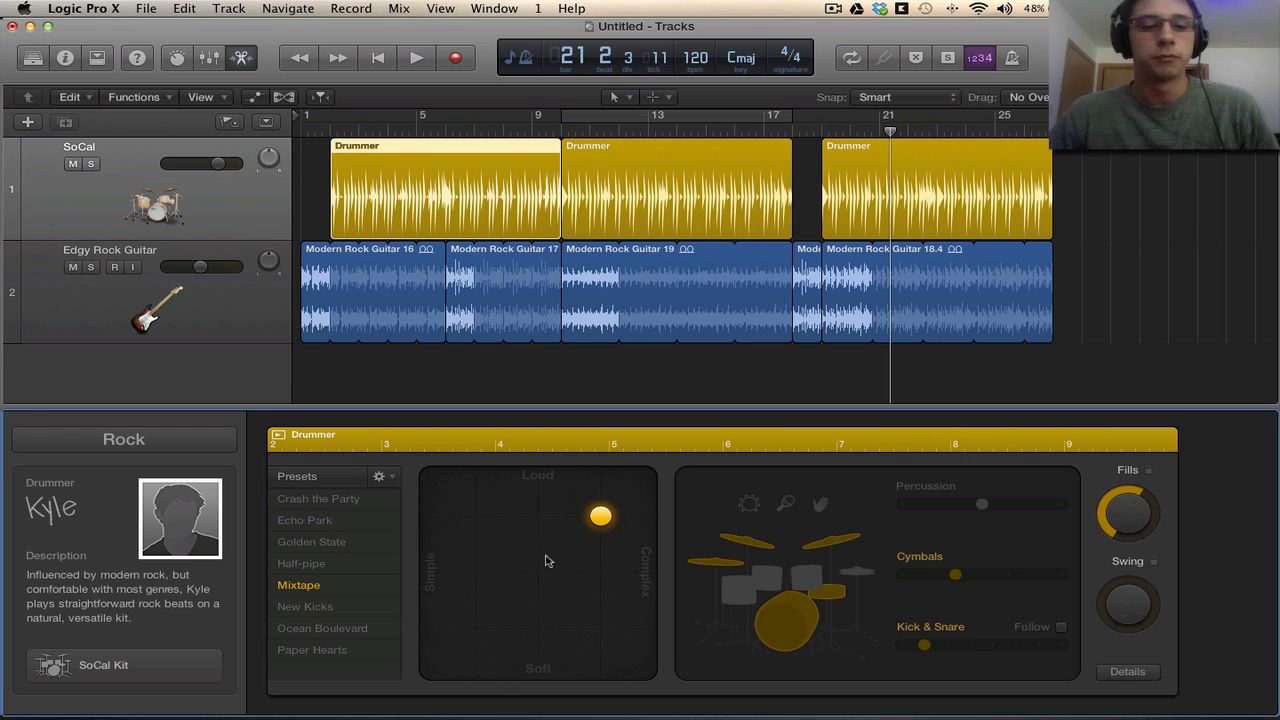
{"action": "mouse_move", "coordinate": [640, 566]}
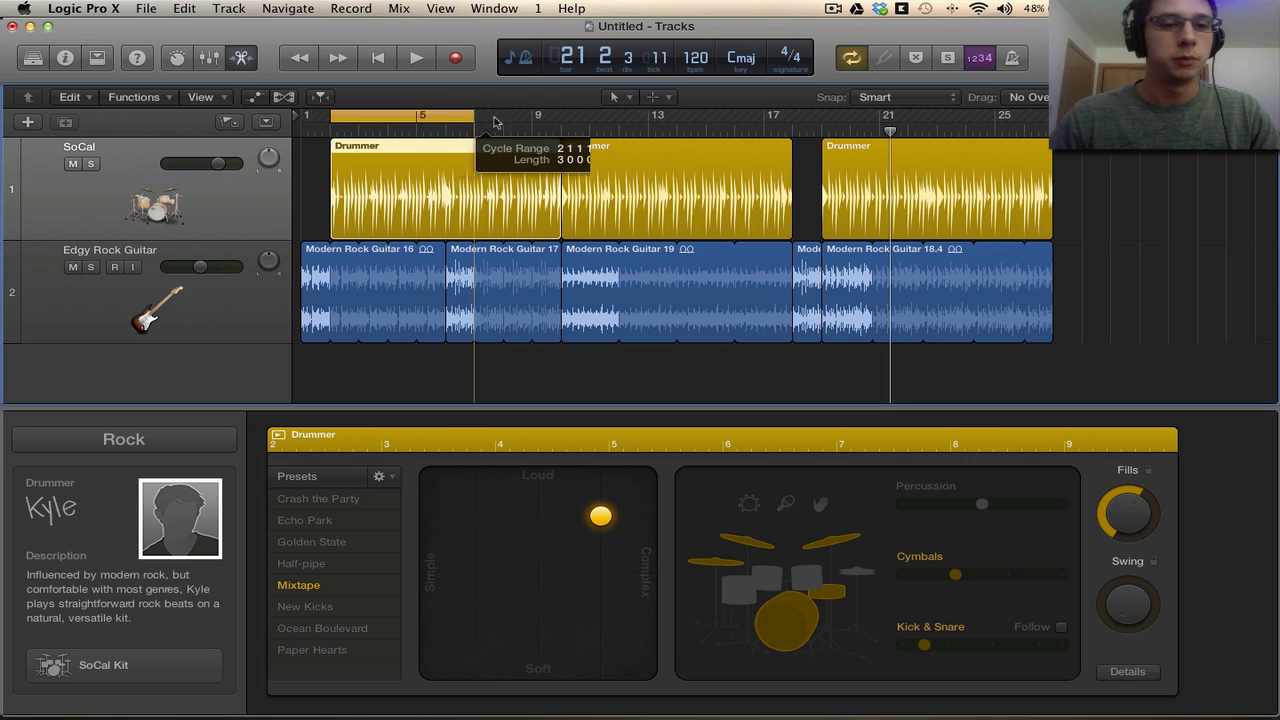
{"action": "mouse_move", "coordinate": [592, 628]}
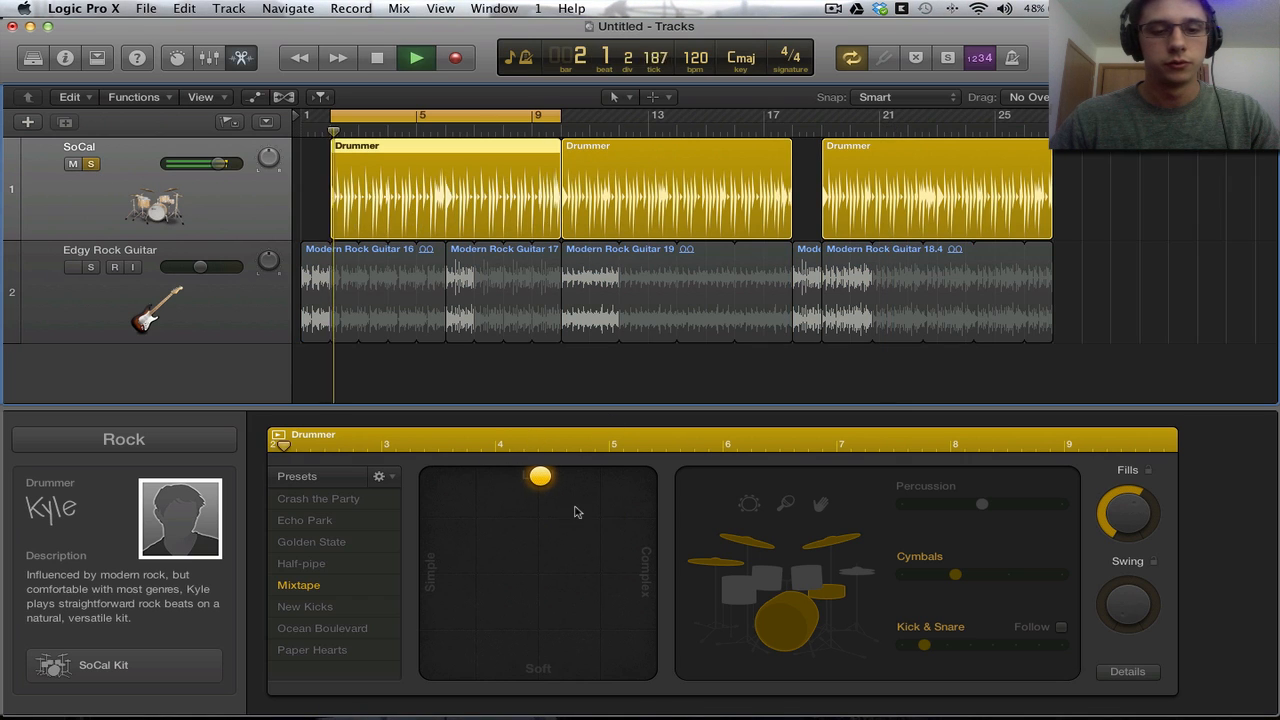
While looping, sweep the beat softer, simpler and busier, then settle on medium loudness and complexity
{"action": "left_click_drag", "start_coordinate": [540, 476], "coordinate": [536, 670]}
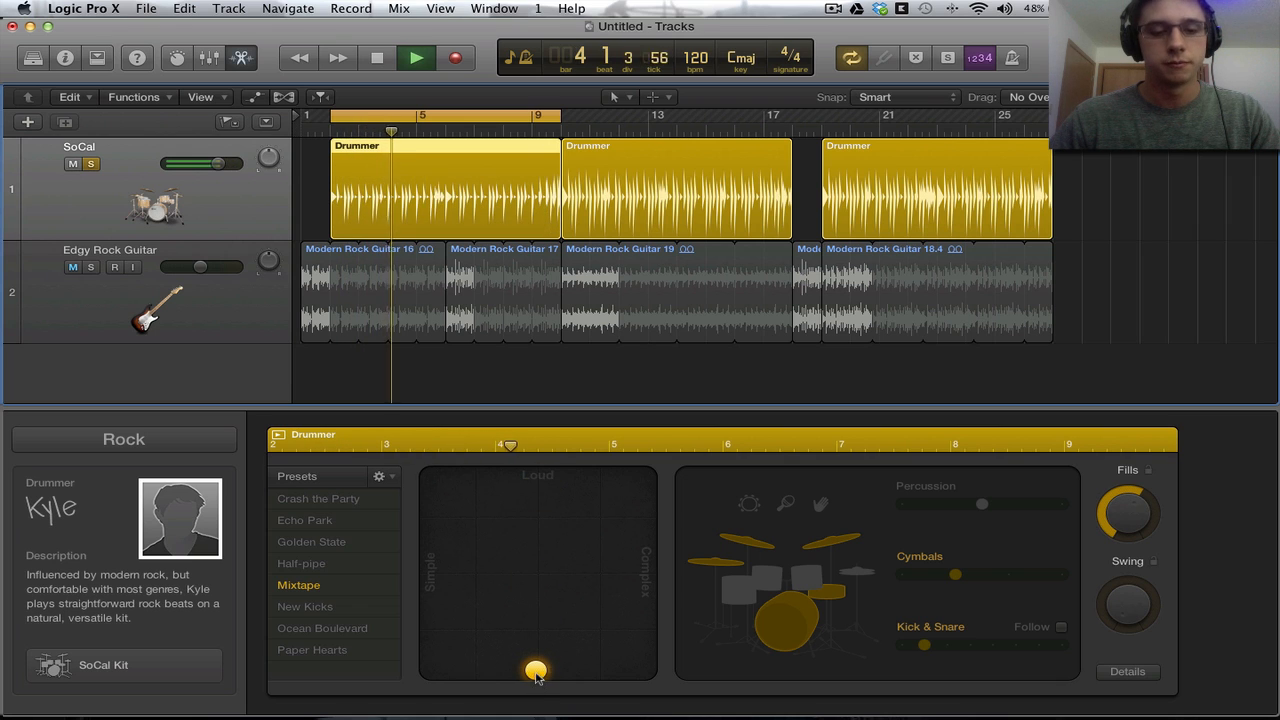
{"action": "left_click_drag", "start_coordinate": [536, 670], "coordinate": [430, 572]}
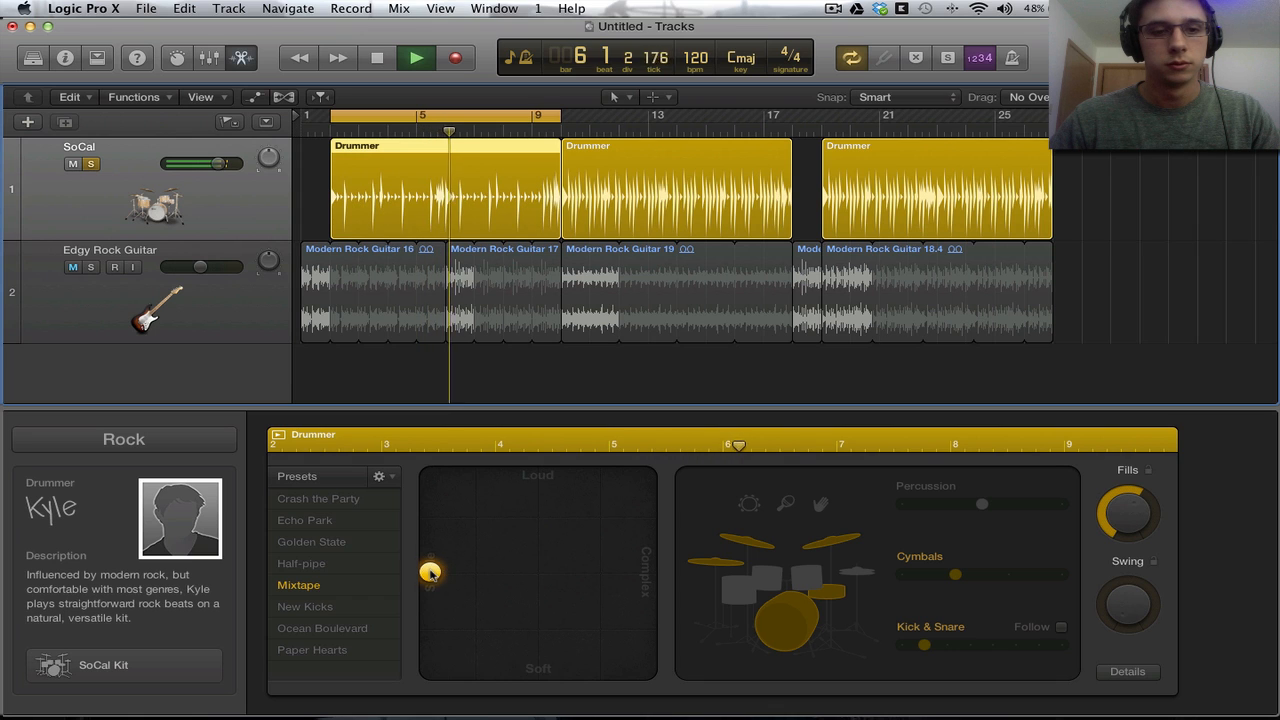
{"action": "left_click_drag", "start_coordinate": [430, 572], "coordinate": [644, 572]}
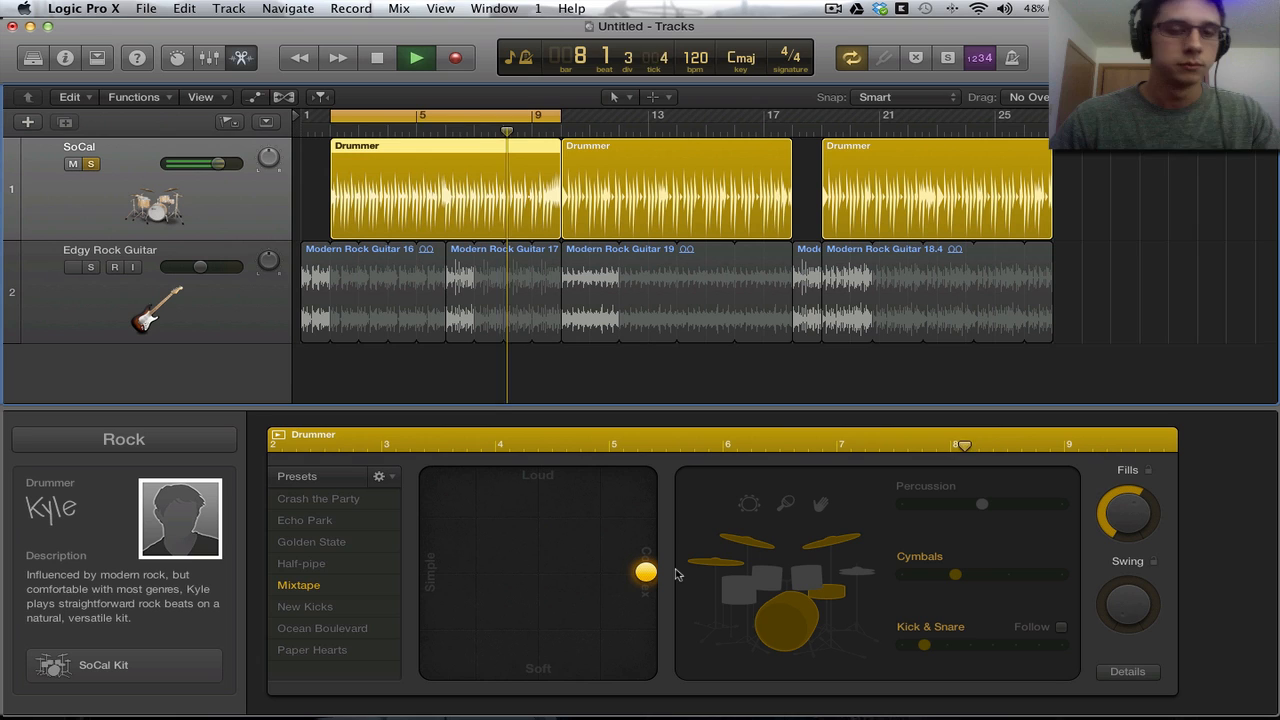
{"action": "left_click", "coordinate": [376, 56]}
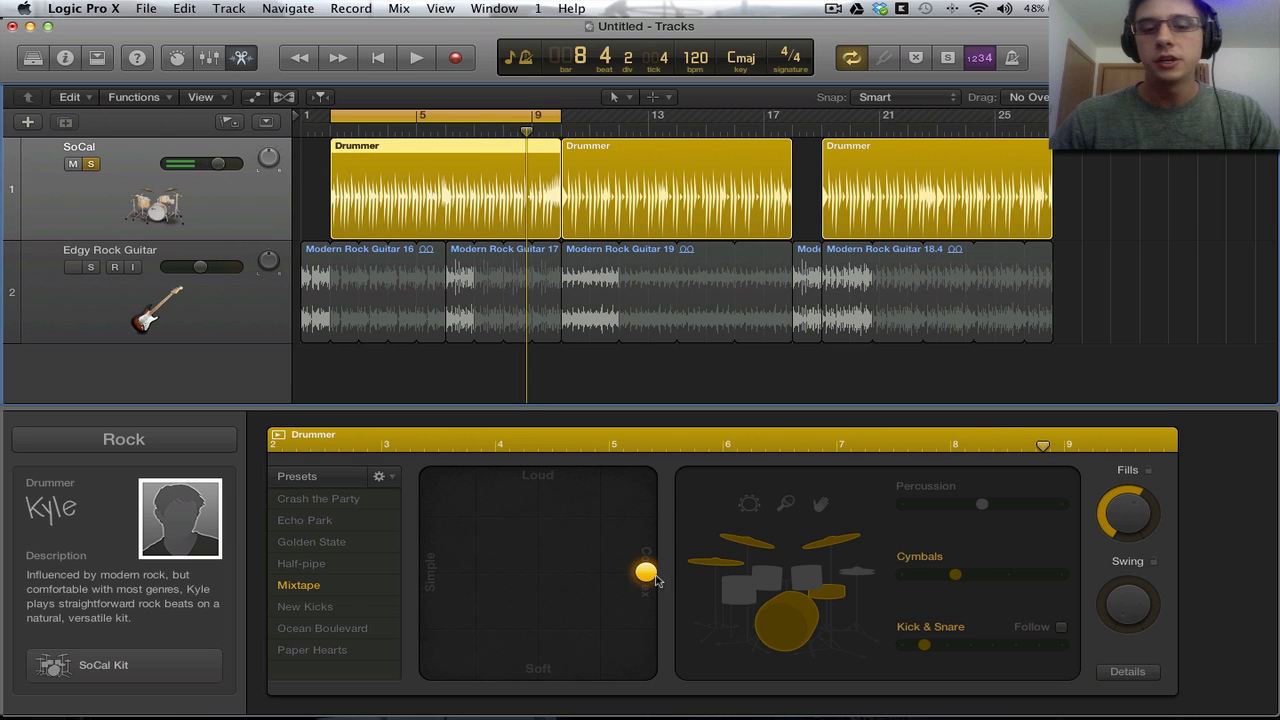
{"action": "left_click_drag", "start_coordinate": [644, 572], "coordinate": [578, 536]}
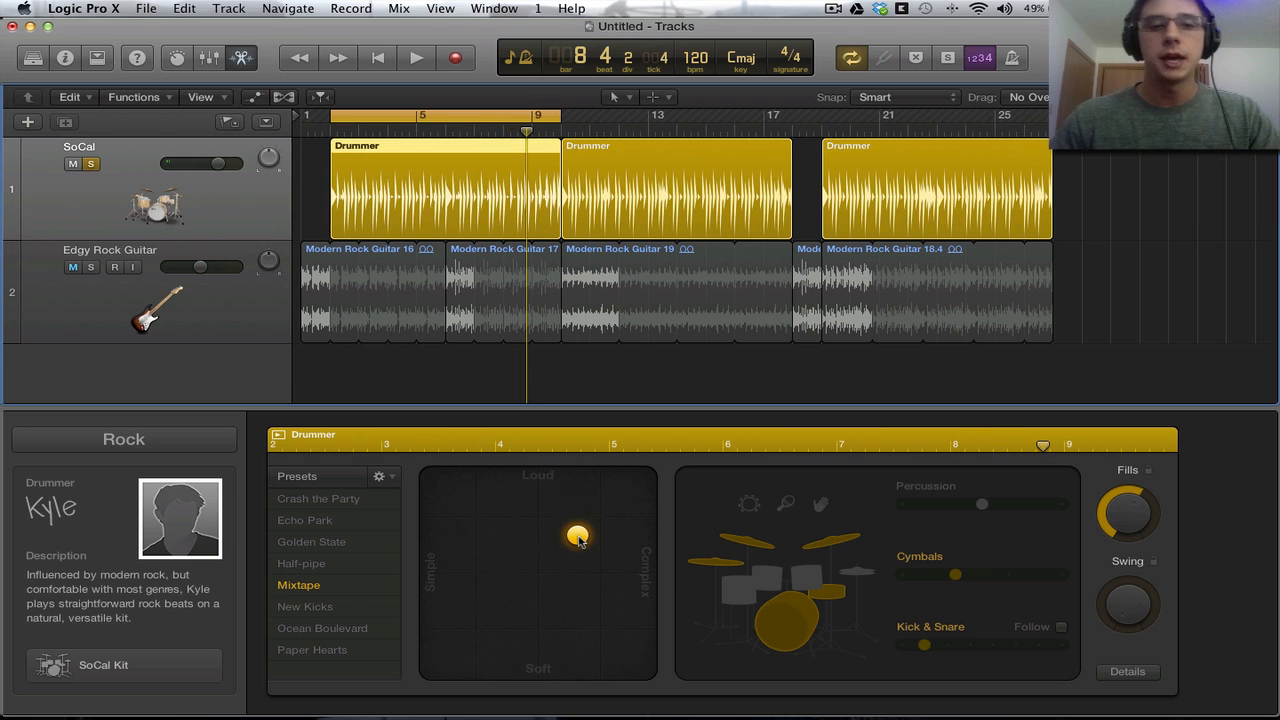
{"action": "left_click", "coordinate": [72, 268]}
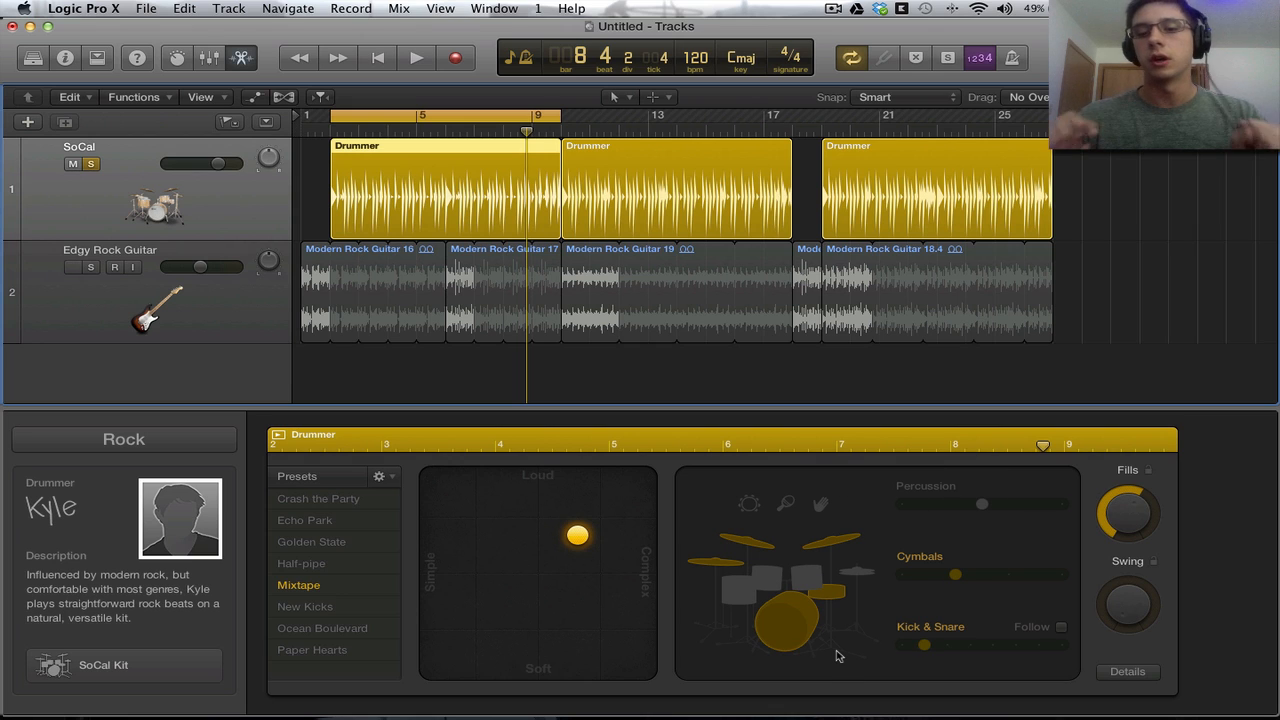
Switch the beat to toms instead of cymbals and make kick and snare follow Edgy Rock Guitar
{"action": "left_click", "coordinate": [72, 268]}
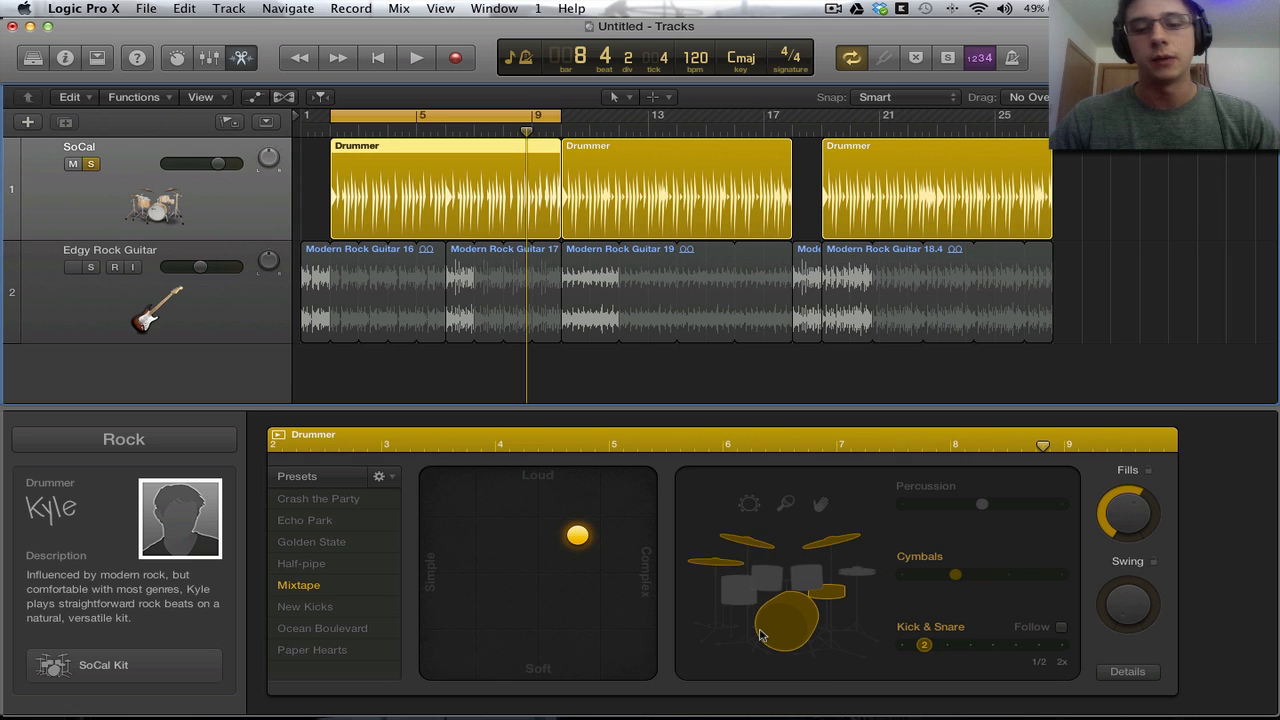
{"action": "left_click", "coordinate": [72, 268]}
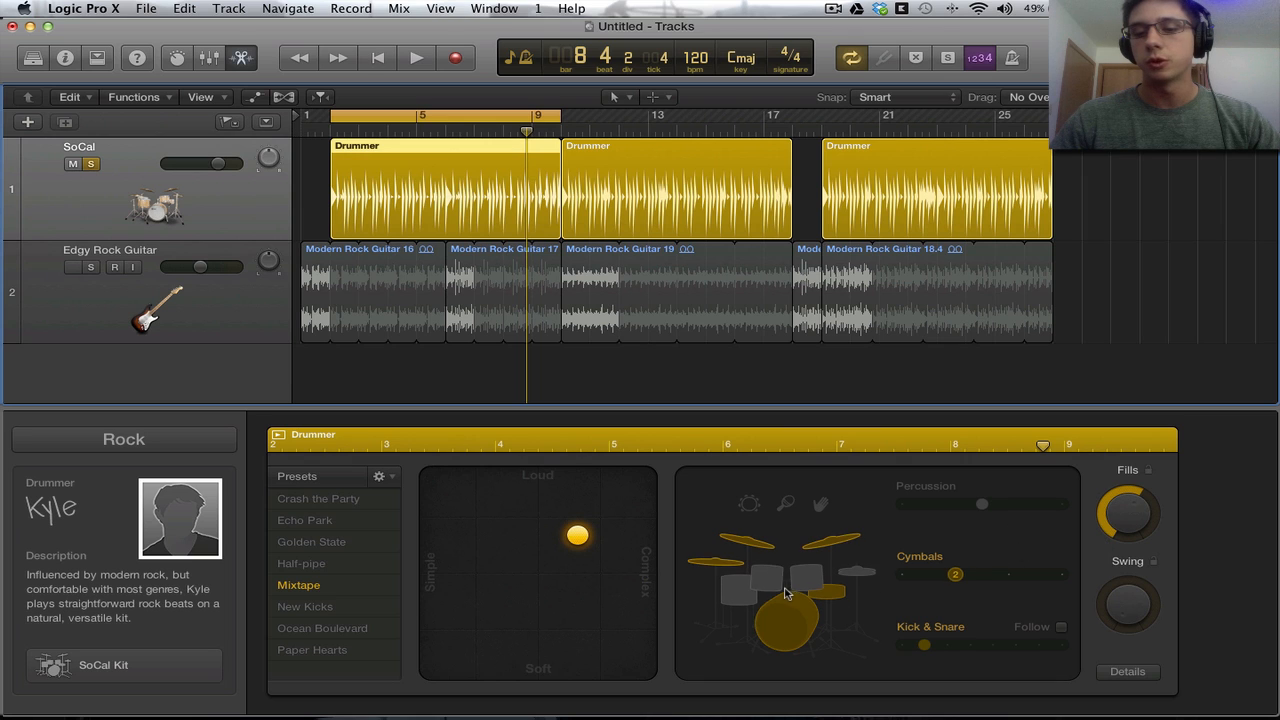
{"action": "left_click", "coordinate": [770, 580]}
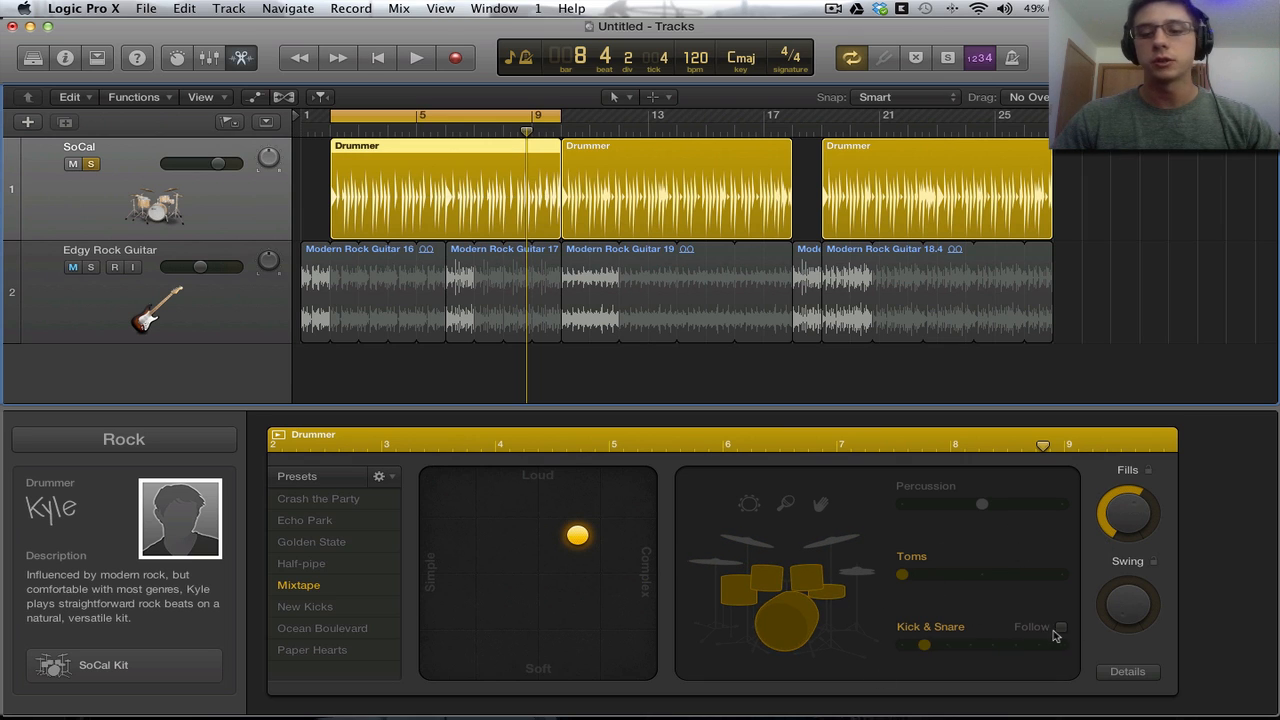
{"action": "left_click", "coordinate": [1062, 626]}
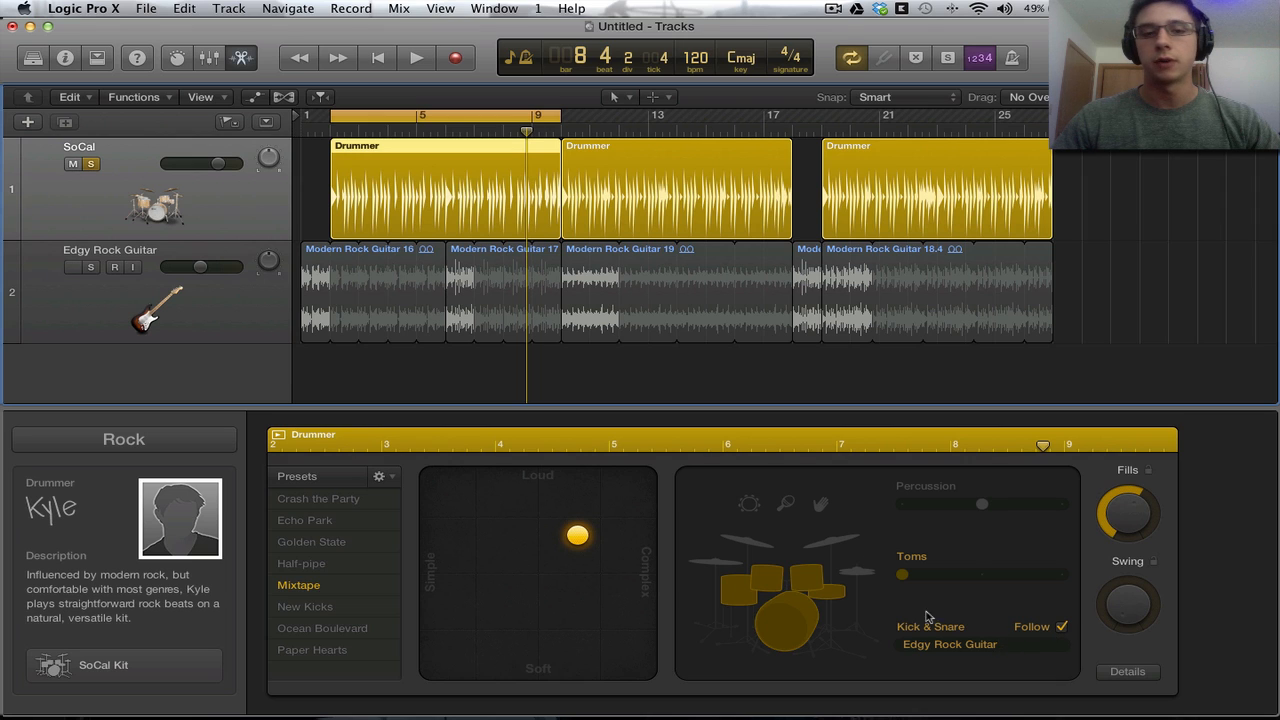
Browse the variation views, open the Details feel and ghost-note settings, and return to the kit view
{"action": "left_click", "coordinate": [72, 268]}
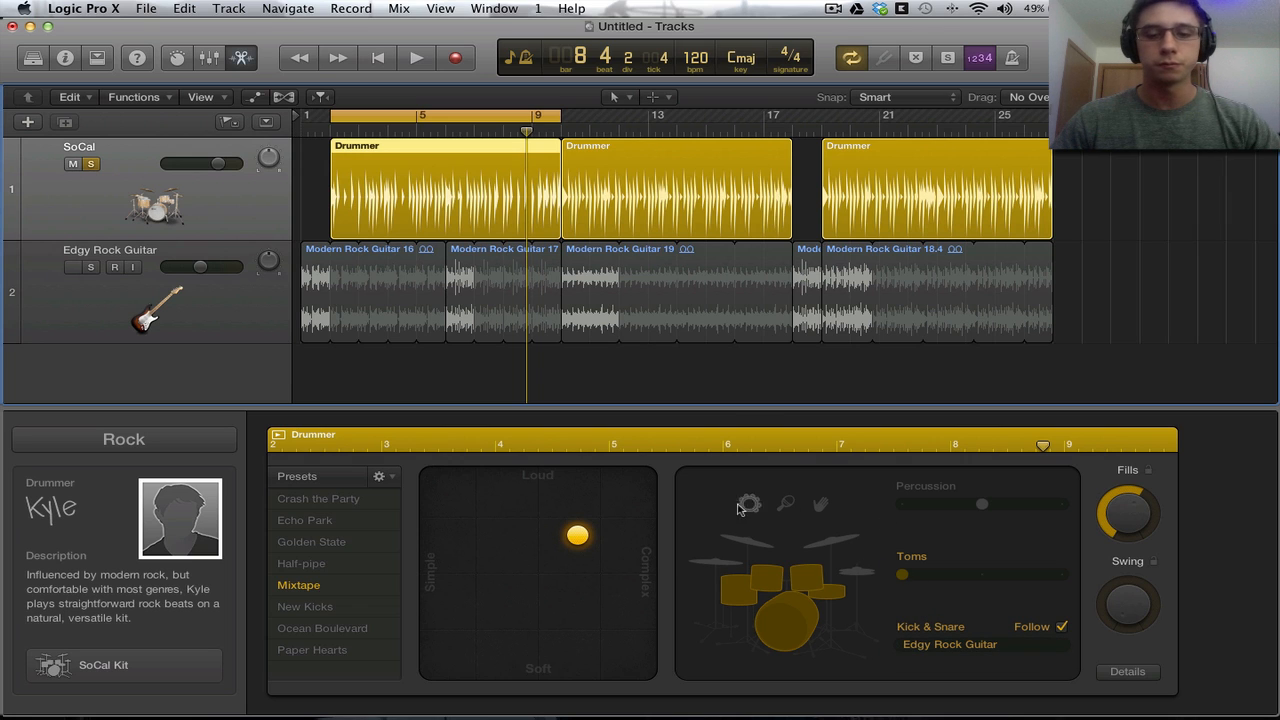
{"action": "left_click", "coordinate": [72, 268]}
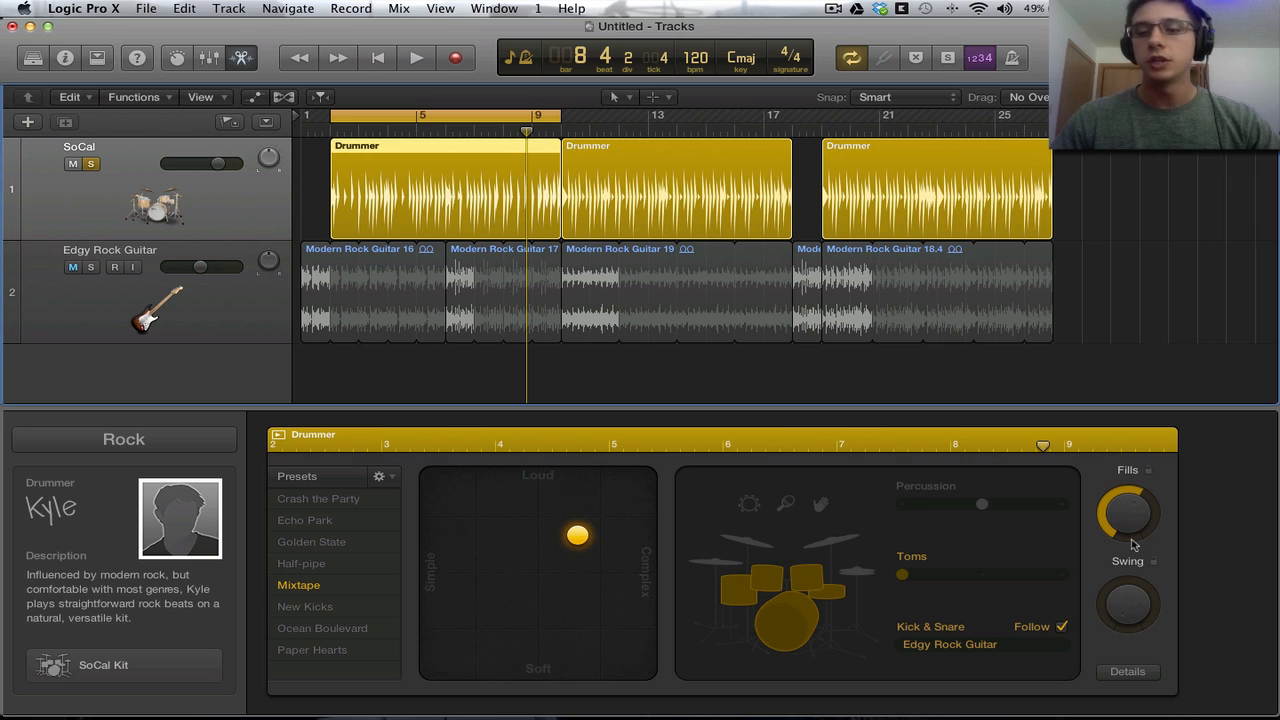
{"action": "left_click", "coordinate": [72, 268]}
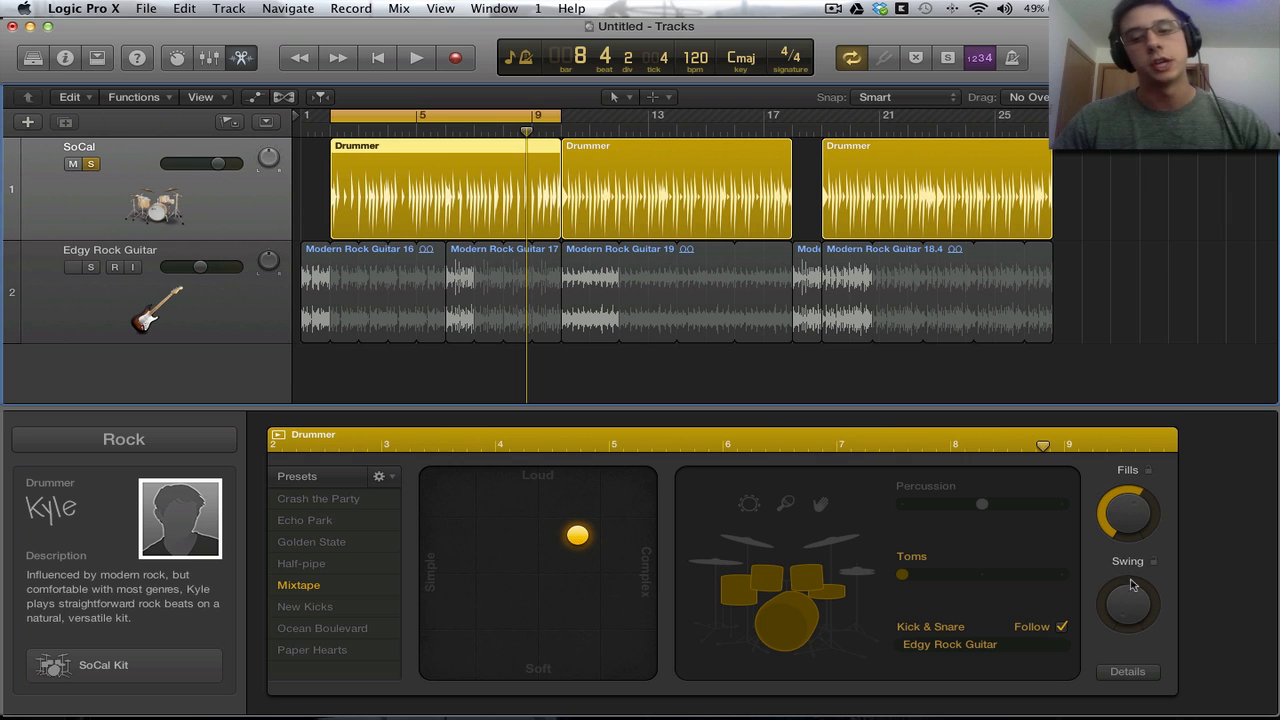
{"action": "left_click", "coordinate": [72, 268]}
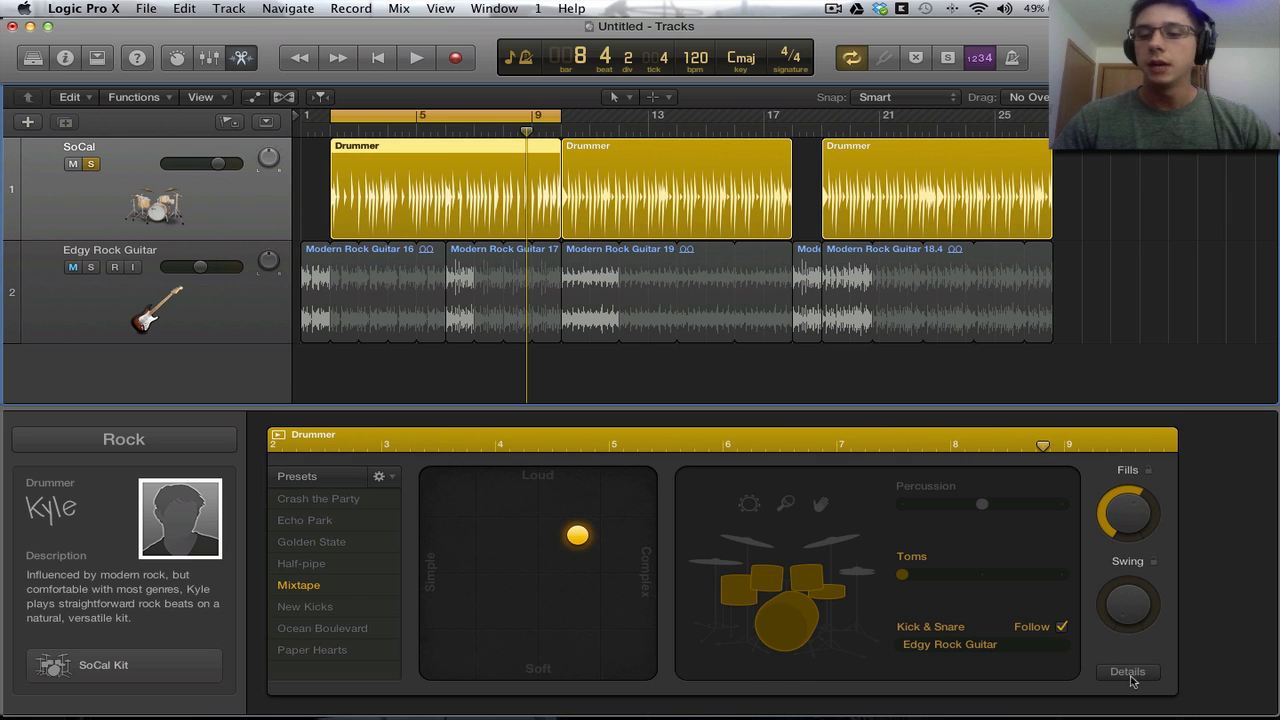
{"action": "left_click", "coordinate": [1128, 672]}
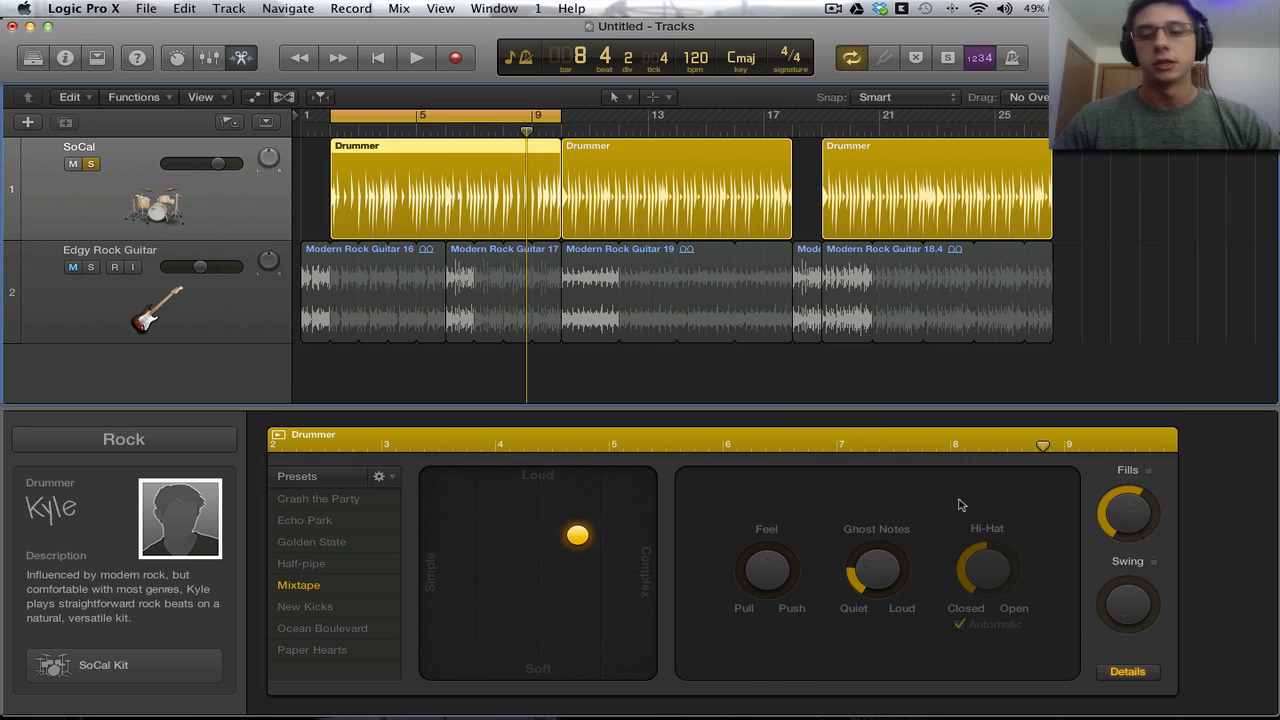
{"action": "left_click", "coordinate": [72, 268]}
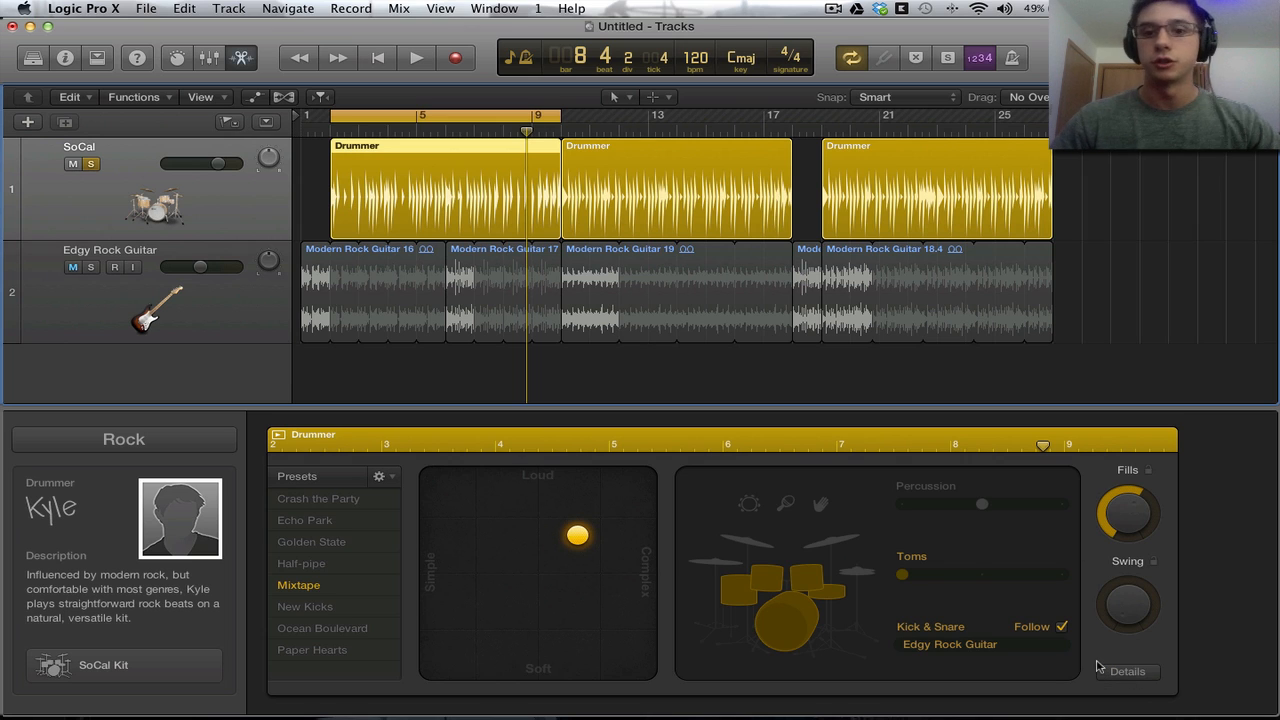
{"action": "mouse_move", "coordinate": [536, 144]}
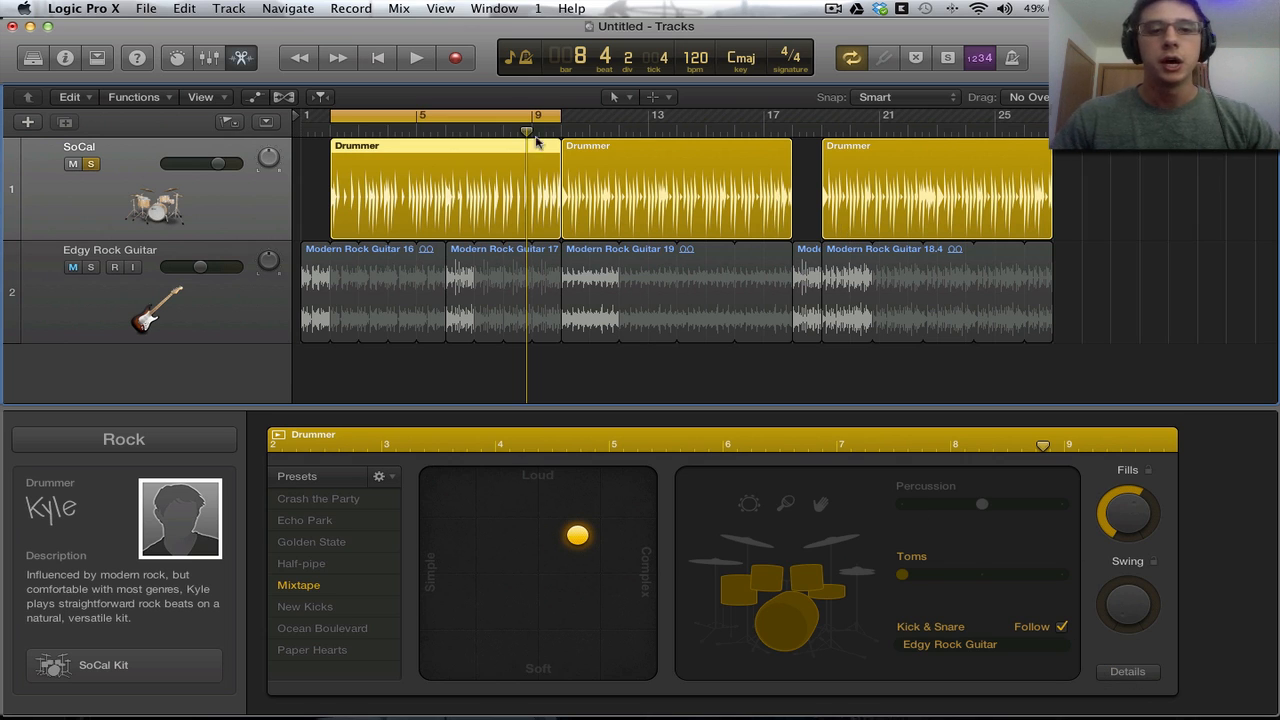
Bring the guitar back into the mix and loop playback over the second Drummer region
{"action": "left_click", "coordinate": [72, 268]}
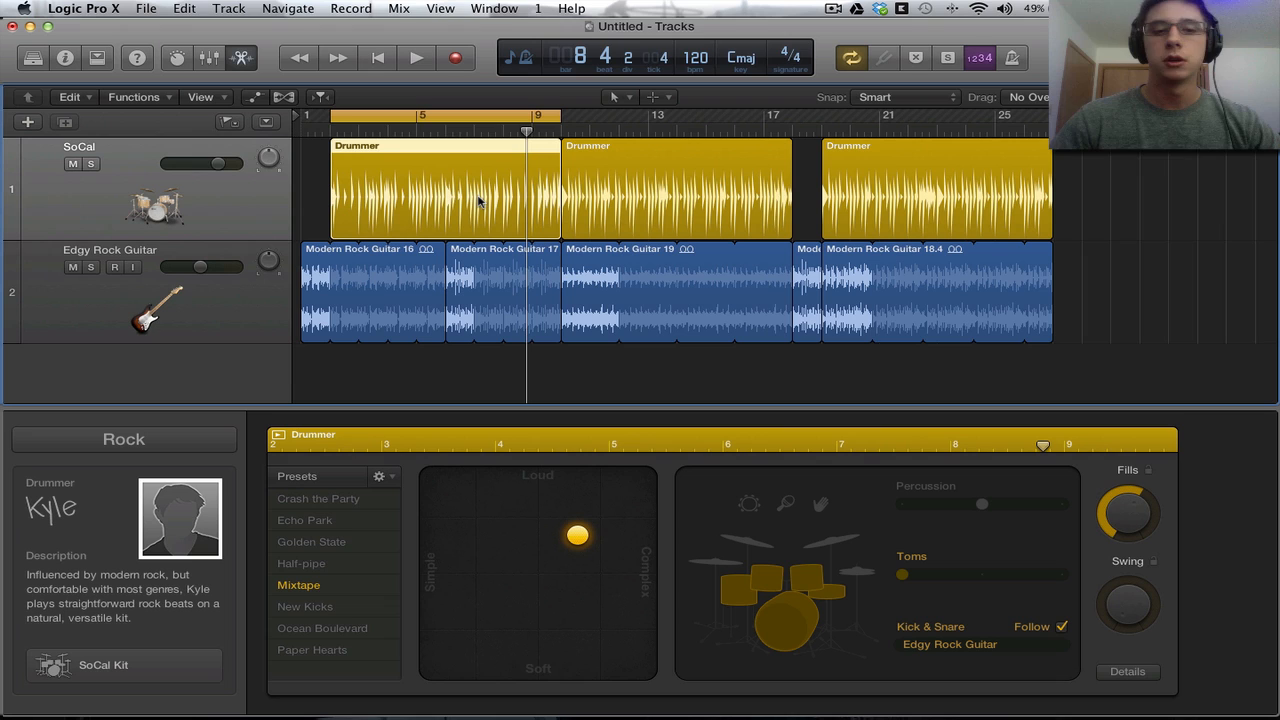
{"action": "mouse_move", "coordinate": [390, 108]}
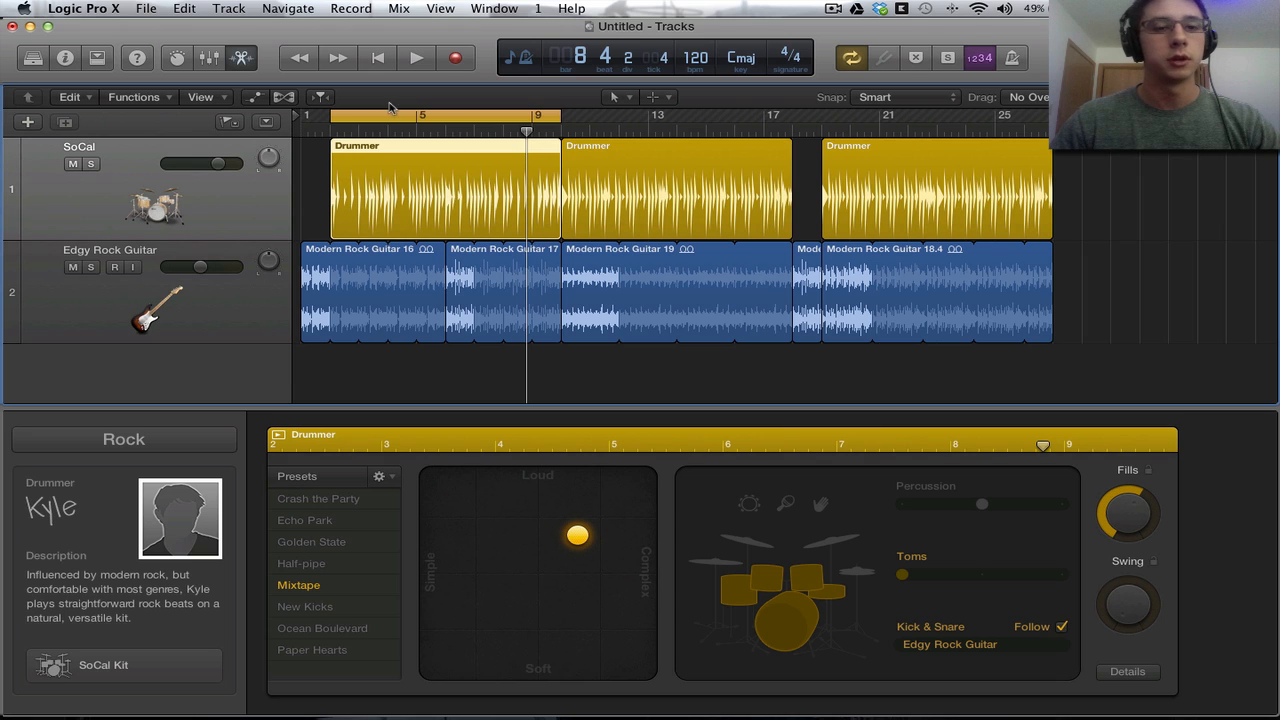
{"action": "mouse_move", "coordinate": [602, 526]}
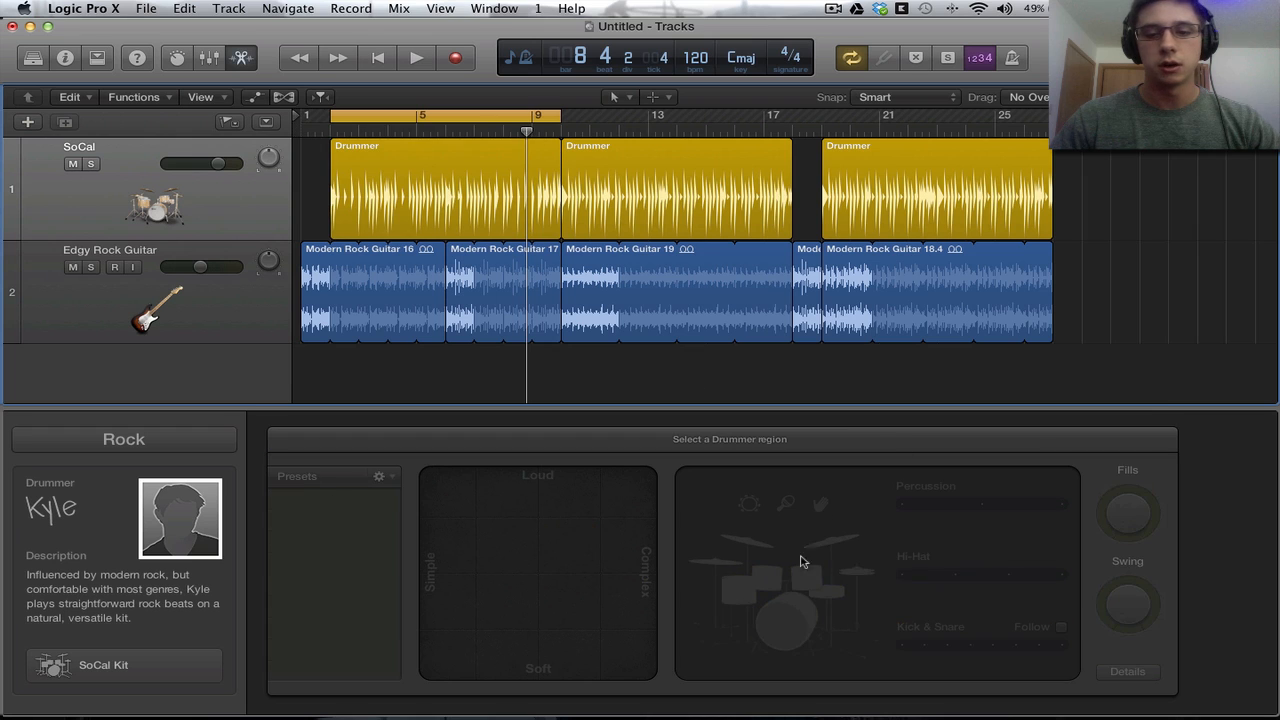
{"action": "left_click", "coordinate": [440, 190]}
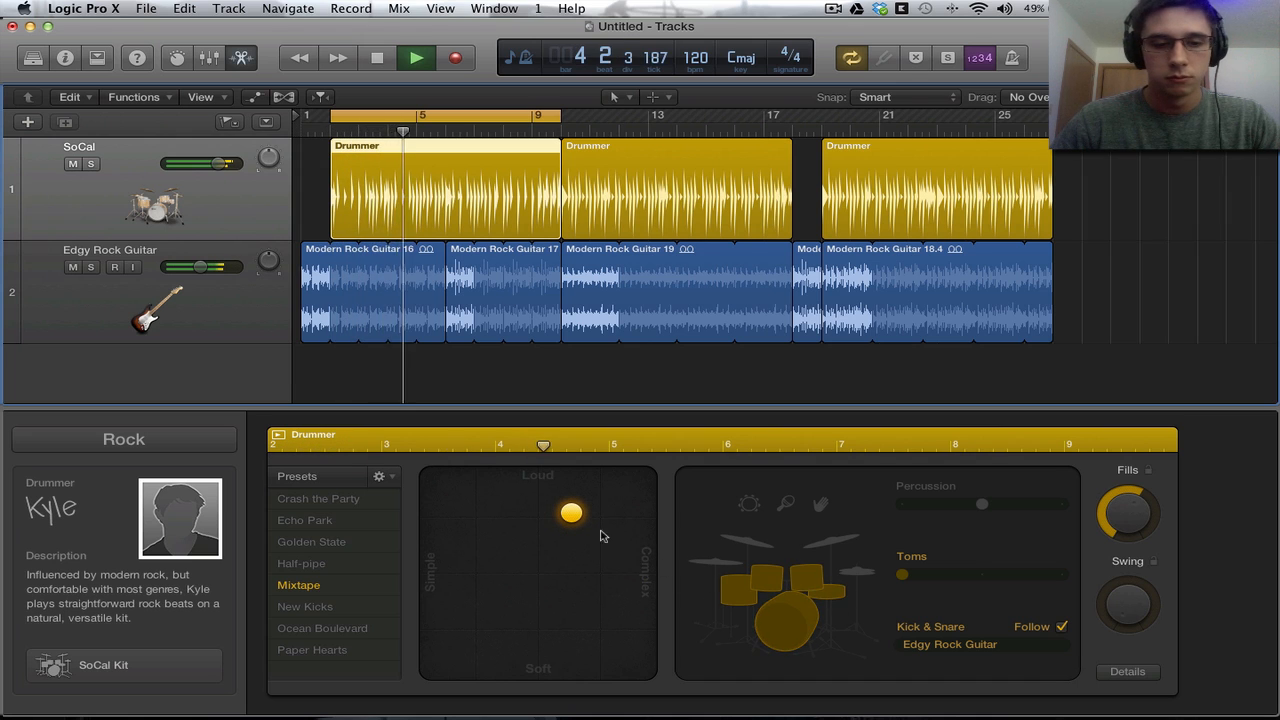
{"action": "left_click_drag", "start_coordinate": [570, 512], "coordinate": [548, 506]}
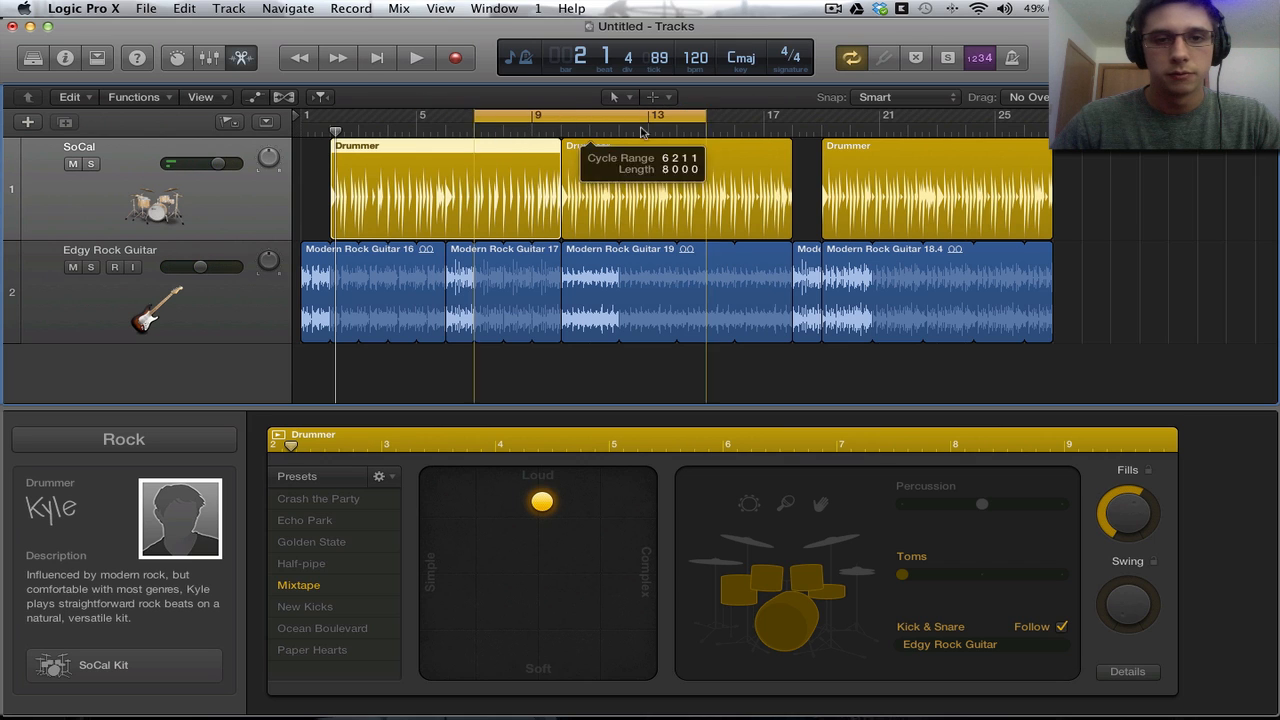
{"action": "left_click", "coordinate": [416, 56]}
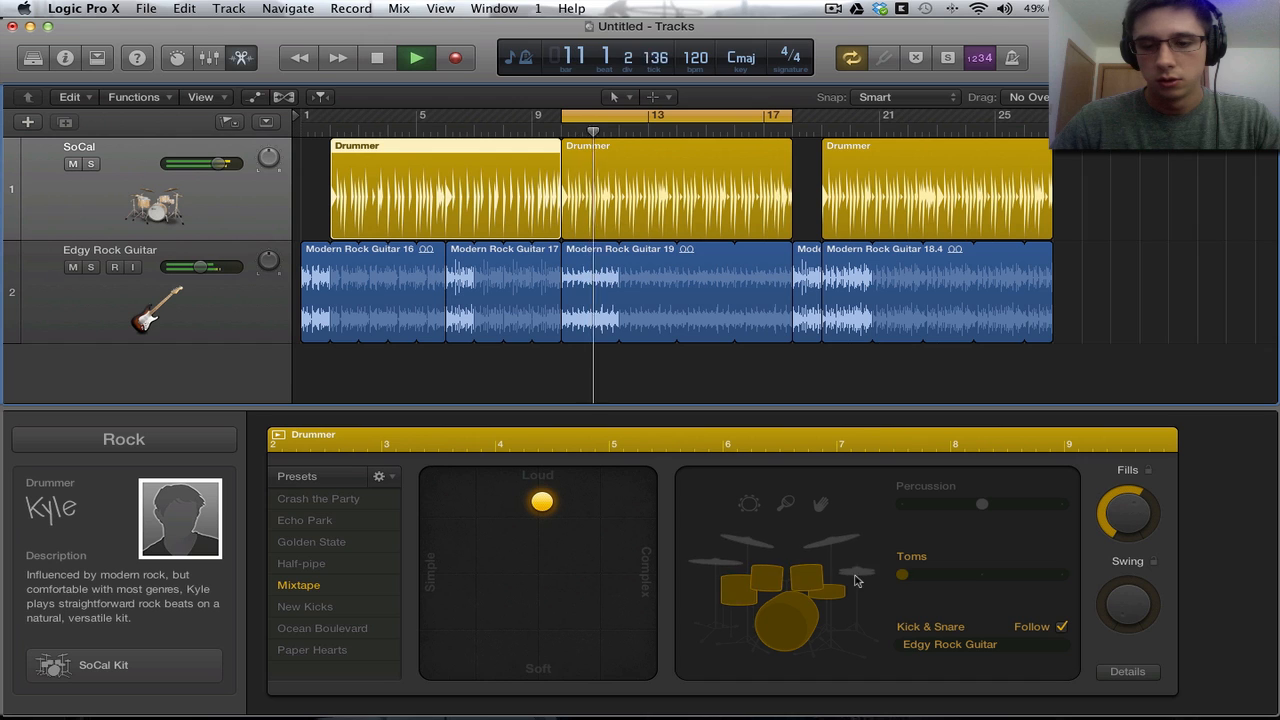
Set the second region to play cymbals and push its pattern louder and more complex
{"action": "left_click", "coordinate": [850, 570]}
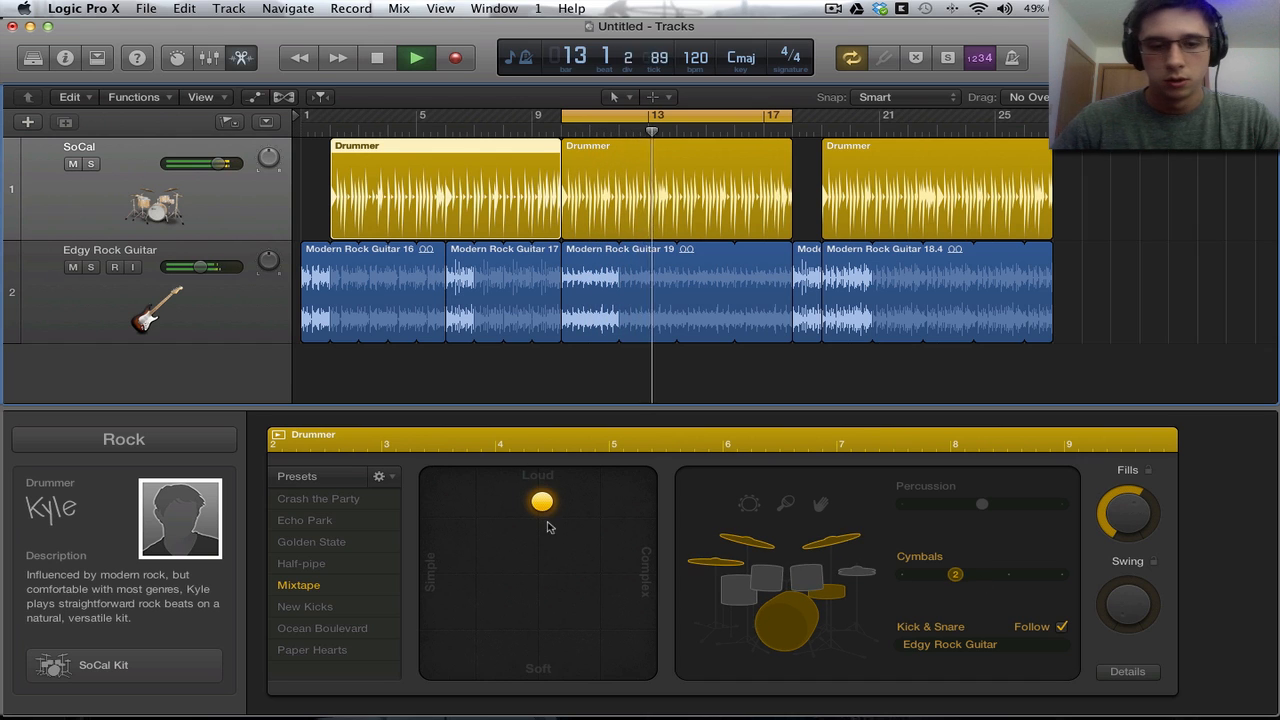
{"action": "left_click_drag", "start_coordinate": [540, 500], "coordinate": [468, 488]}
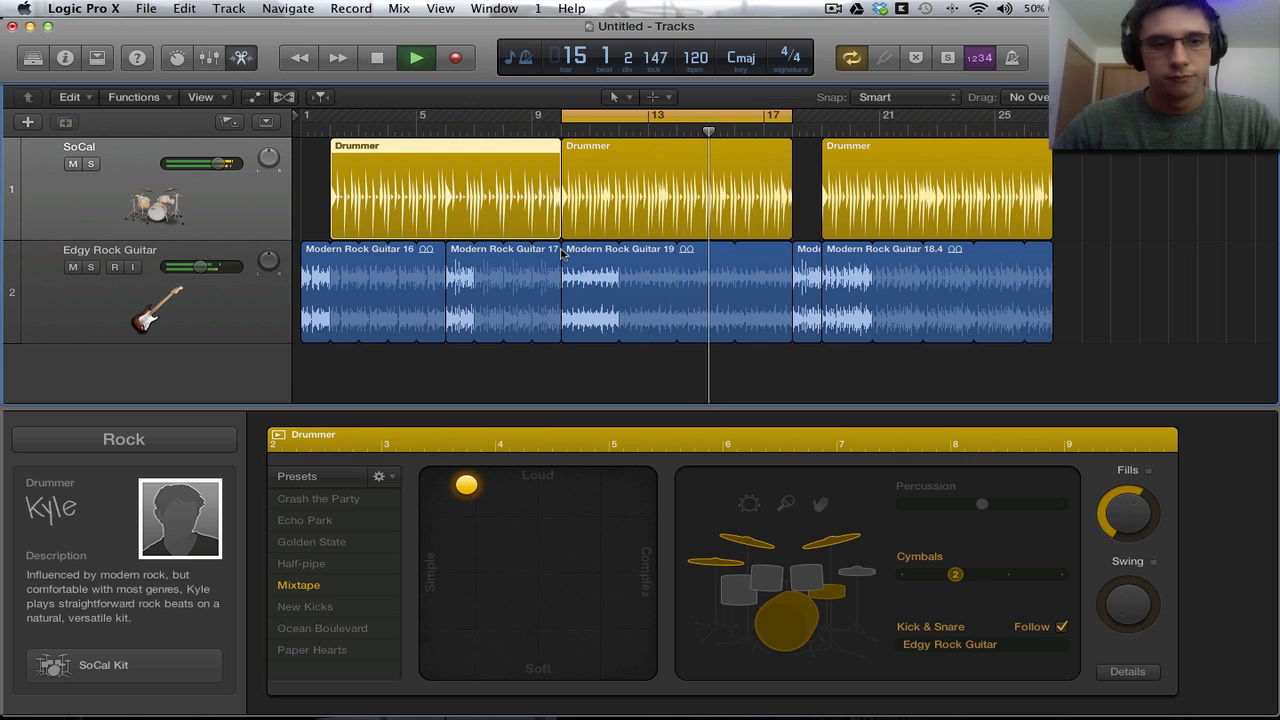
{"action": "left_click", "coordinate": [376, 56]}
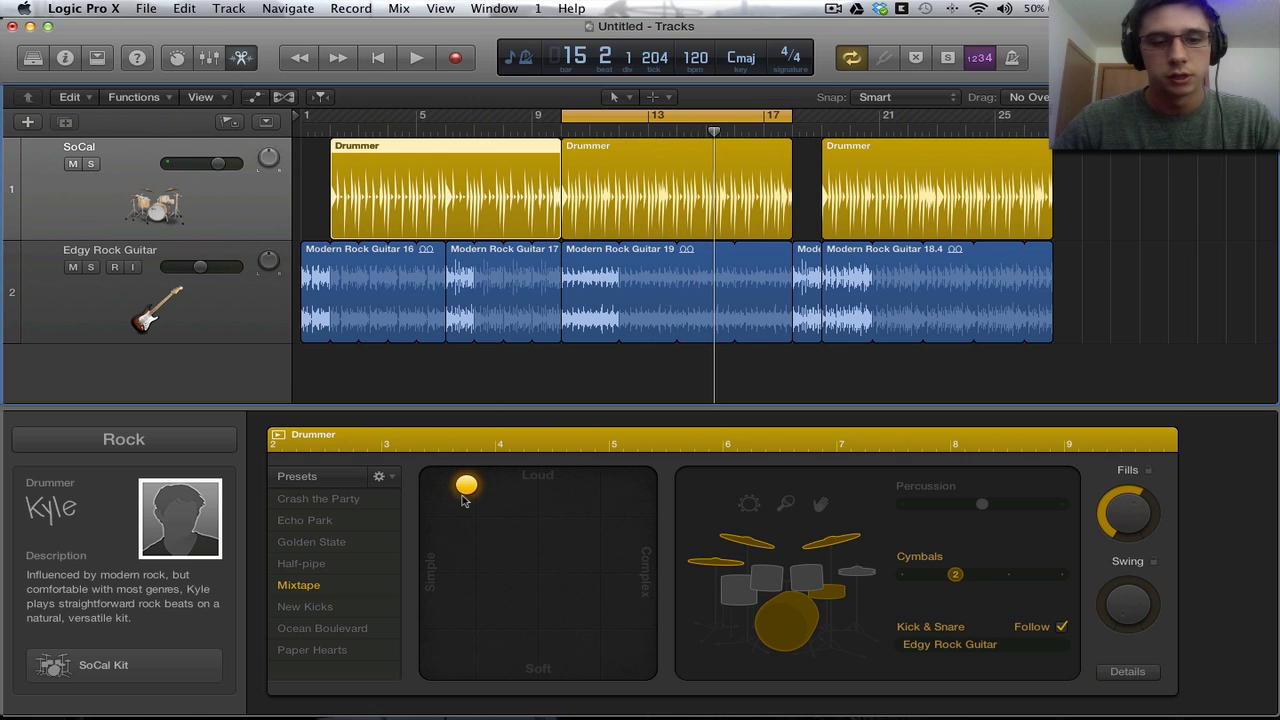
{"action": "left_click_drag", "start_coordinate": [468, 488], "coordinate": [616, 512]}
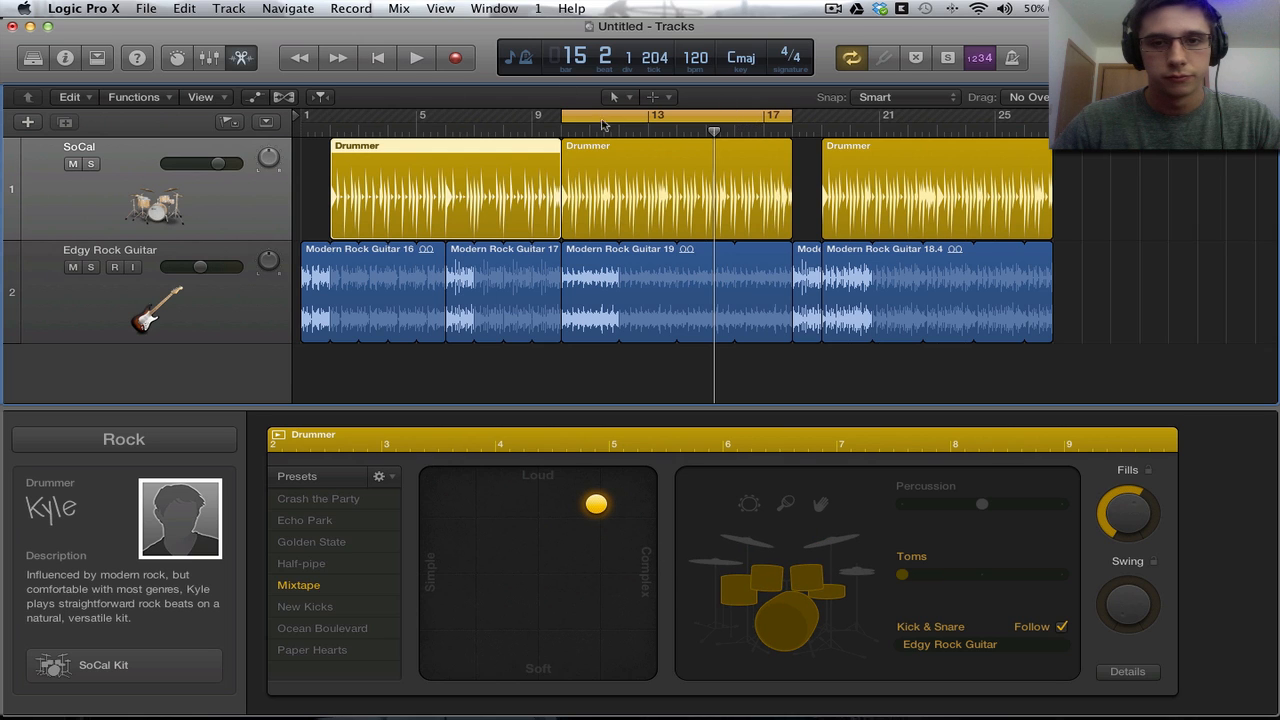
Play from the middle Drummer region and pull its pattern simpler
{"action": "left_click", "coordinate": [416, 56]}
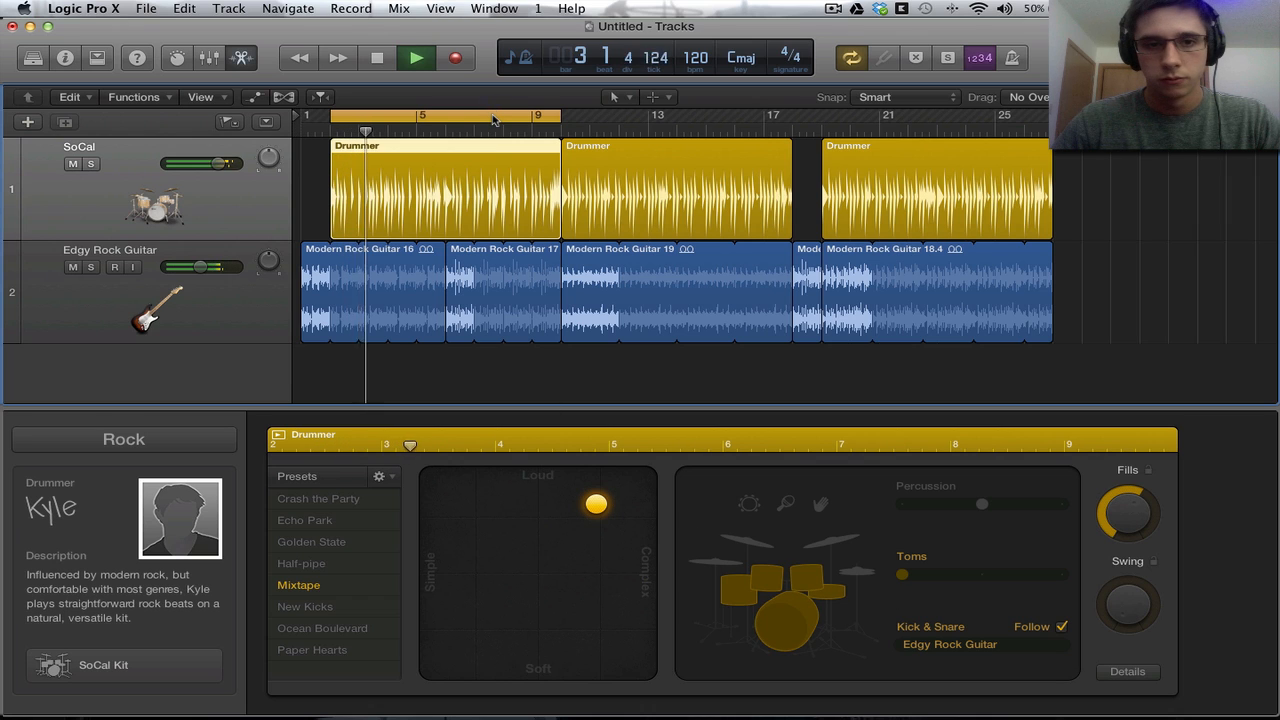
{"action": "left_click_drag", "start_coordinate": [560, 114], "coordinate": [696, 114]}
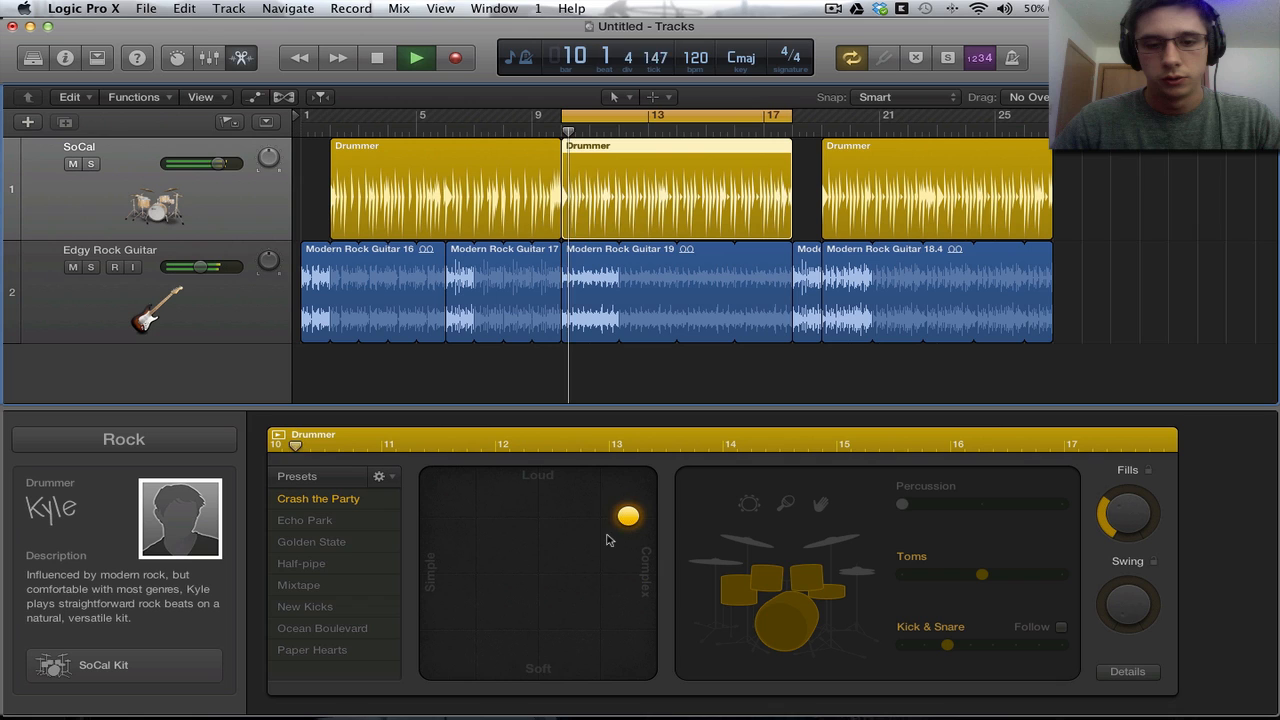
{"action": "left_click_drag", "start_coordinate": [628, 516], "coordinate": [544, 502]}
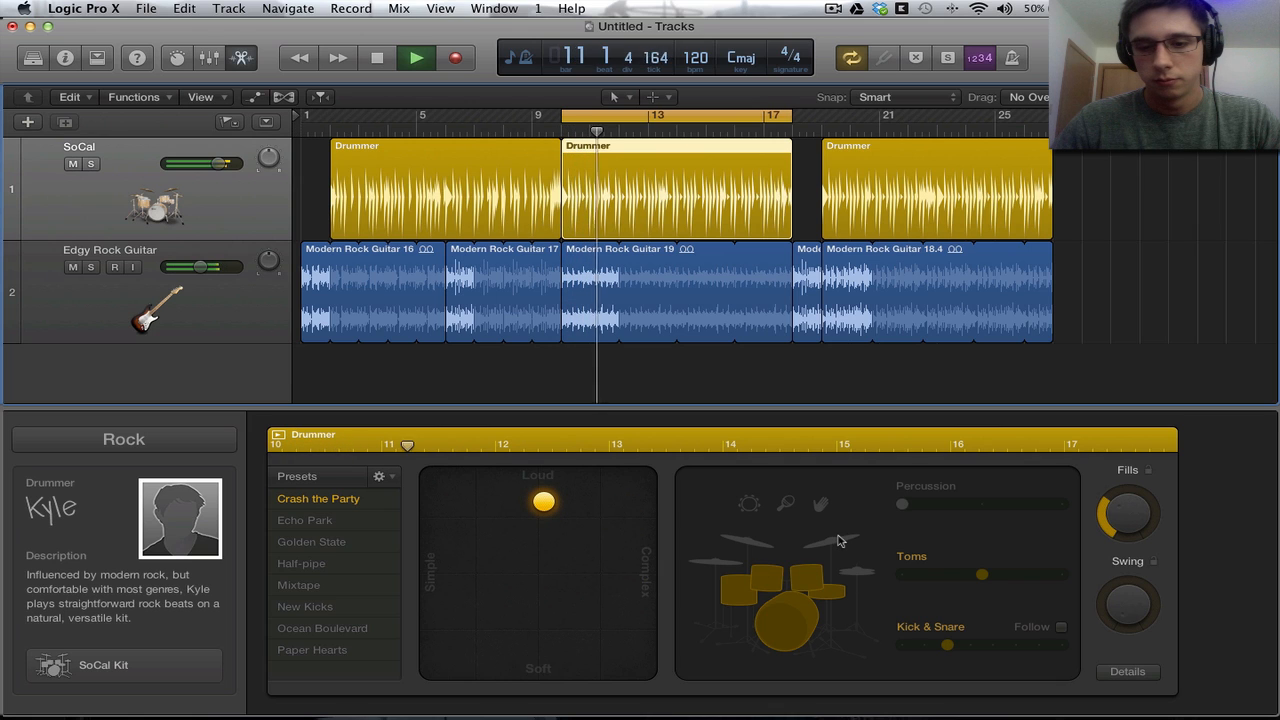
Apply the Crash the Party preset with cymbals to the middle region, audition it and stop
{"action": "left_click", "coordinate": [840, 540]}
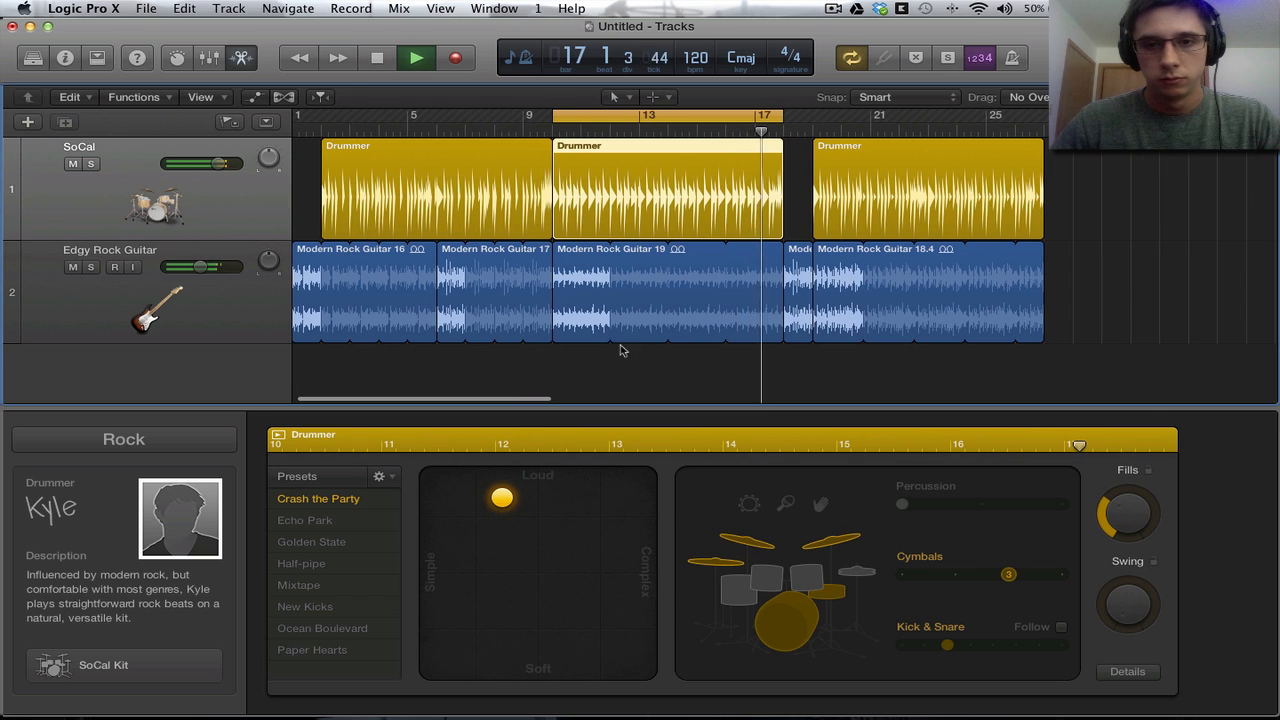
{"action": "left_click", "coordinate": [564, 150]}
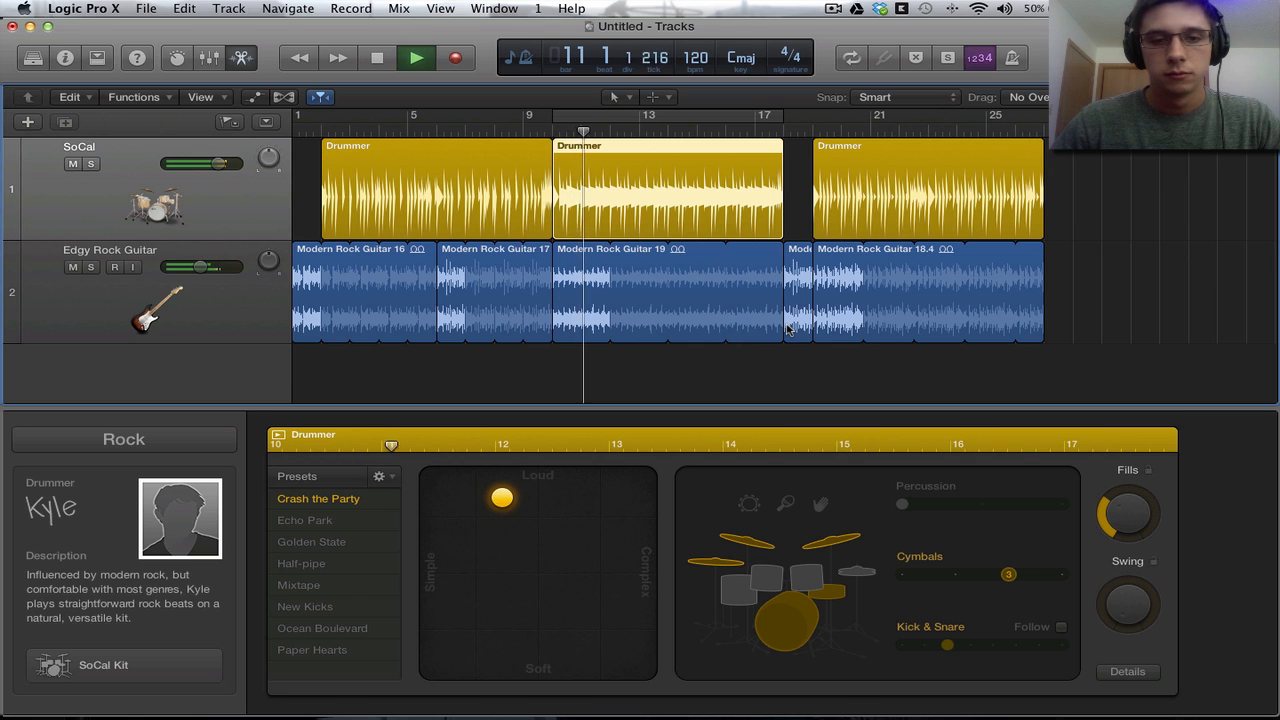
{"action": "left_click", "coordinate": [376, 56]}
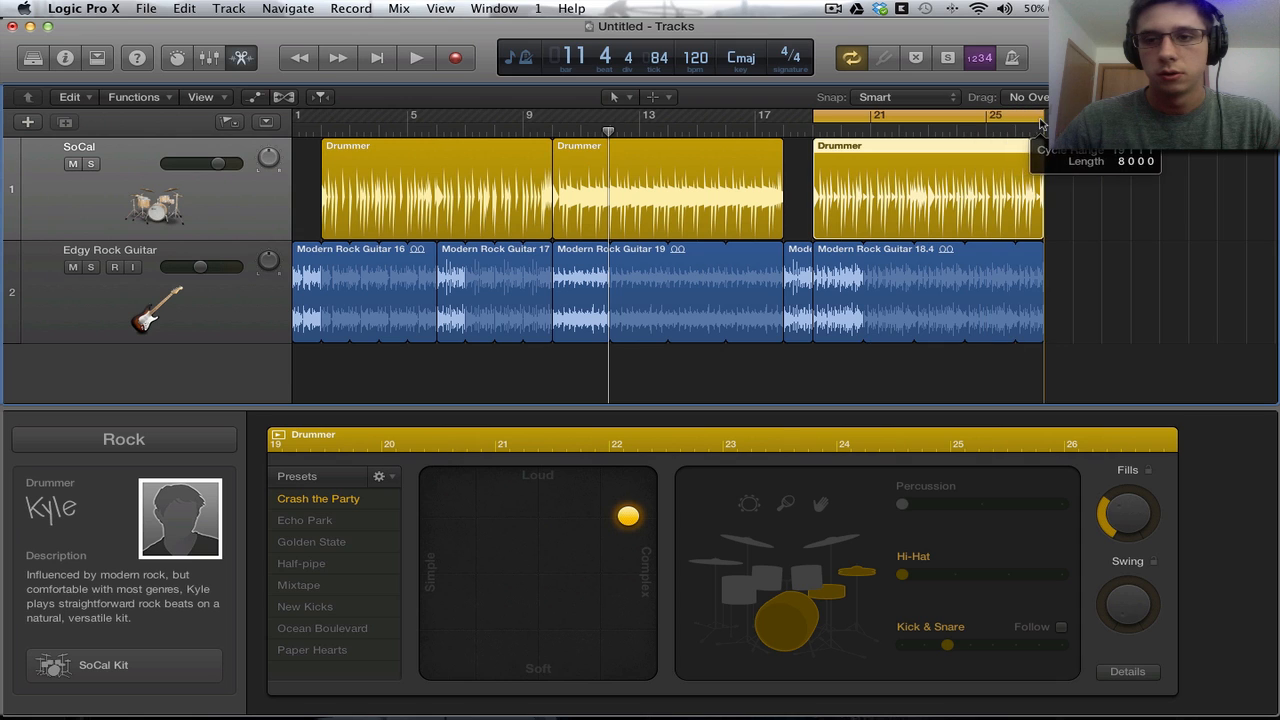
Play the last region, make its kick and snare follow the guitar with hi-hat, then select all regions
{"action": "left_click", "coordinate": [416, 56]}
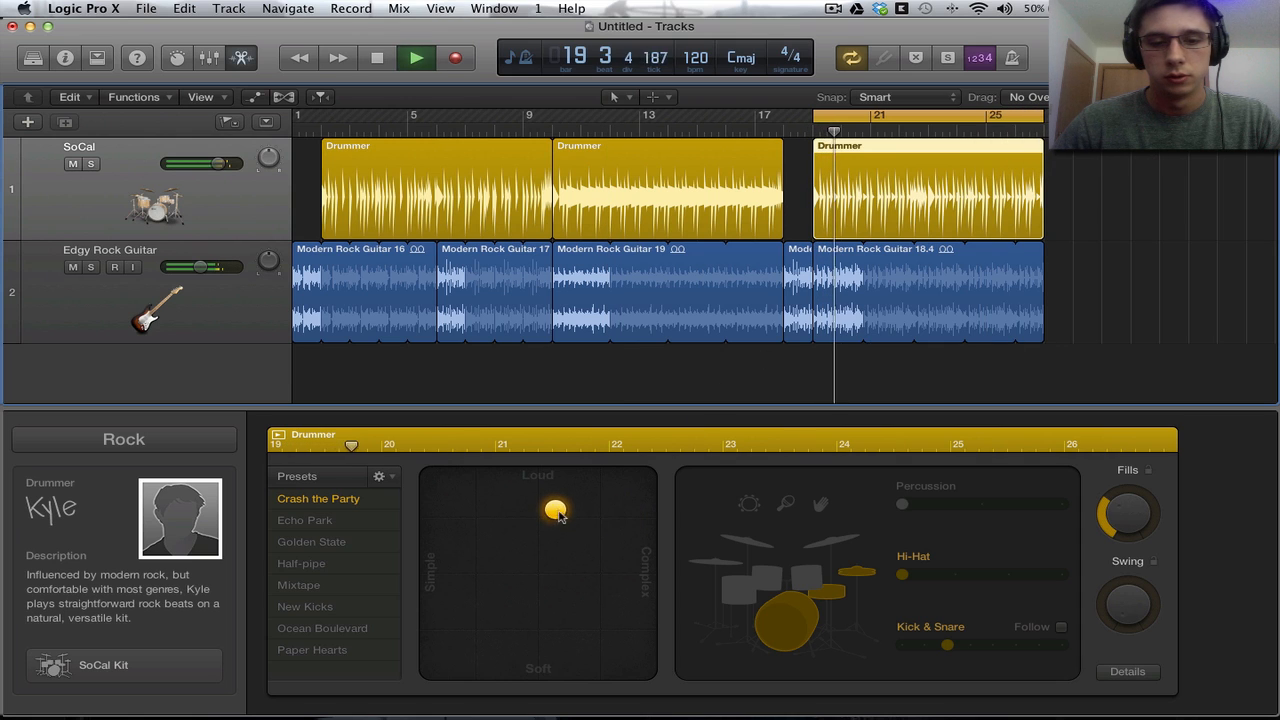
{"action": "left_click", "coordinate": [1062, 626]}
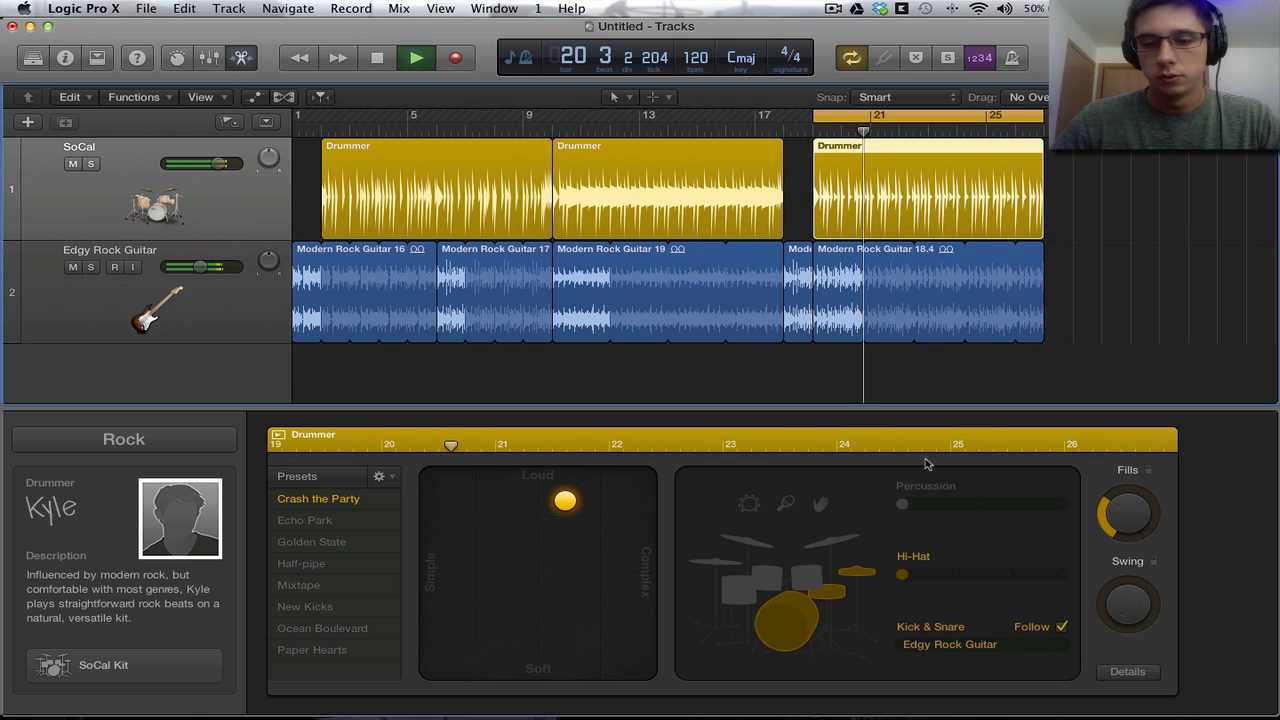
{"action": "left_click_drag", "start_coordinate": [900, 574], "coordinate": [1008, 574]}
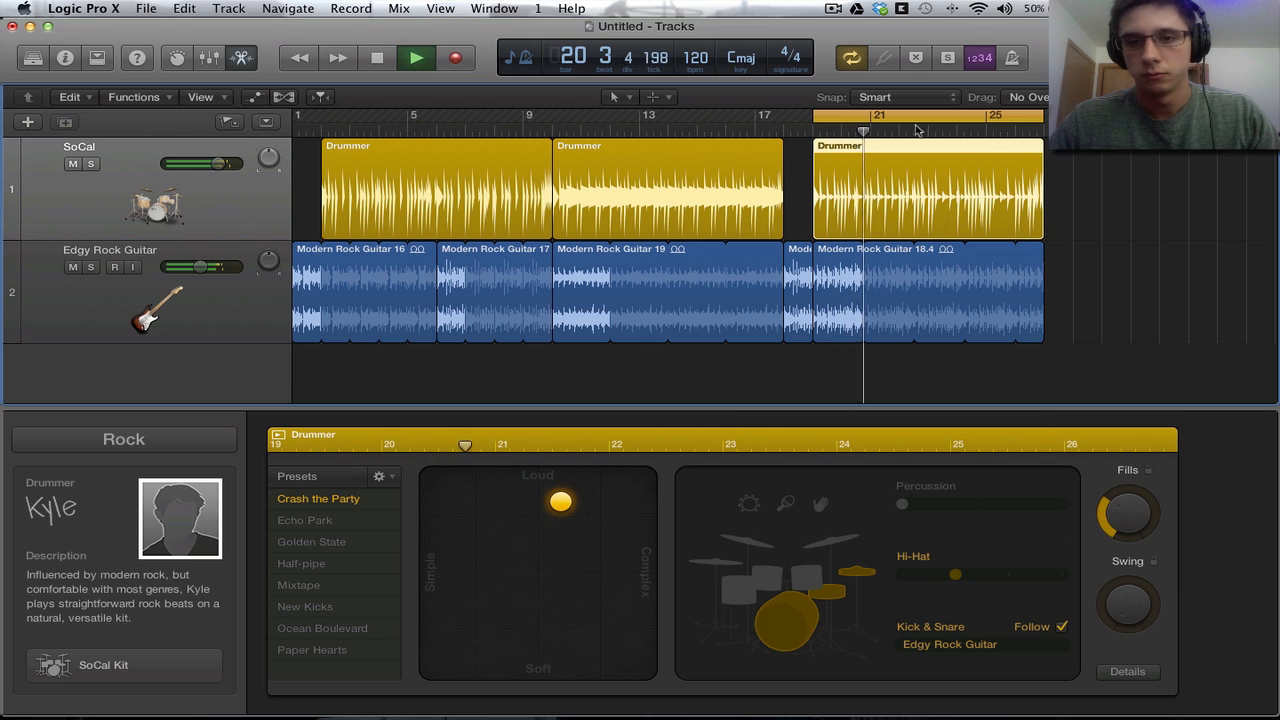
{"action": "left_click", "coordinate": [890, 122]}
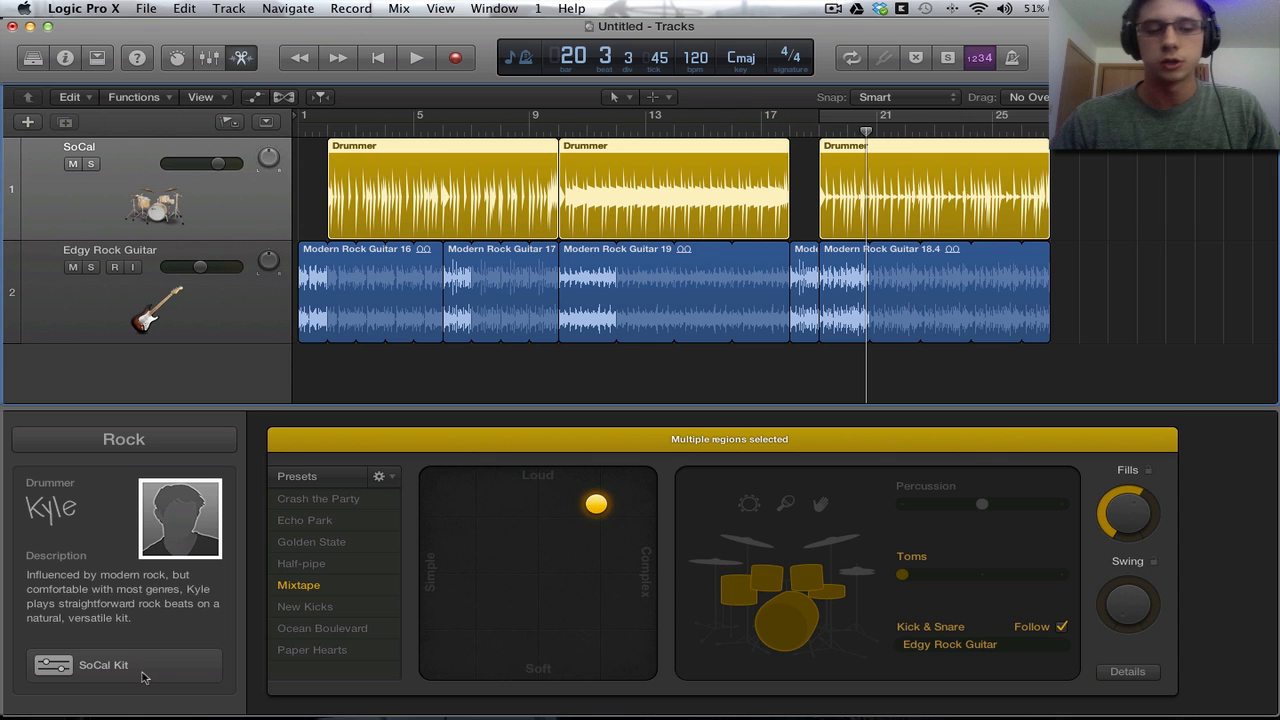
{"action": "mouse_move", "coordinate": [428, 146]}
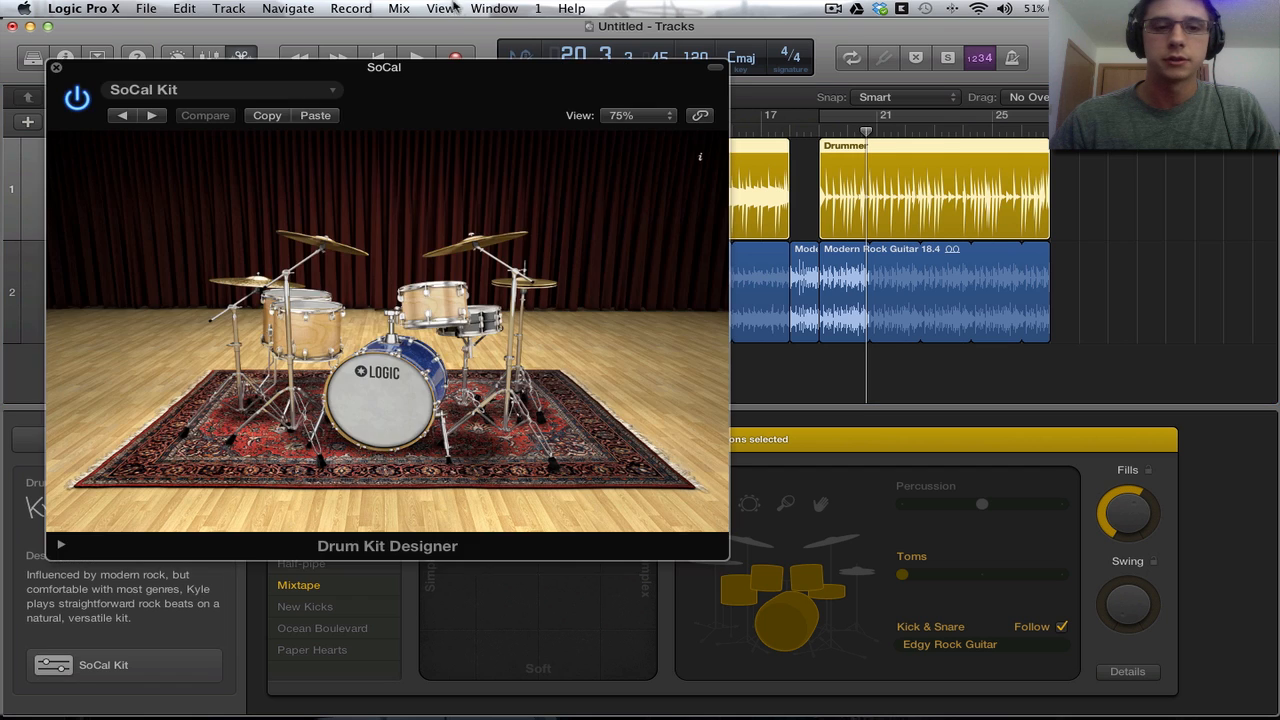
Position the Drum Kit Designer window beside the inspector and select the kick drum
{"action": "left_click_drag", "start_coordinate": [384, 68], "coordinate": [684, 32]}
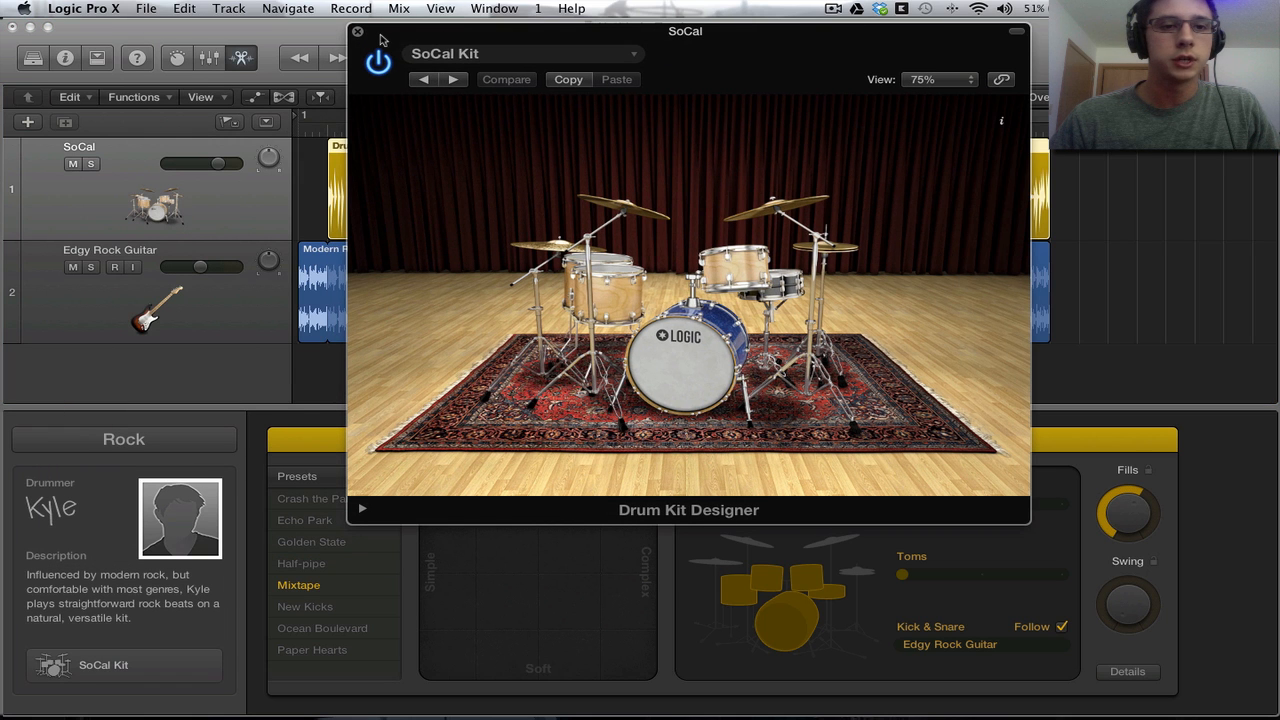
{"action": "left_click", "coordinate": [356, 32]}
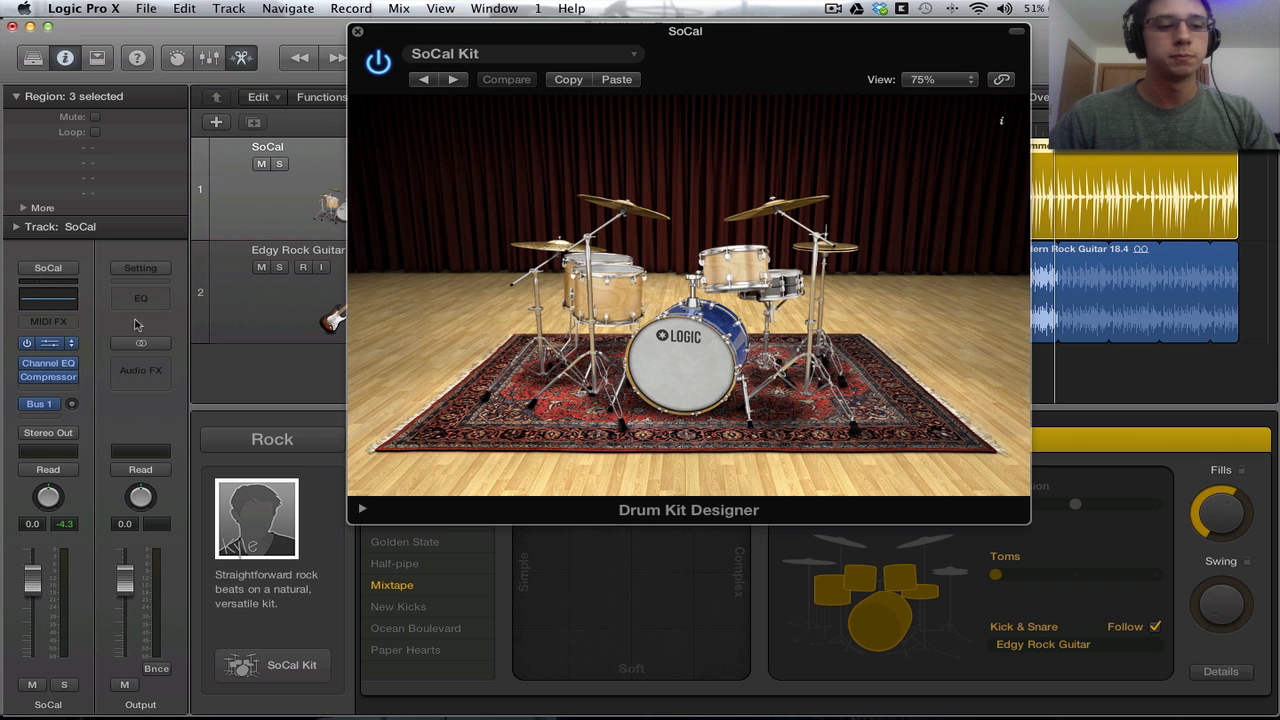
{"action": "left_click_drag", "start_coordinate": [684, 32], "coordinate": [800, 60]}
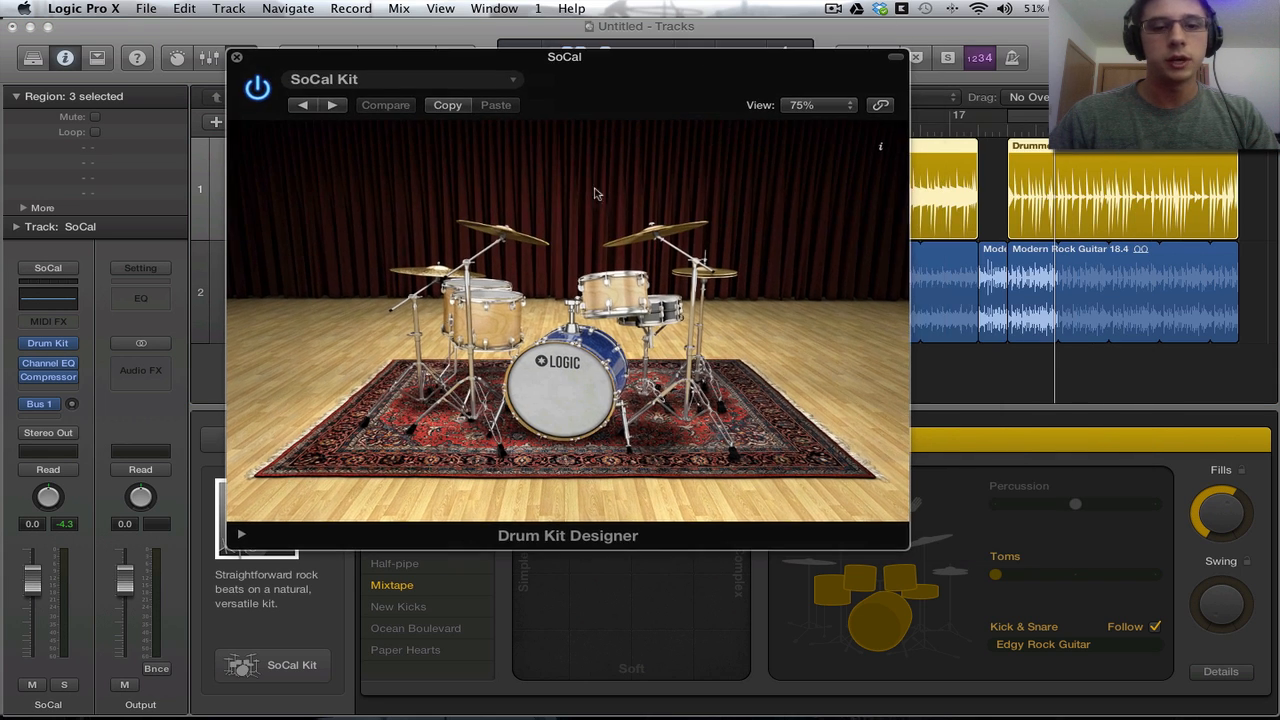
{"action": "left_click", "coordinate": [564, 400]}
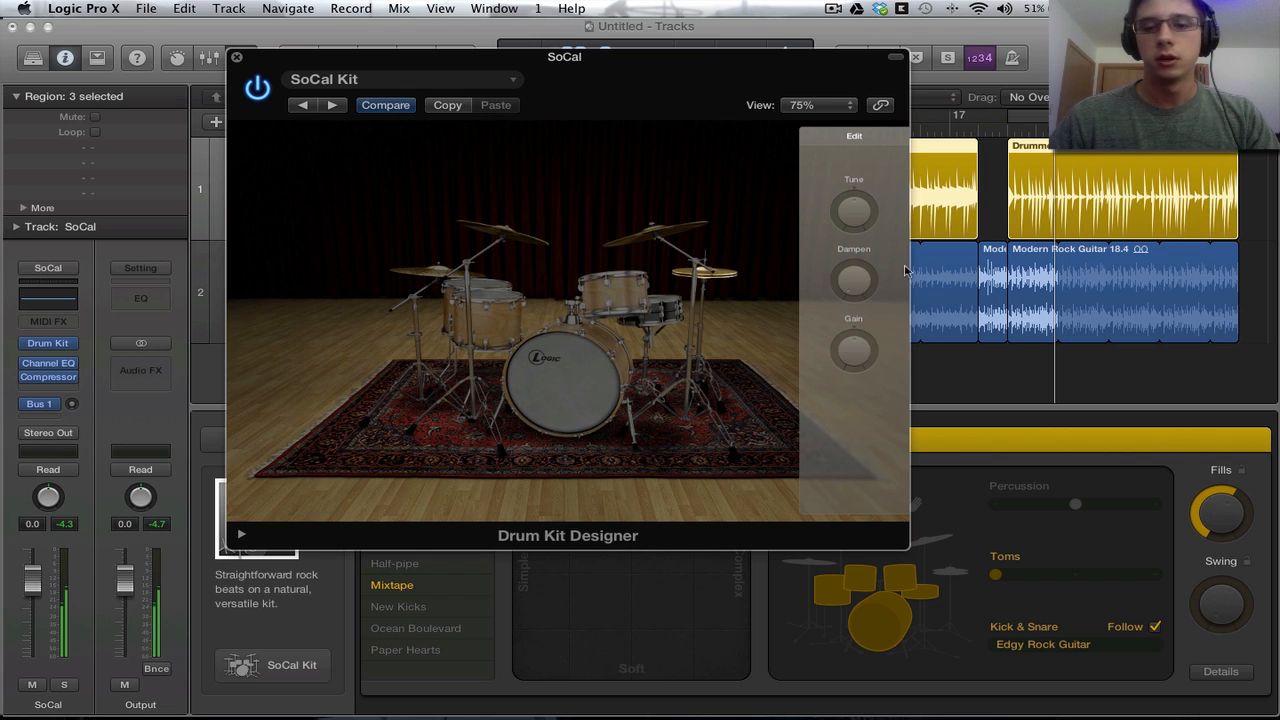
{"action": "mouse_move", "coordinate": [852, 210]}
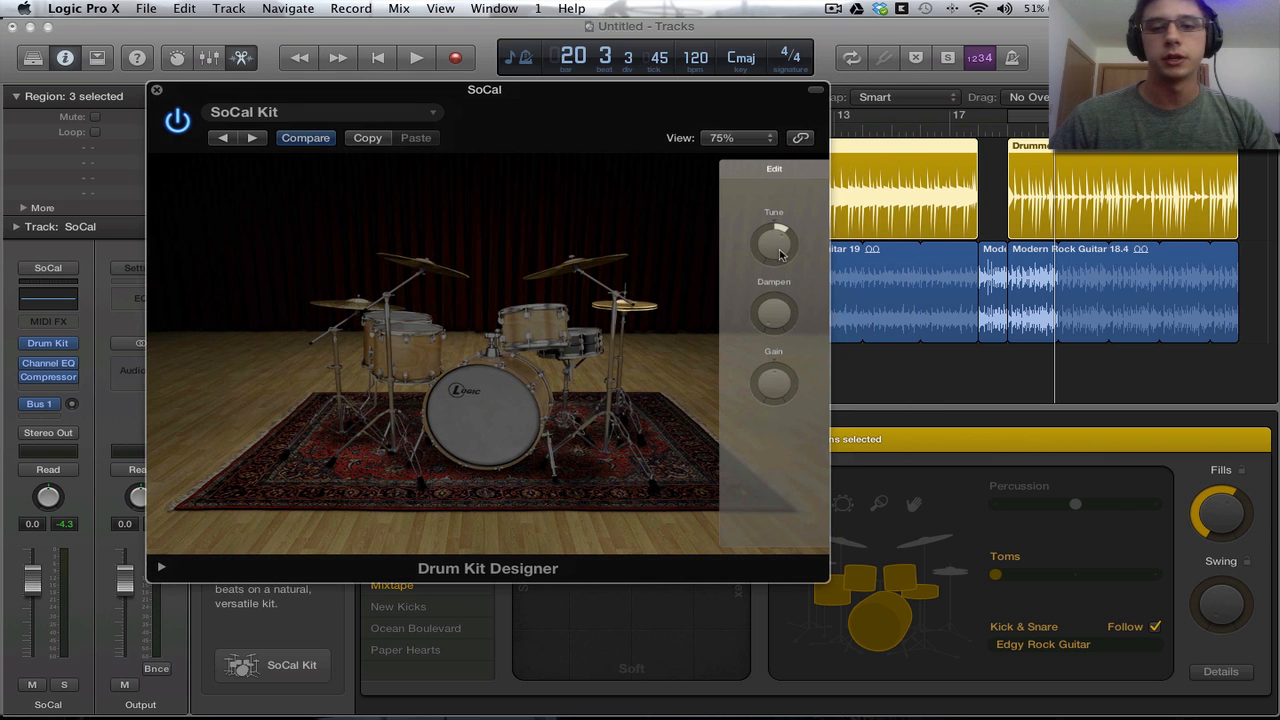
Start playback and lower the kick drum's Tune knob while listening
{"action": "left_click_drag", "start_coordinate": [484, 88], "coordinate": [500, 206]}
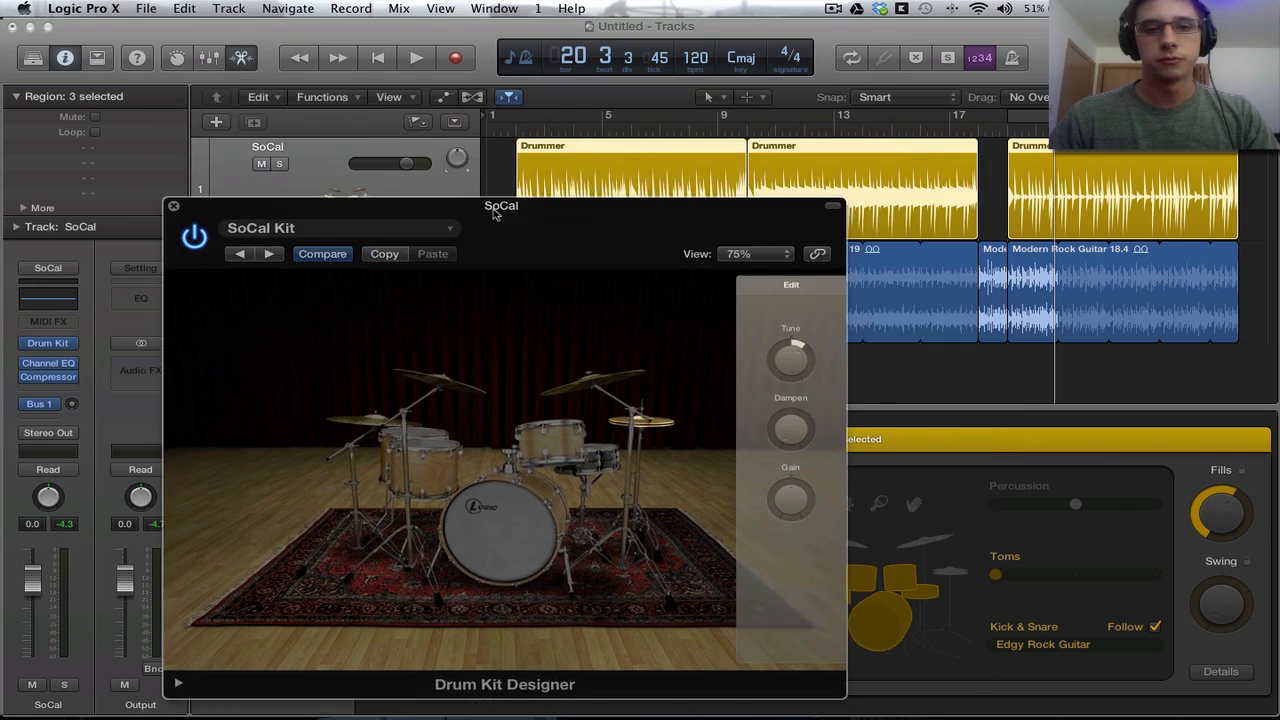
{"action": "left_click", "coordinate": [416, 56]}
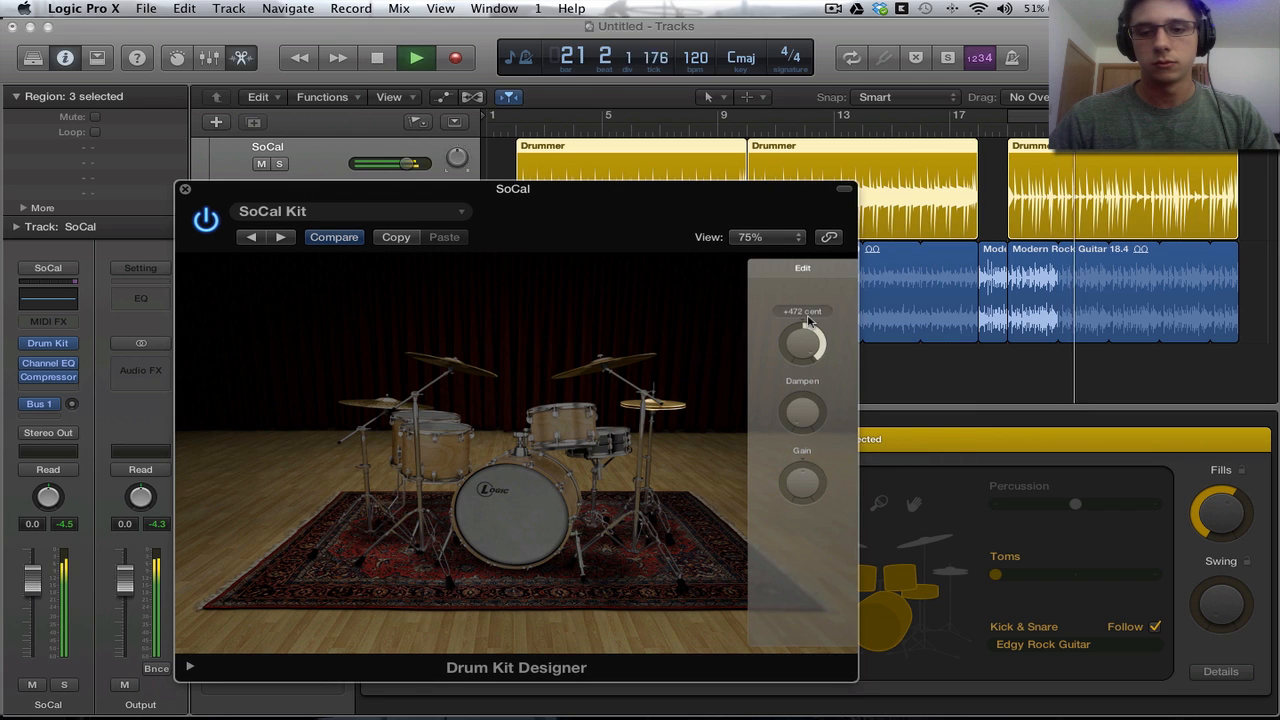
{"action": "left_click_drag", "start_coordinate": [804, 340], "coordinate": [808, 400]}
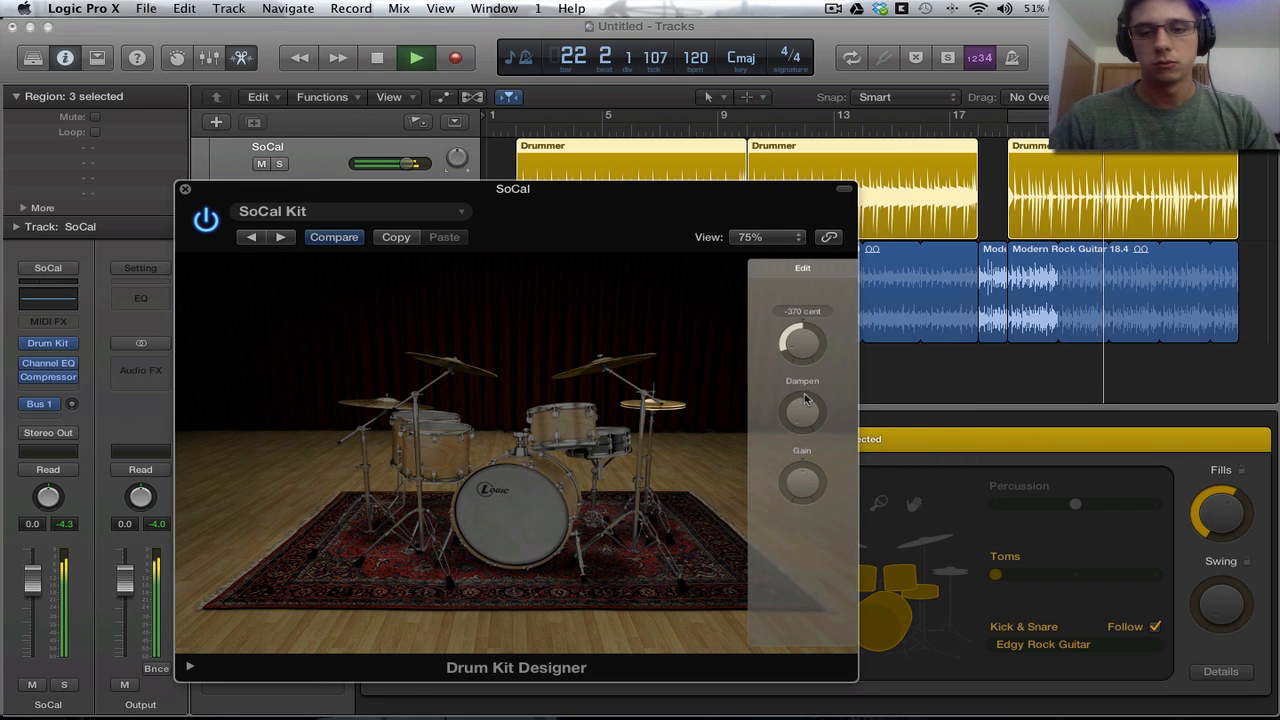
{"action": "left_click_drag", "start_coordinate": [802, 344], "coordinate": [802, 330]}
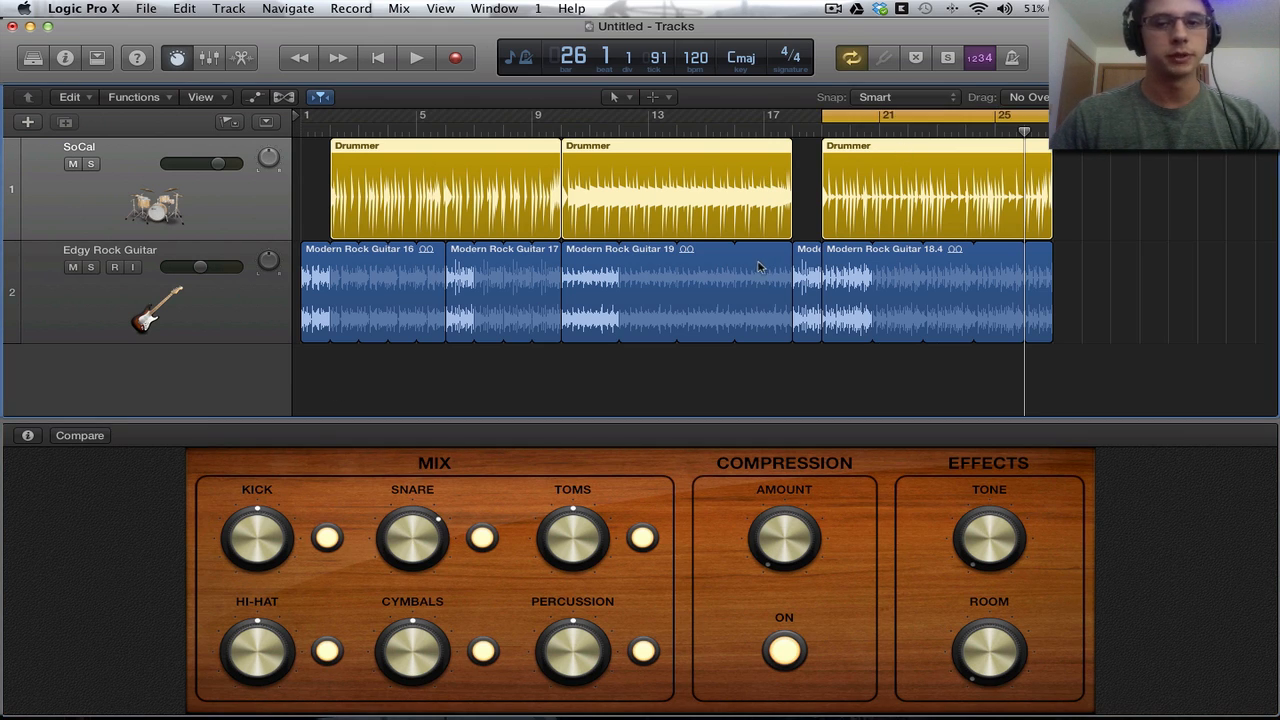
{"action": "mouse_move", "coordinate": [376, 118]}
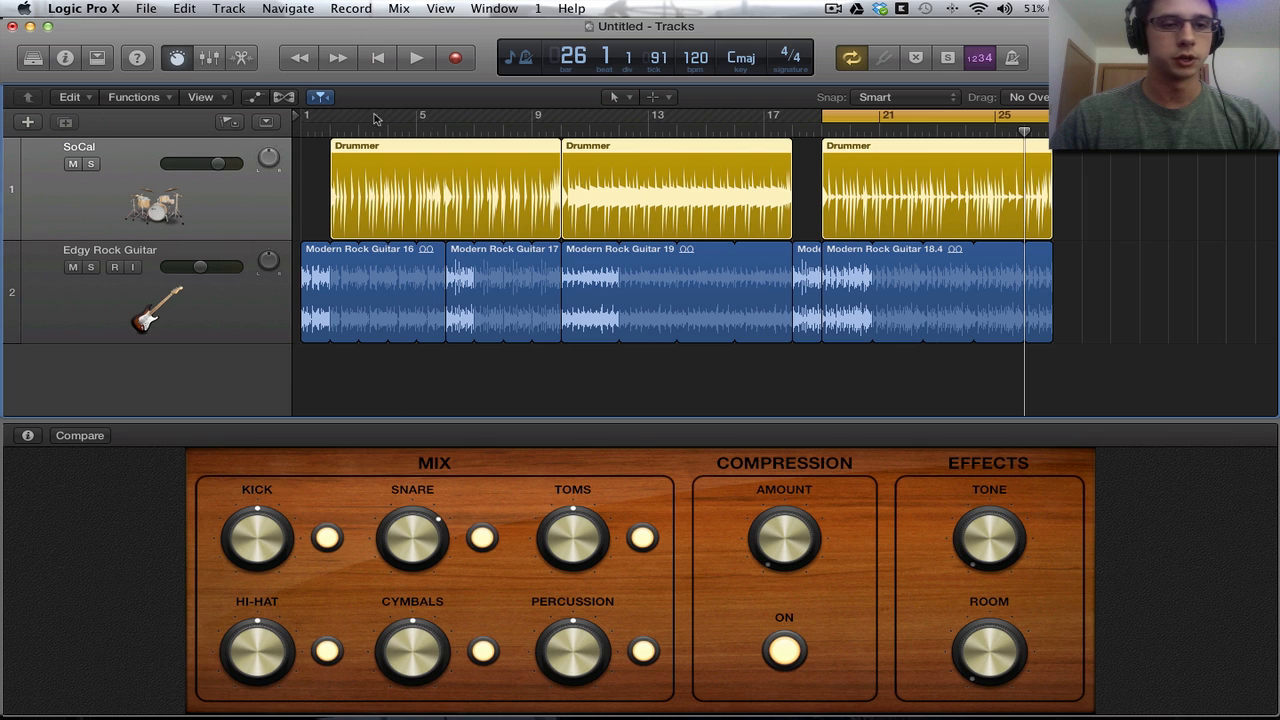
Audition the song with the SoCal kit's mix, compression and effects knobs shown, then stop
{"action": "left_click", "coordinate": [416, 56]}
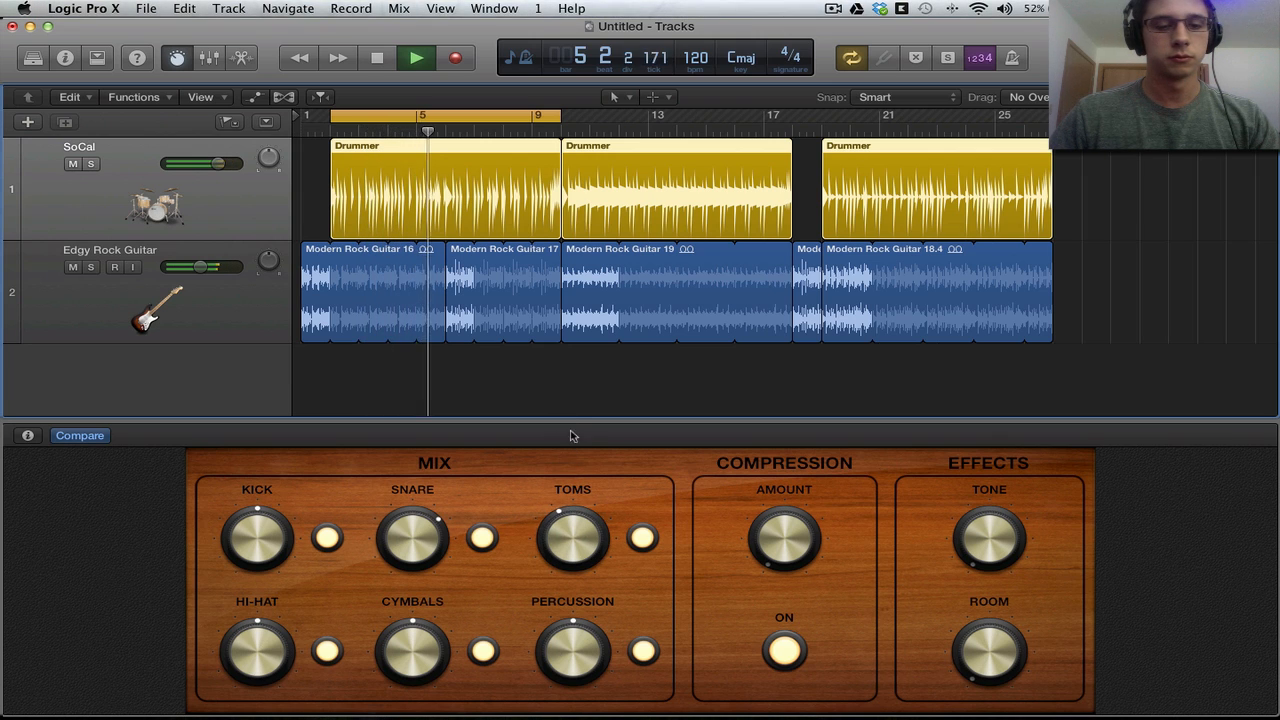
{"action": "left_click", "coordinate": [642, 536]}
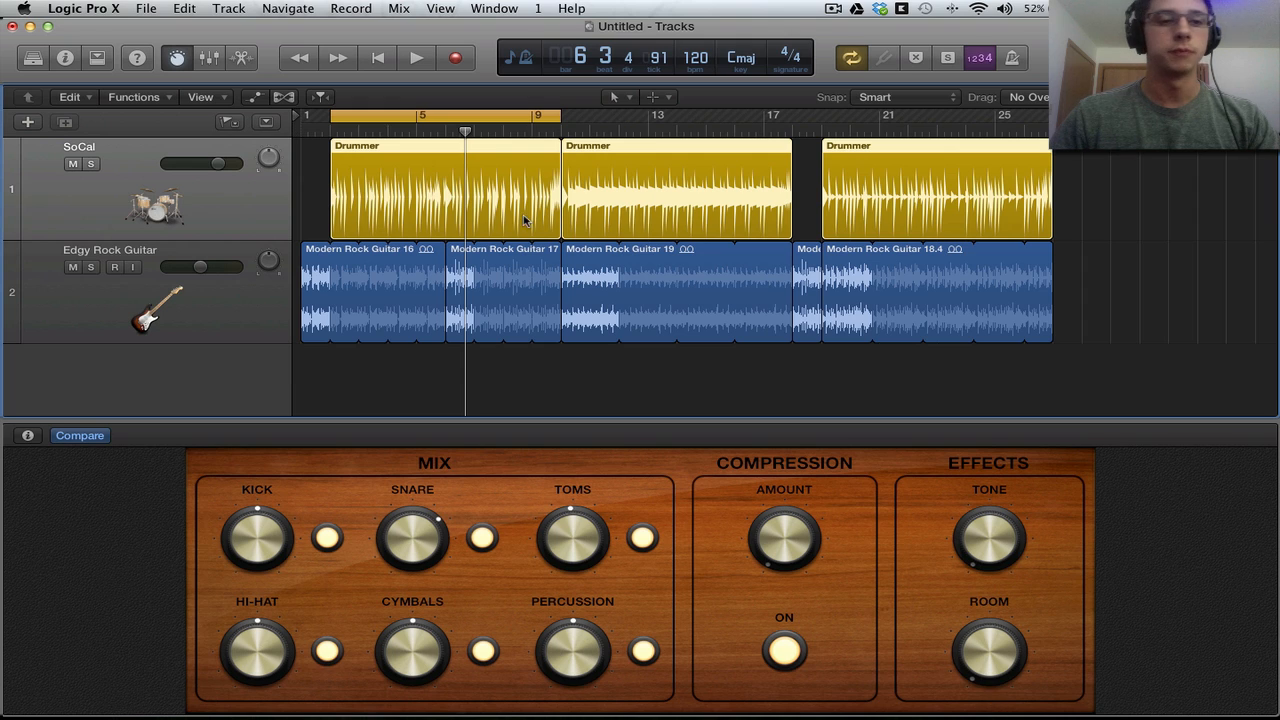
{"action": "mouse_move", "coordinate": [576, 392]}
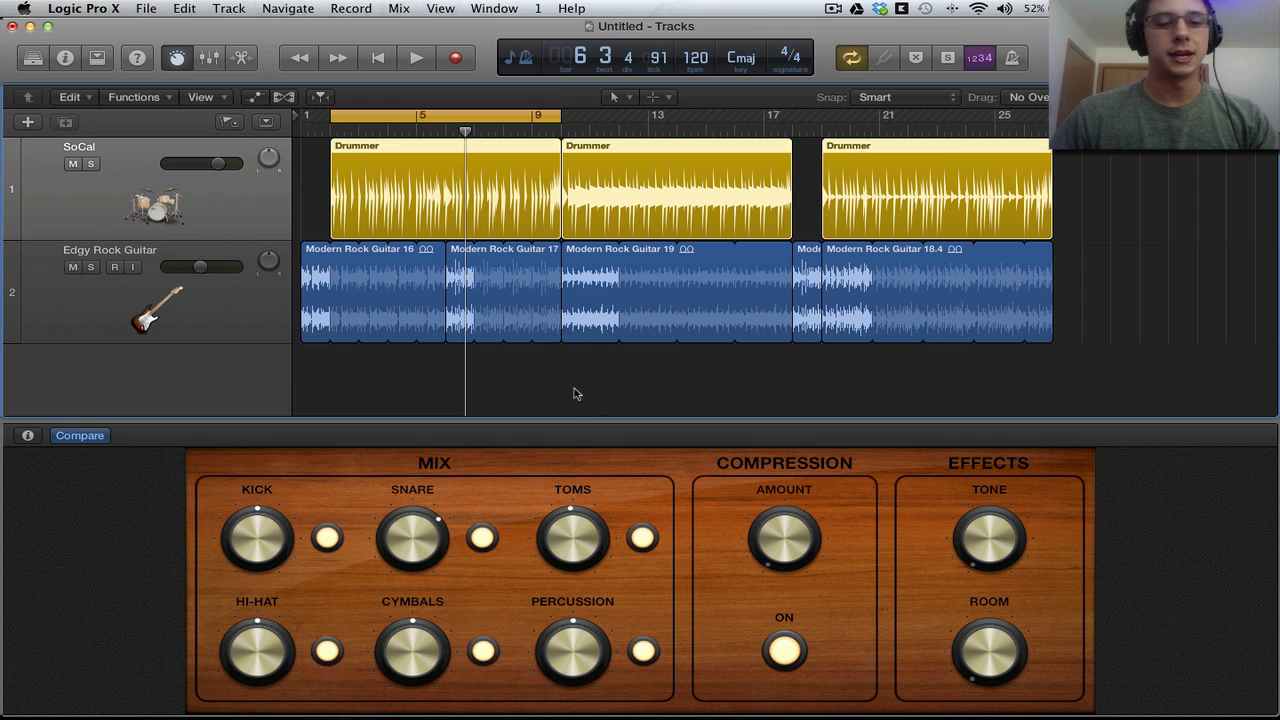